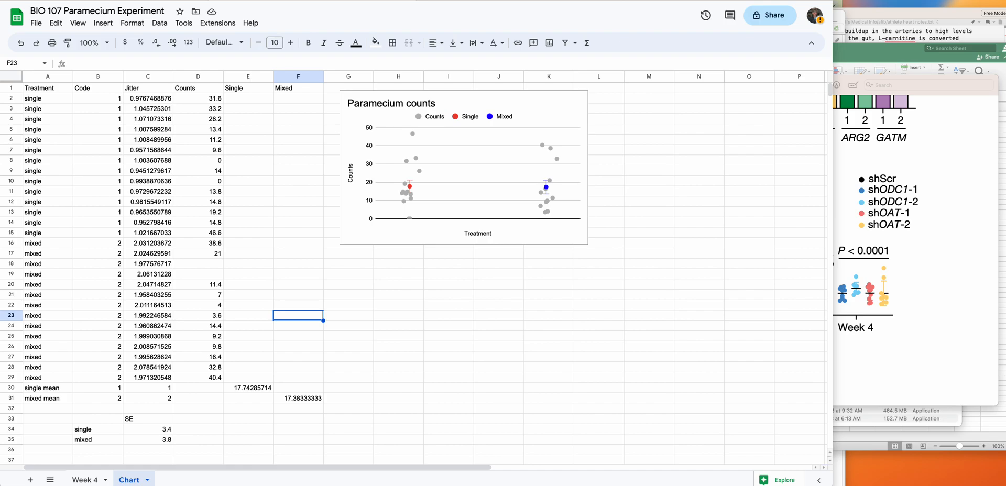
mouse_move(402, 360)
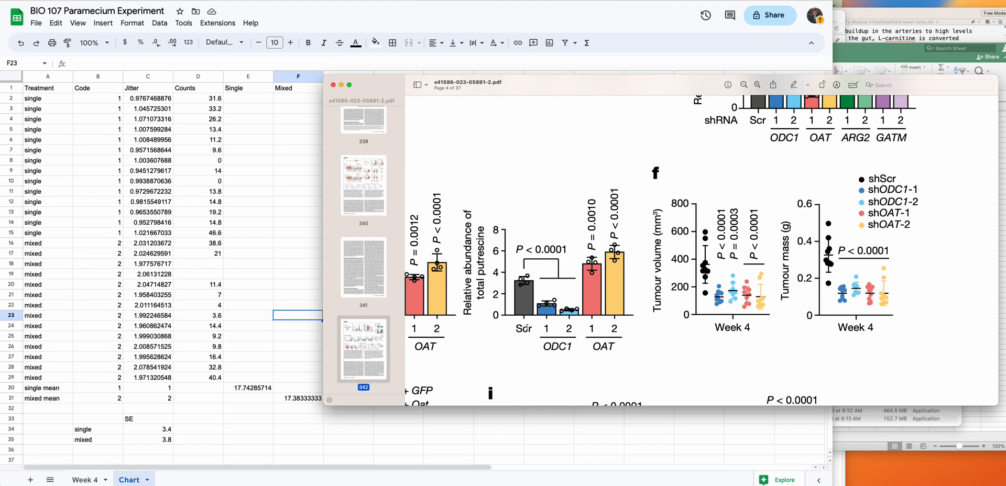
mouse_move(527, 326)
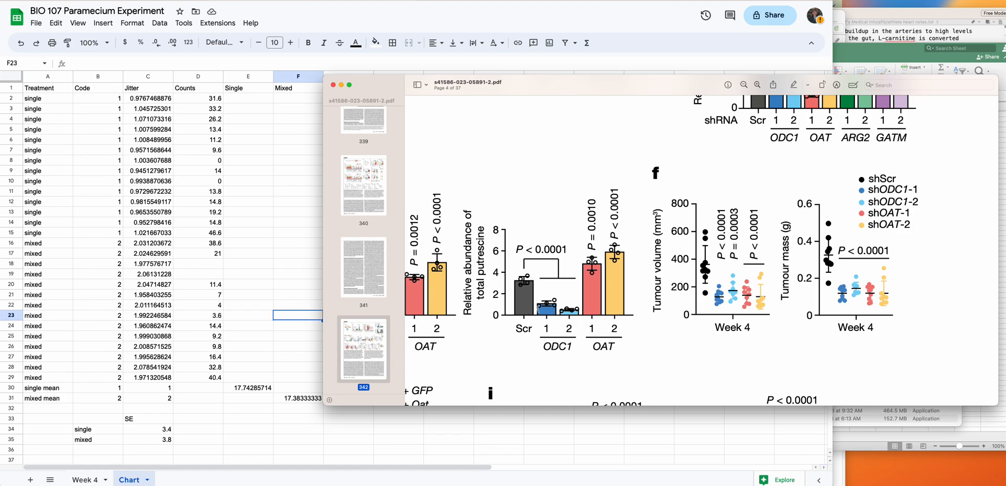
mouse_move(504, 347)
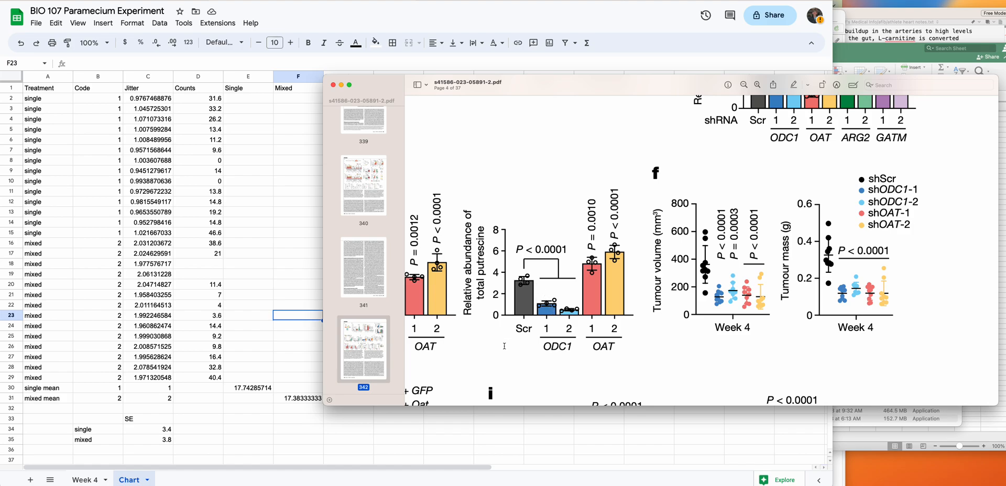
mouse_move(542, 285)
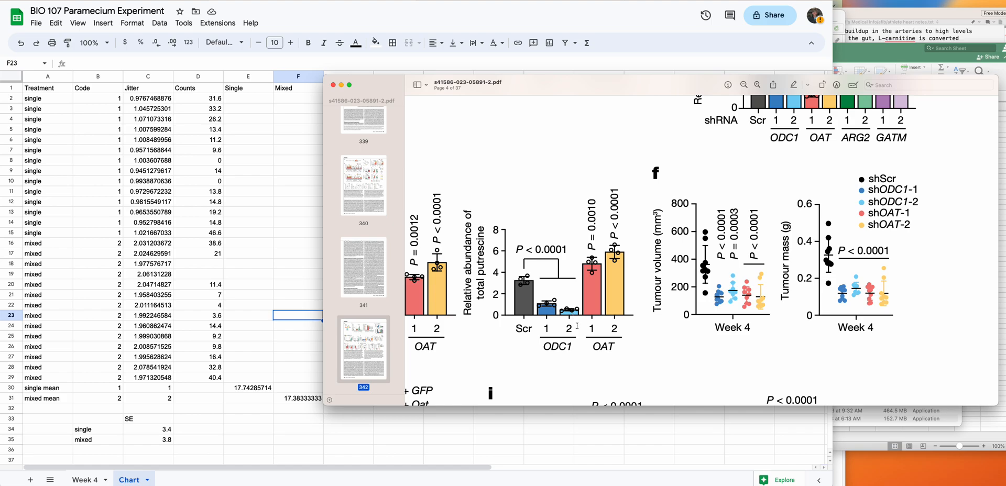
mouse_move(768, 329)
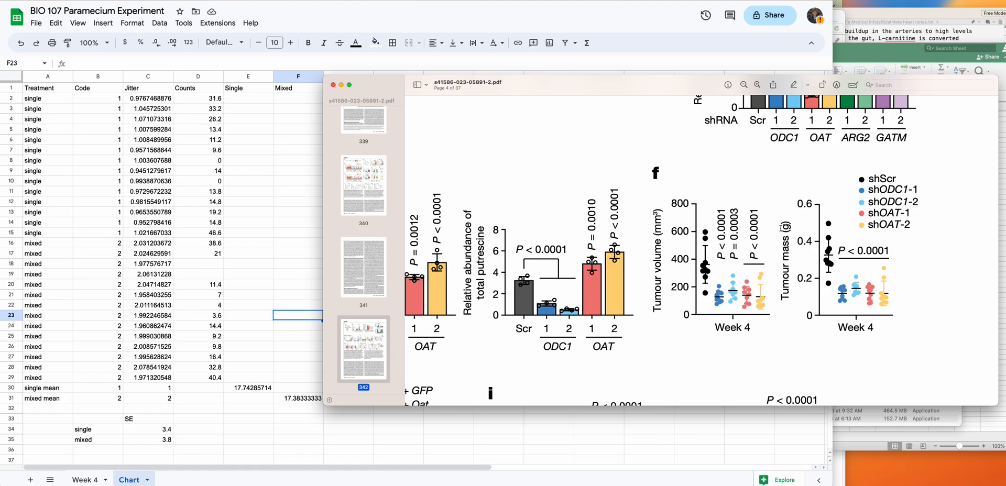
mouse_move(766, 210)
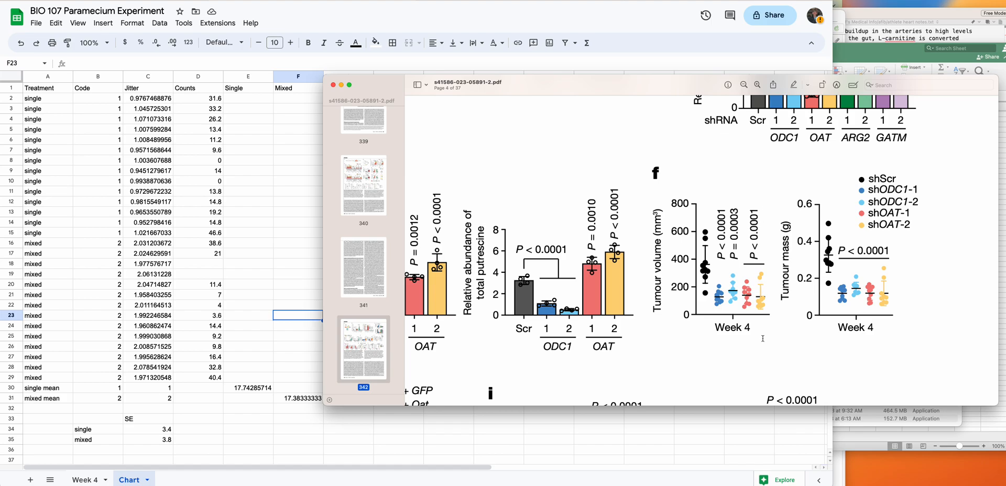
mouse_move(710, 334)
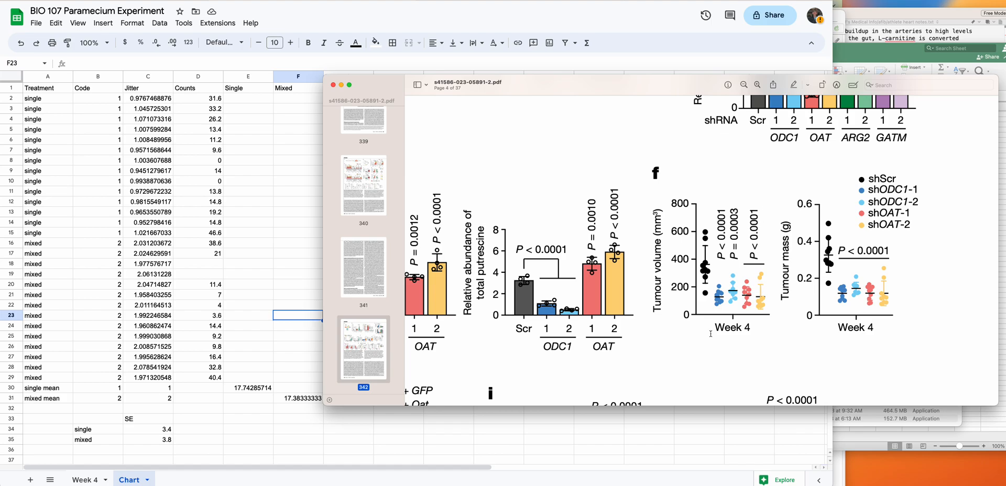
mouse_move(742, 297)
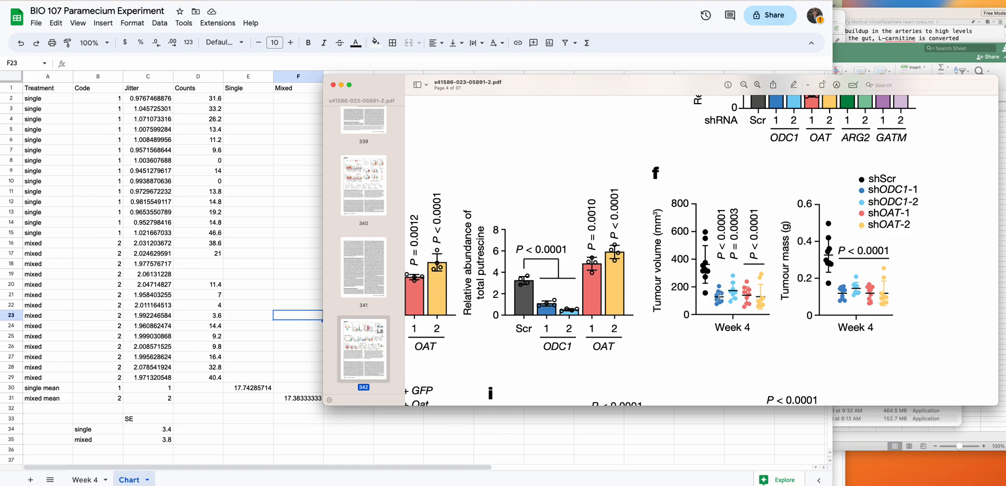
mouse_move(768, 298)
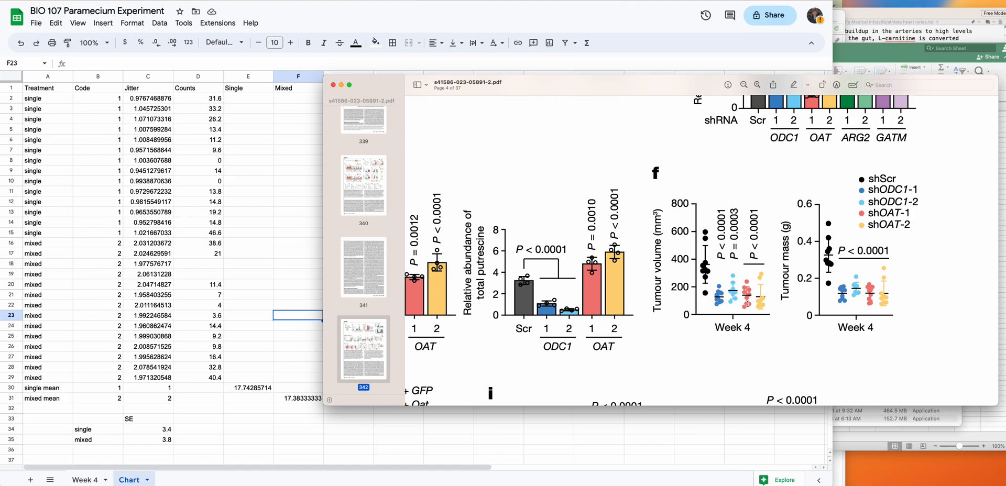
mouse_move(694, 324)
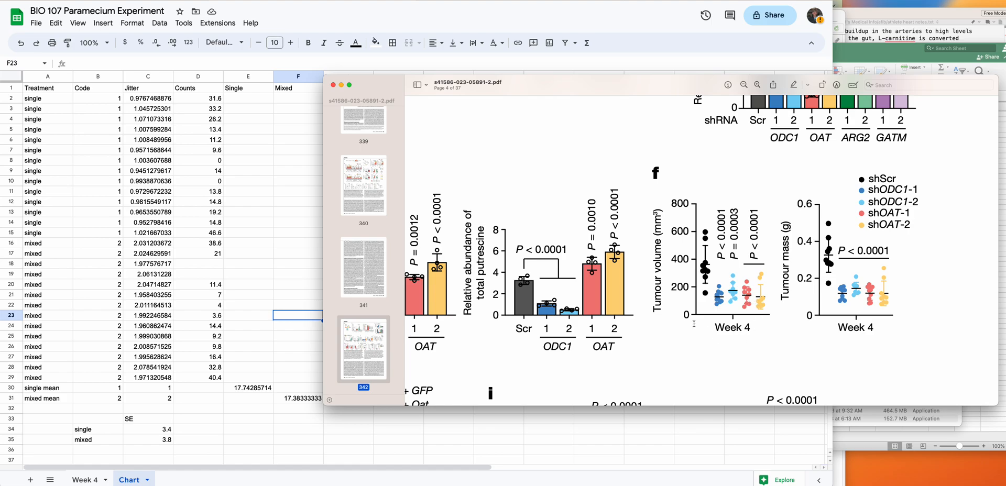
mouse_move(676, 188)
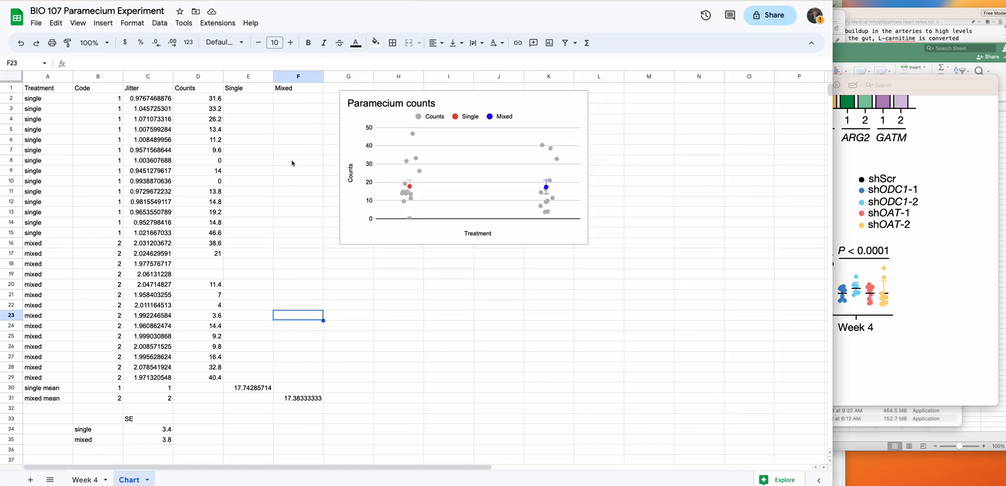
mouse_move(234, 154)
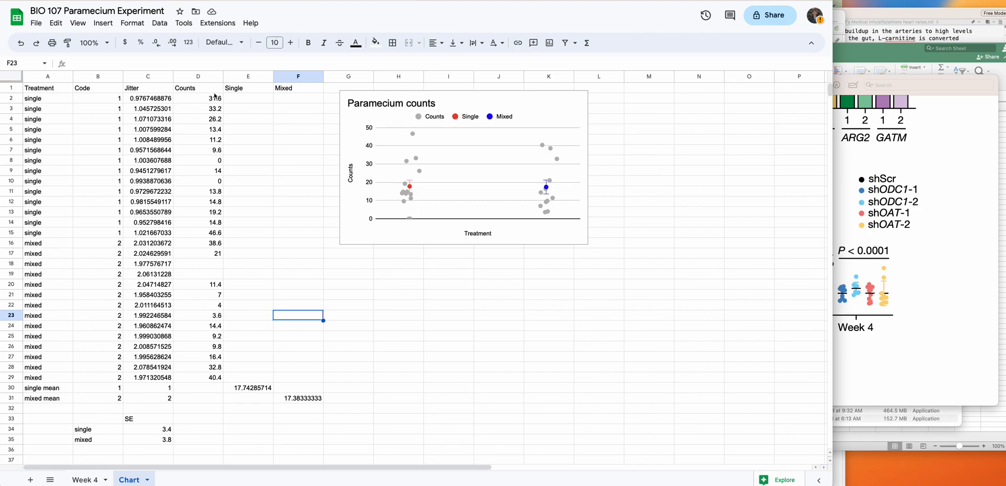
mouse_move(196, 150)
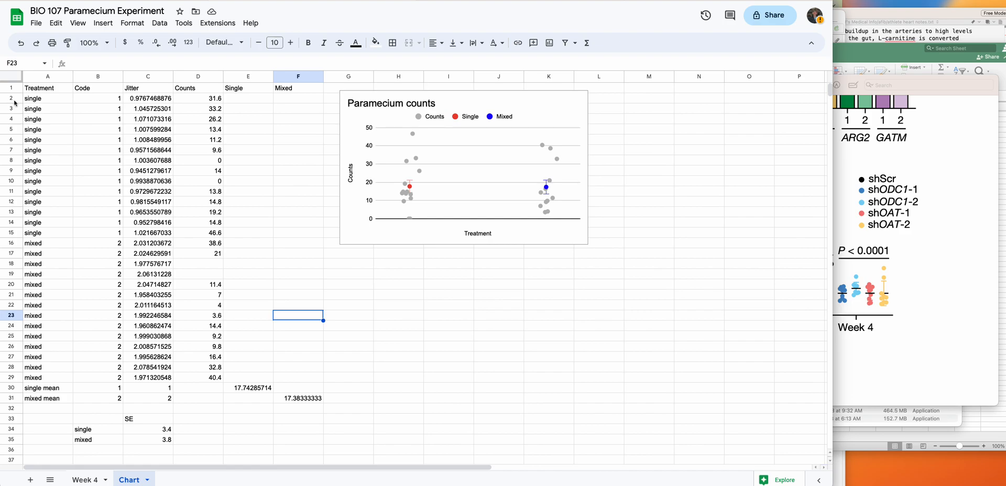
mouse_move(57, 135)
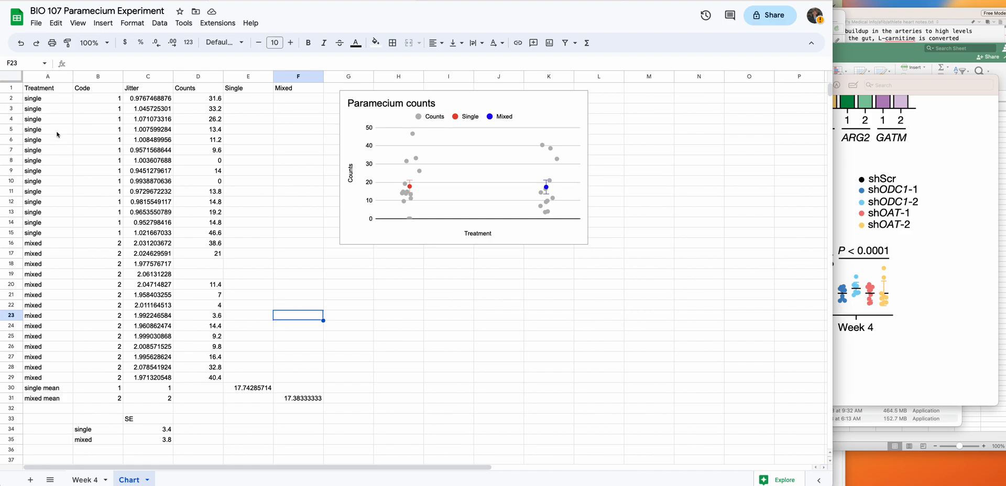
mouse_move(61, 159)
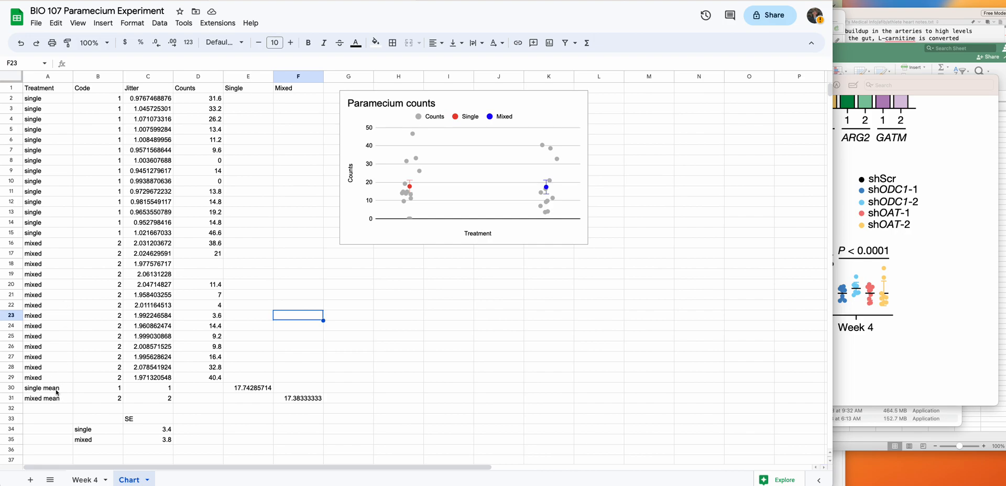
Step: Inspect the mean formulas: single =average(D2:D15) in E30, mixed =average(D16:D29) in F31
click(248, 388)
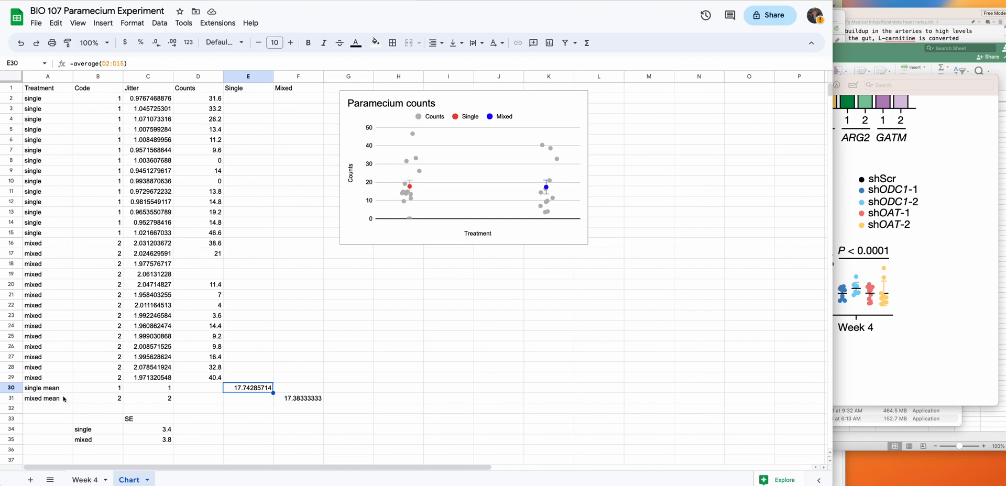
click(298, 398)
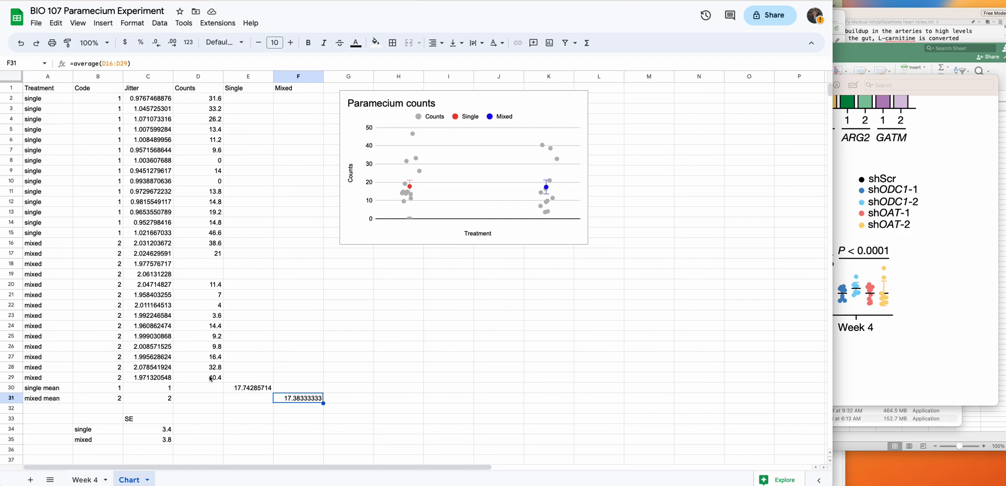
mouse_move(225, 153)
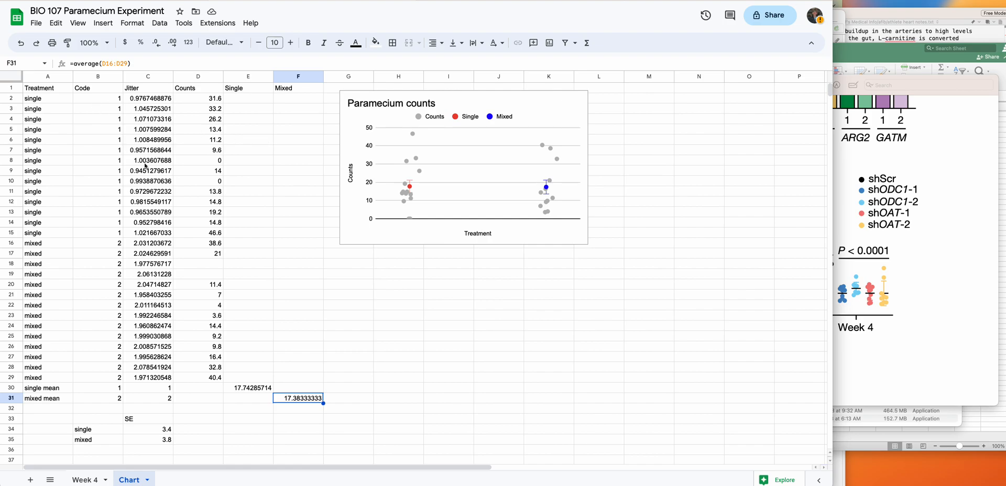
mouse_move(54, 94)
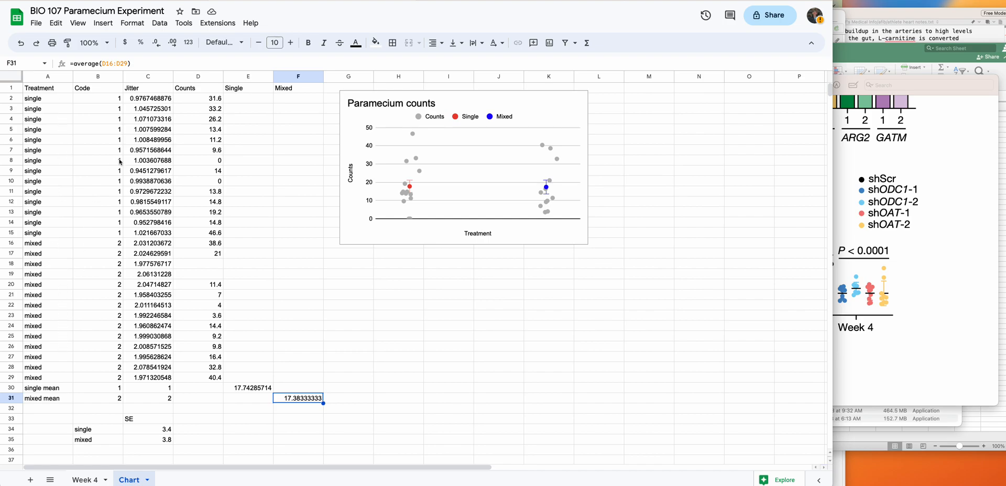
mouse_move(112, 221)
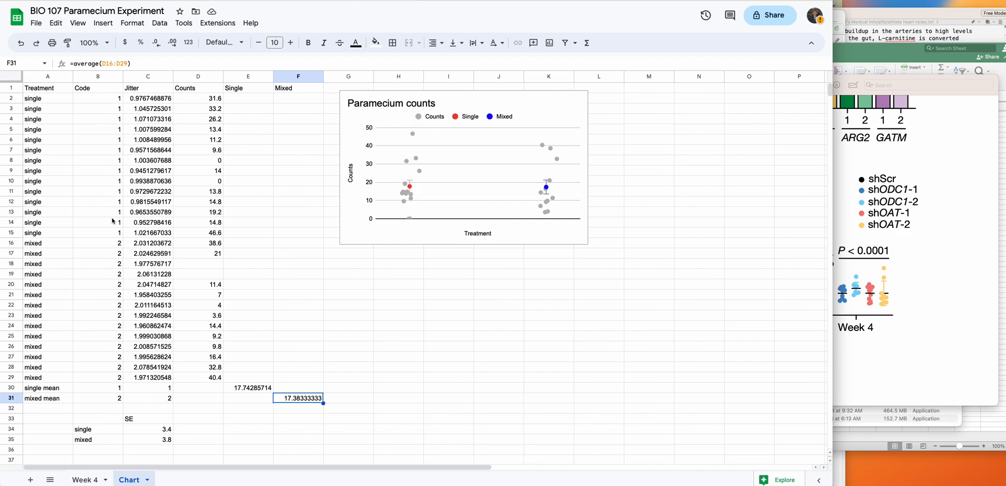
mouse_move(88, 322)
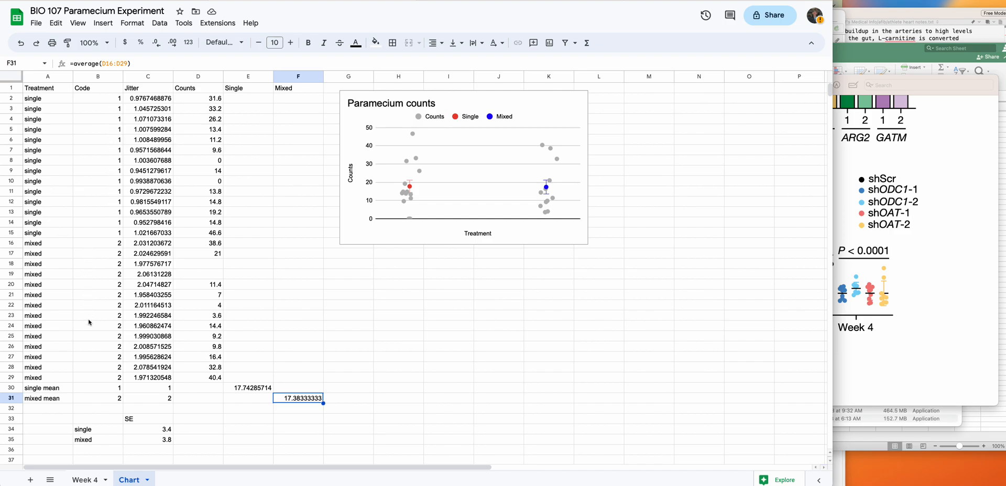
mouse_move(437, 255)
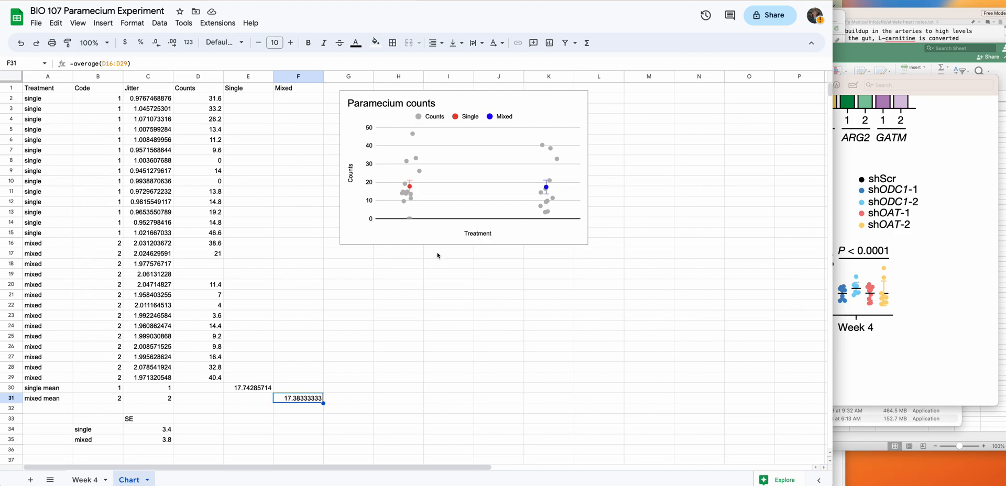
mouse_move(411, 216)
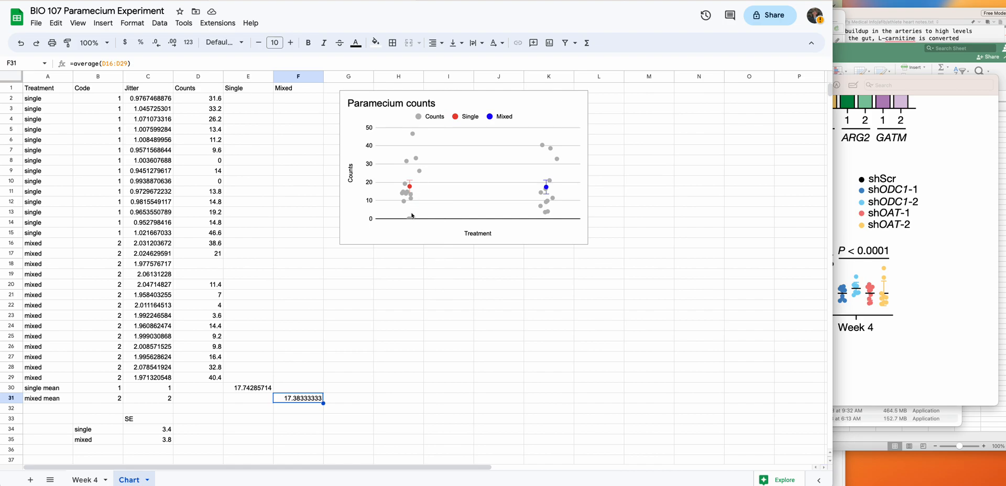
mouse_move(403, 203)
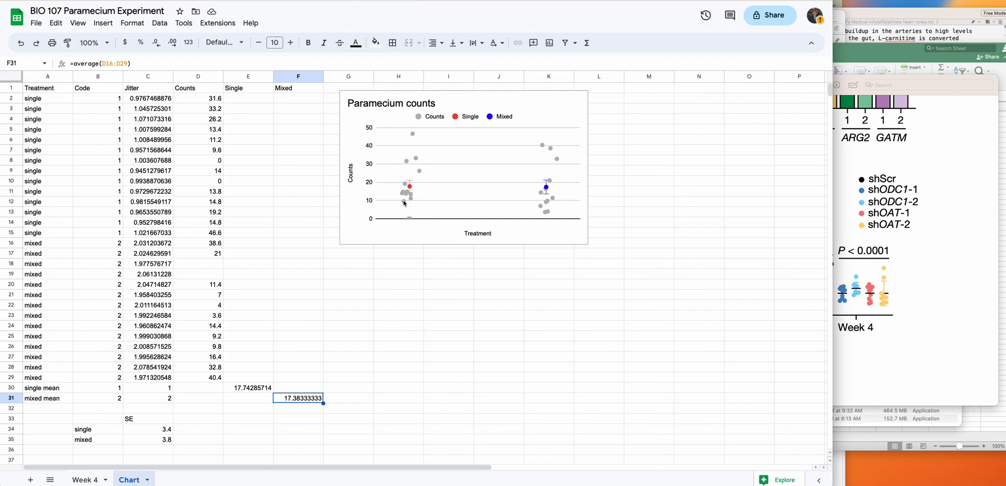
mouse_move(411, 239)
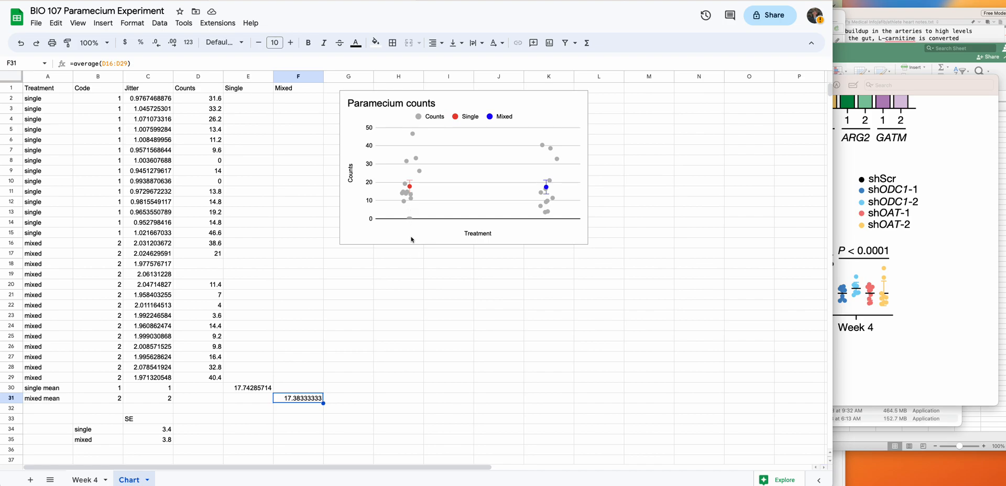
mouse_move(544, 183)
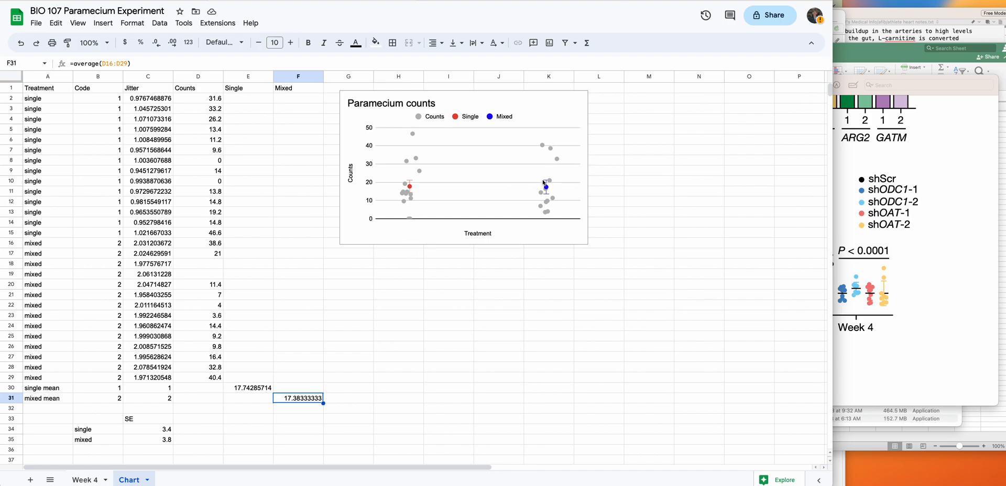
mouse_move(554, 225)
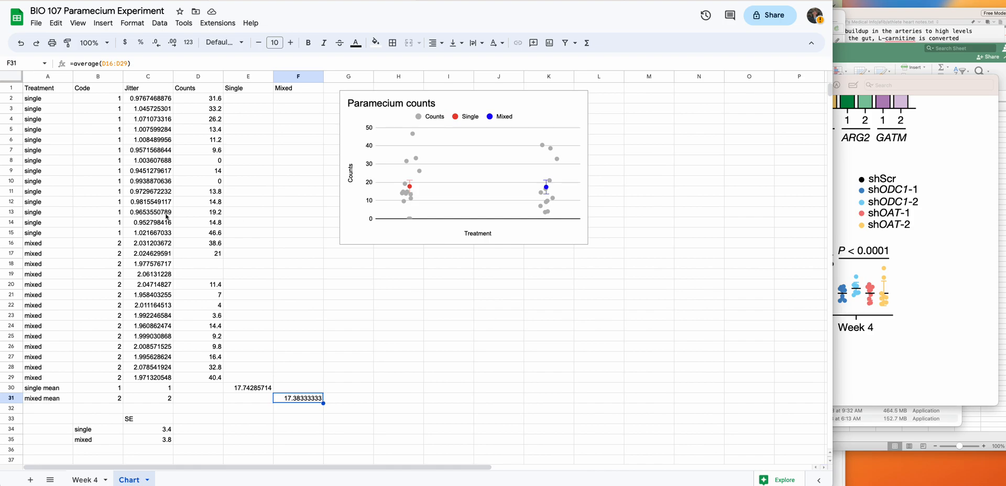
mouse_move(441, 225)
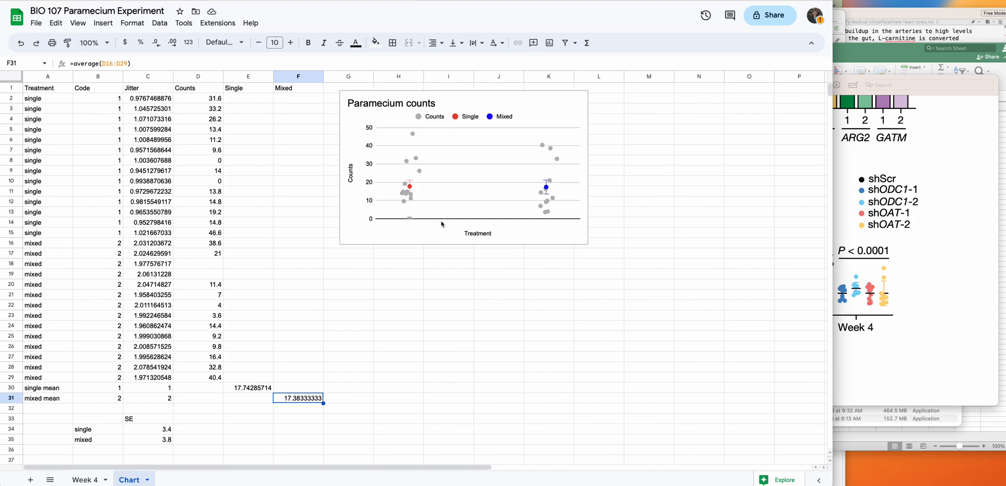
mouse_move(604, 241)
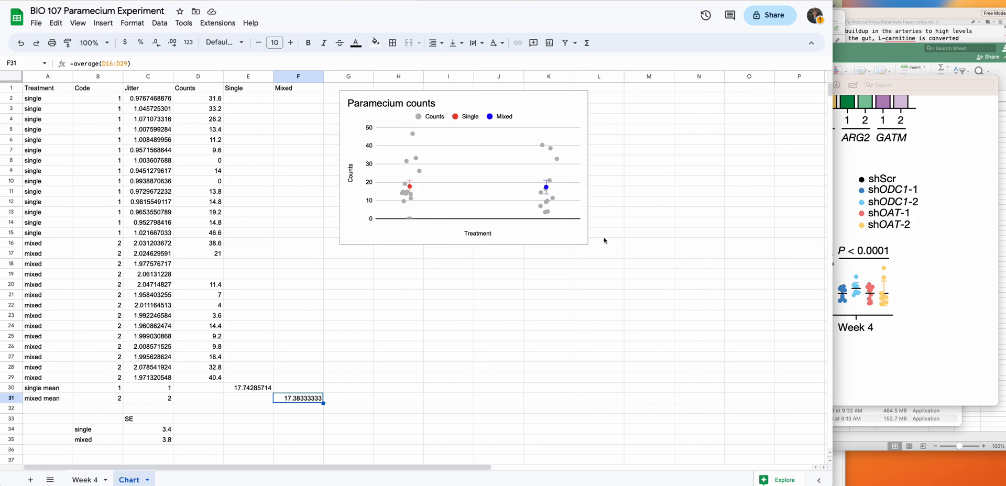
mouse_move(597, 242)
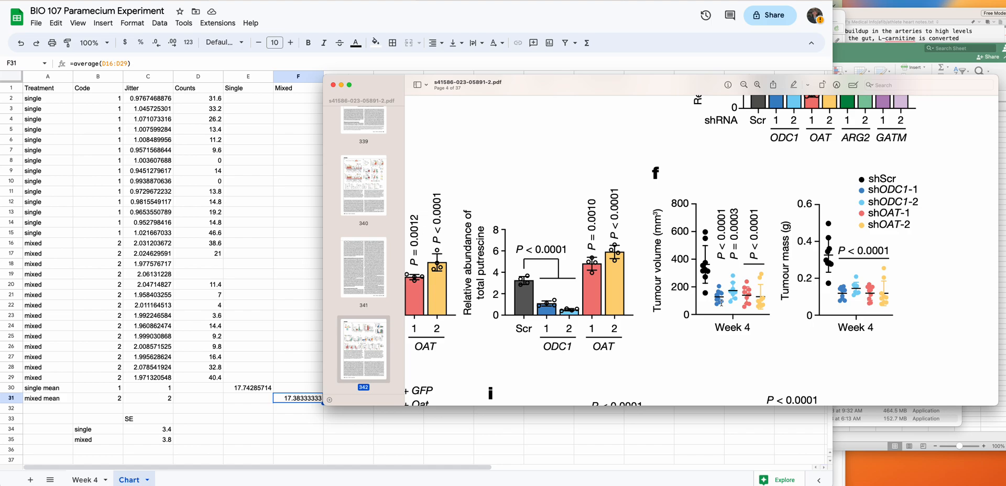
mouse_move(757, 326)
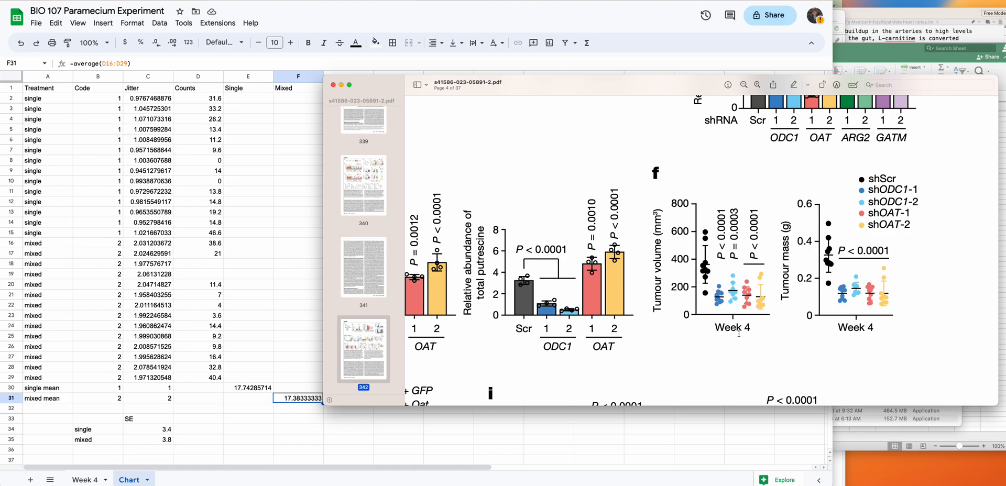
mouse_move(713, 275)
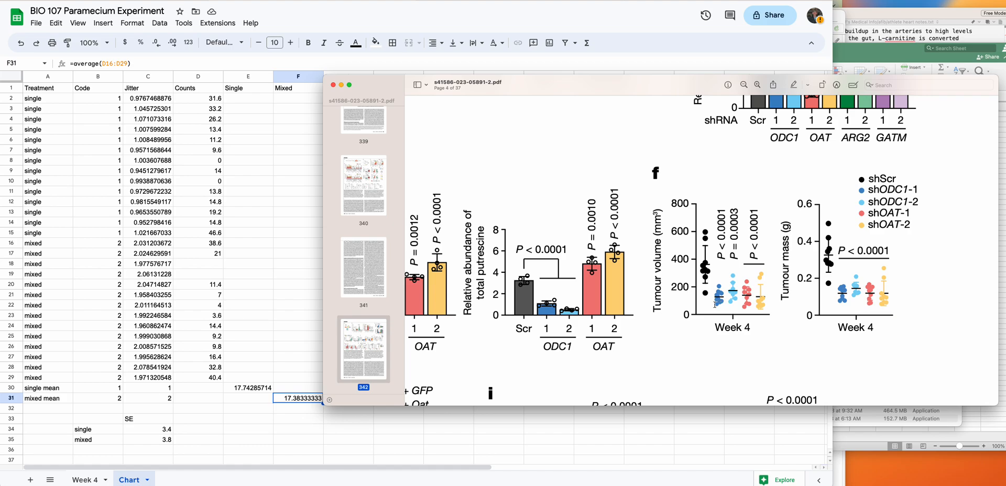
mouse_move(282, 205)
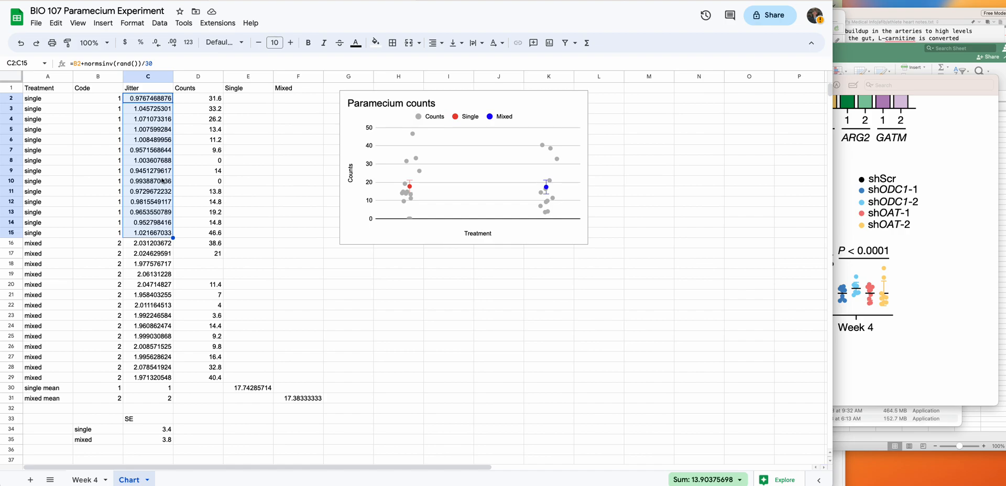
Step: Inspect the jitter formulas in C2, C3 and C5, then select the single-treatment jitter values C2:C13
click(148, 99)
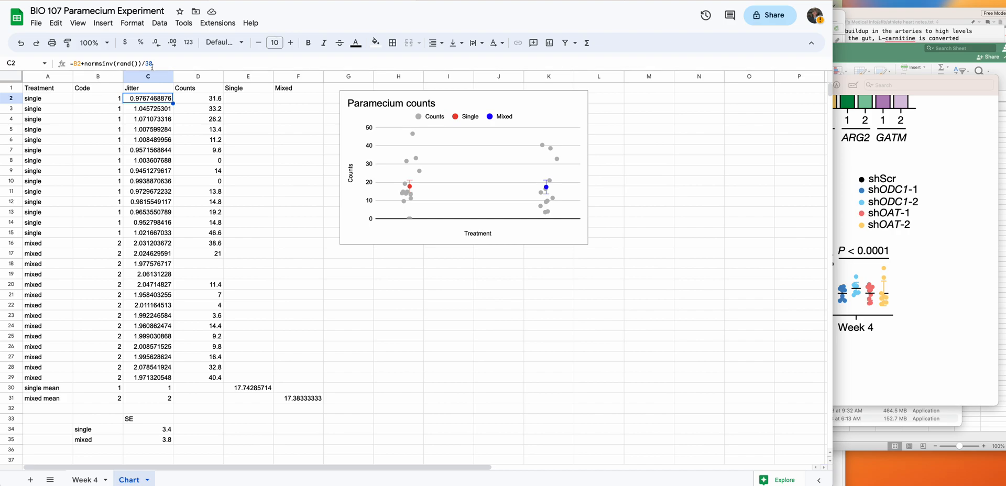
click(147, 108)
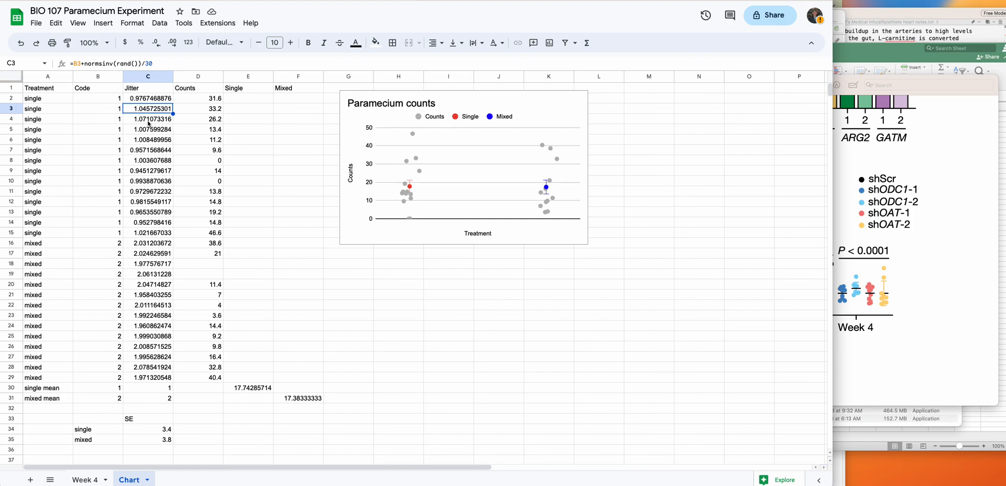
click(148, 129)
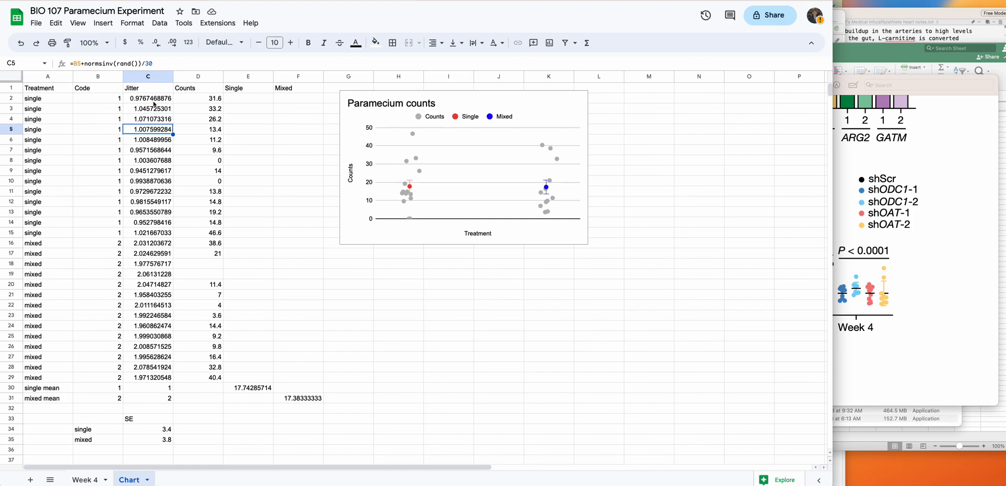
drag(148, 98, 148, 212)
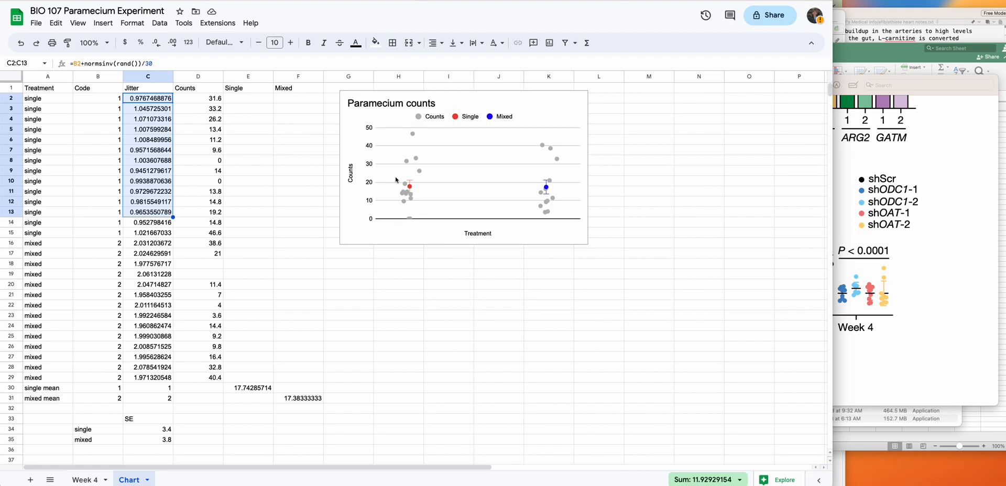
mouse_move(408, 204)
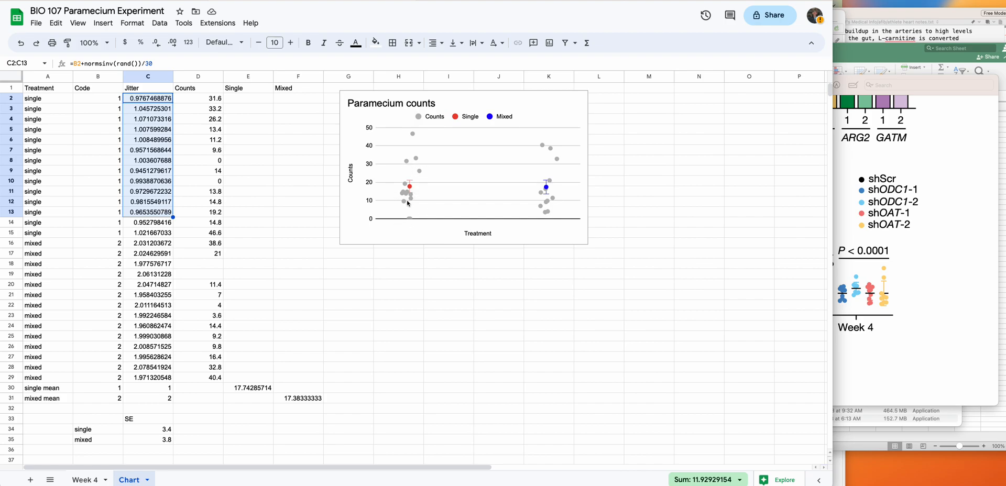
mouse_move(412, 124)
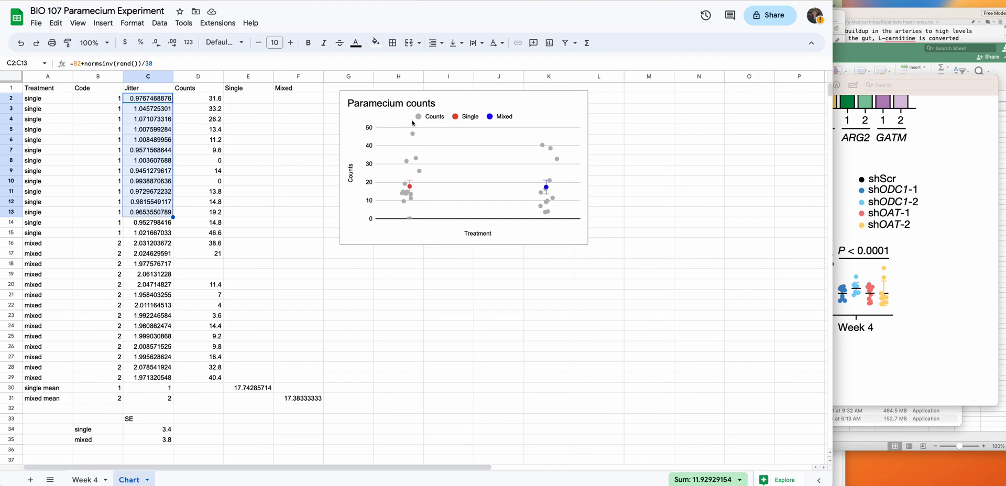
mouse_move(408, 217)
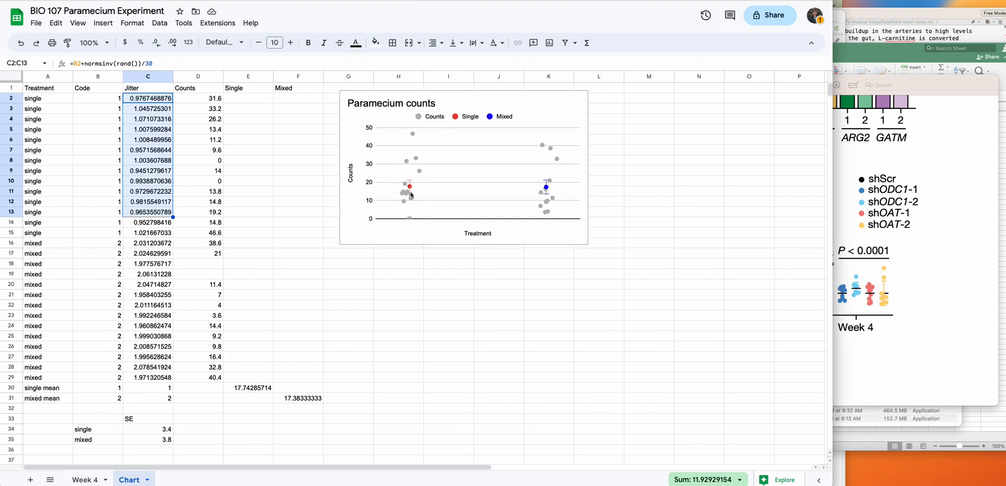
mouse_move(408, 206)
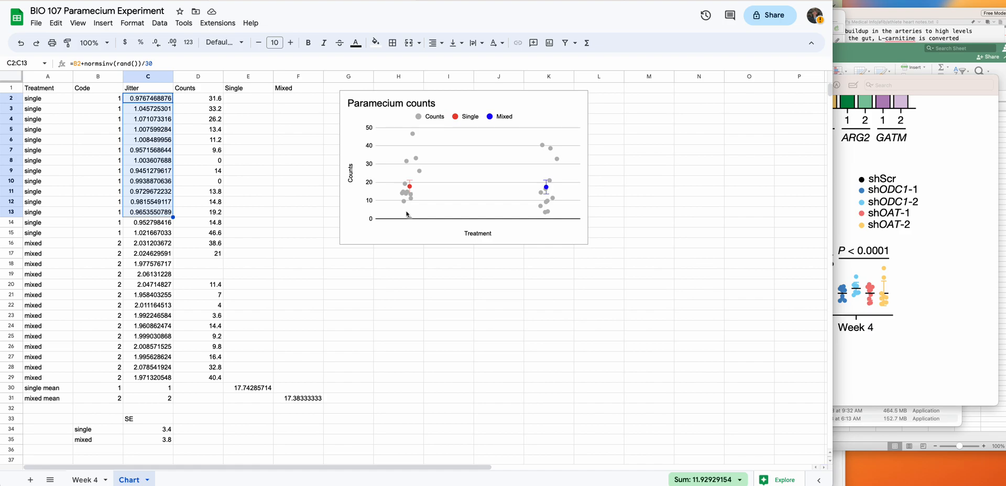
mouse_move(410, 206)
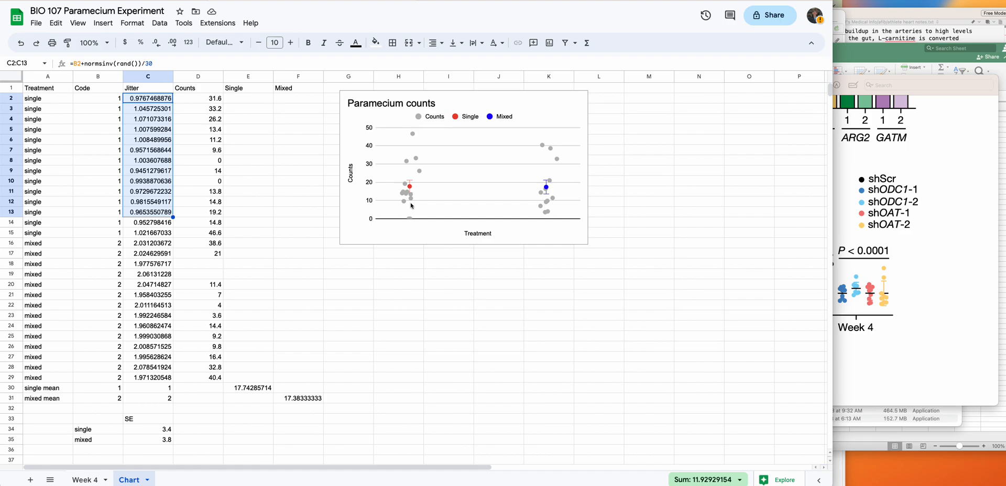
mouse_move(249, 248)
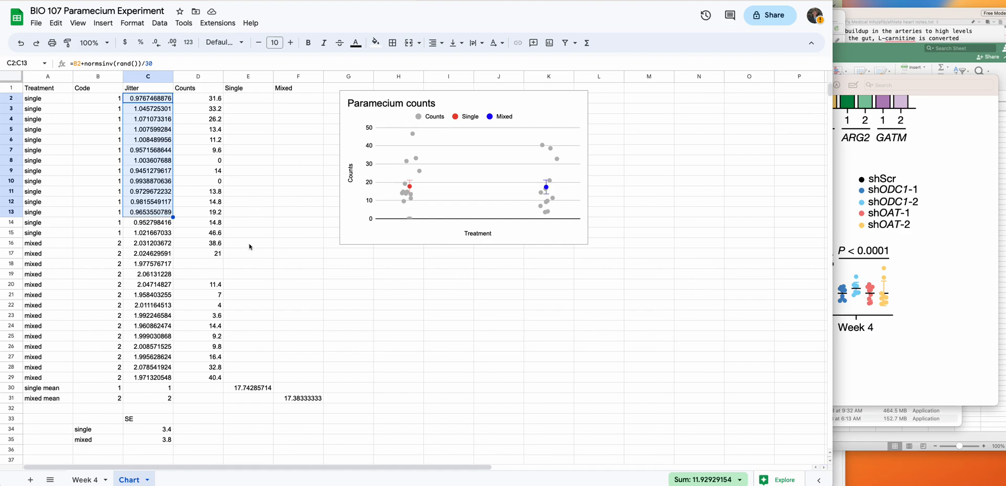
mouse_move(409, 194)
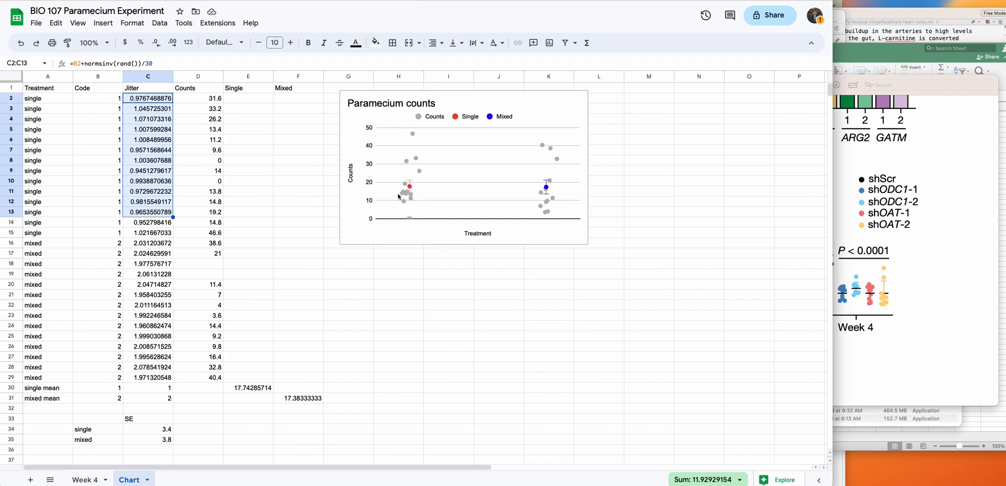
mouse_move(363, 199)
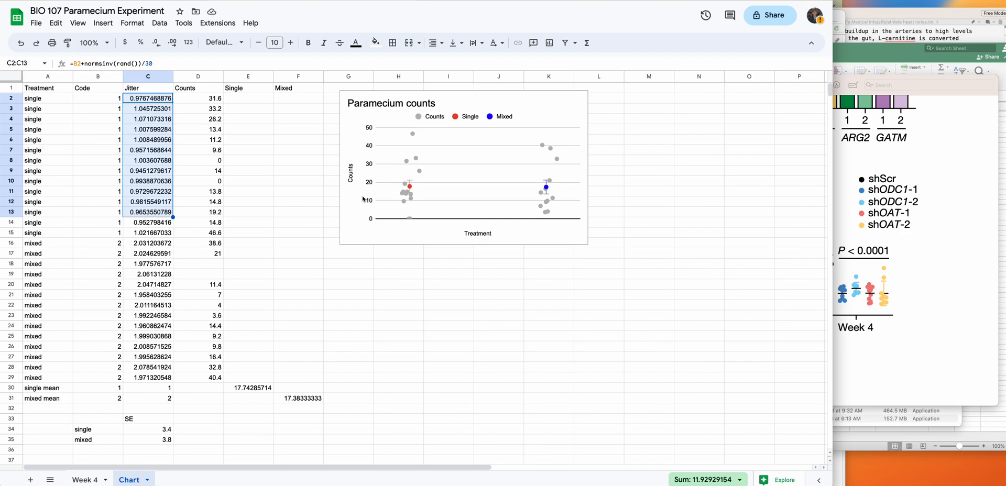
mouse_move(231, 199)
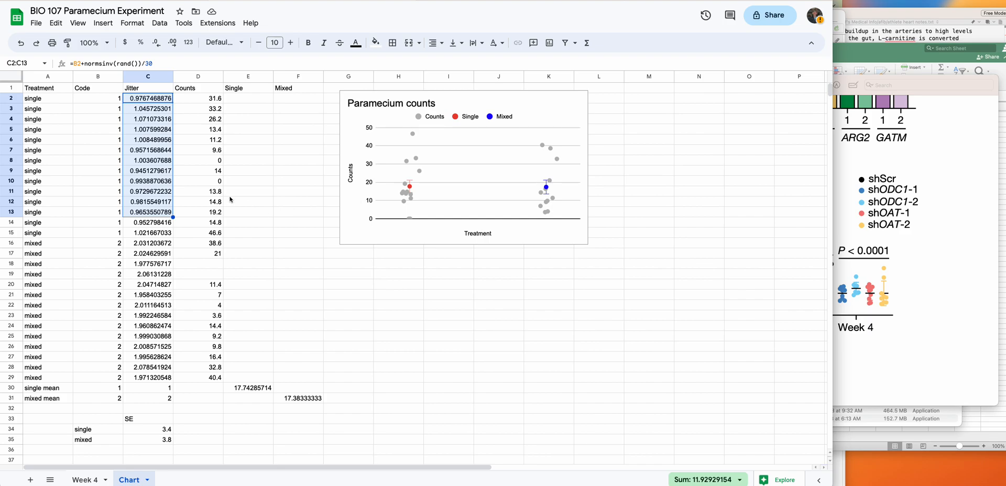
click(147, 232)
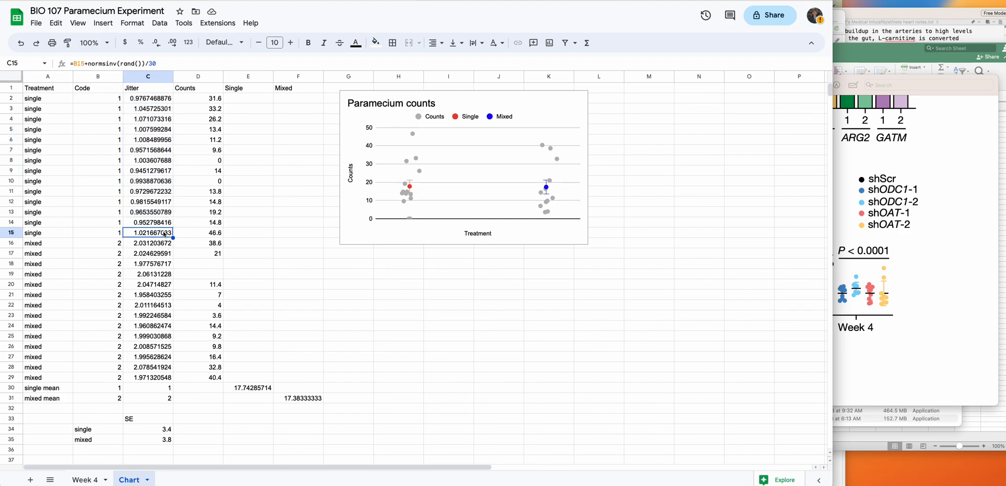
drag(148, 242, 148, 347)
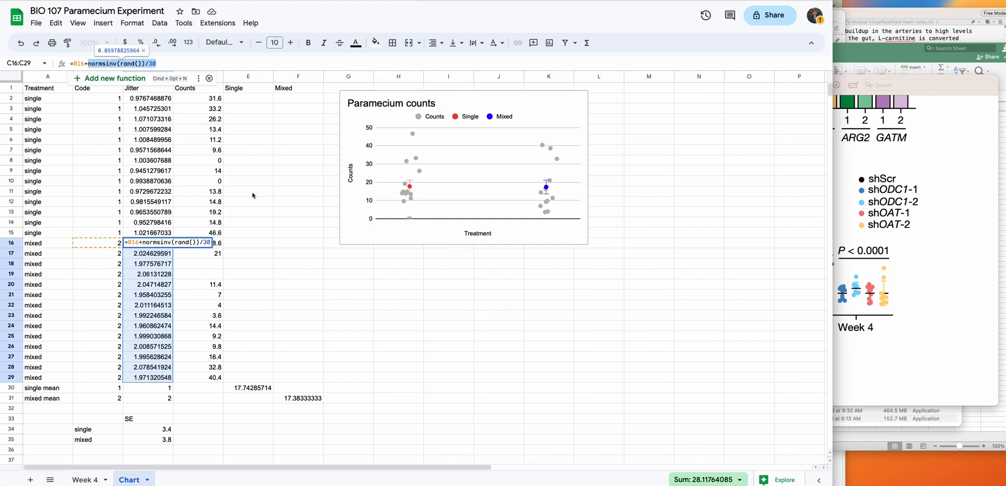
click(249, 190)
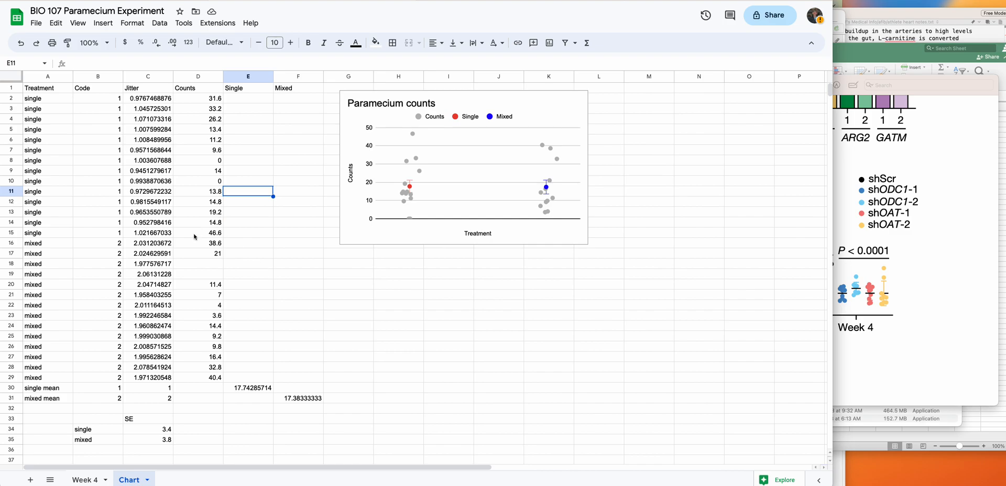
mouse_move(64, 113)
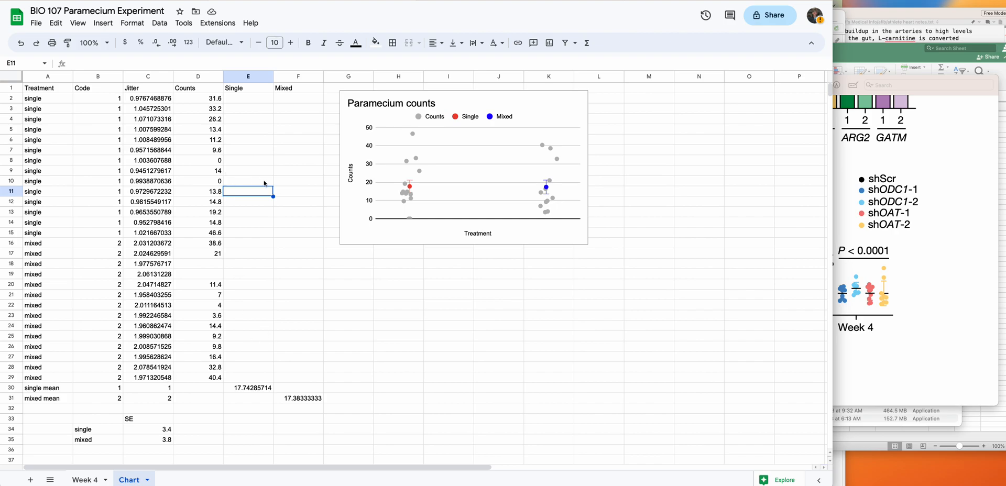
mouse_move(162, 87)
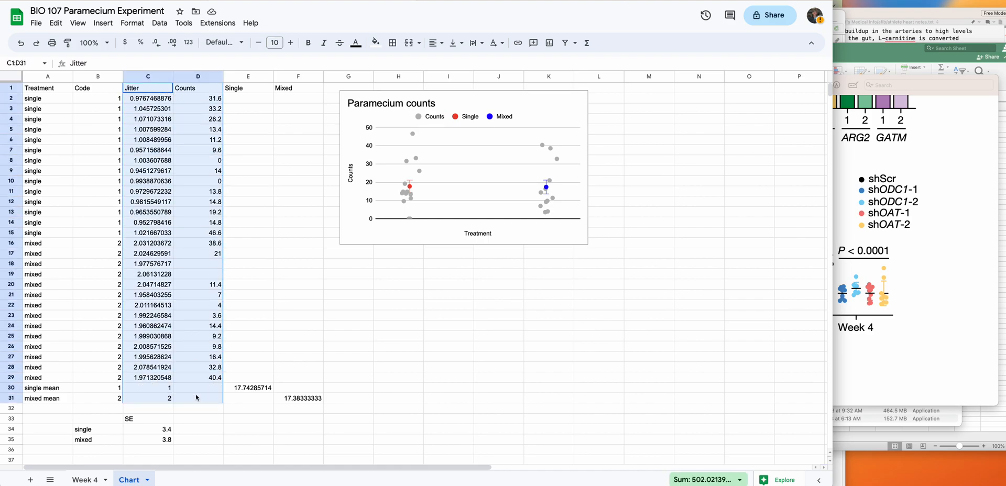
mouse_move(148, 405)
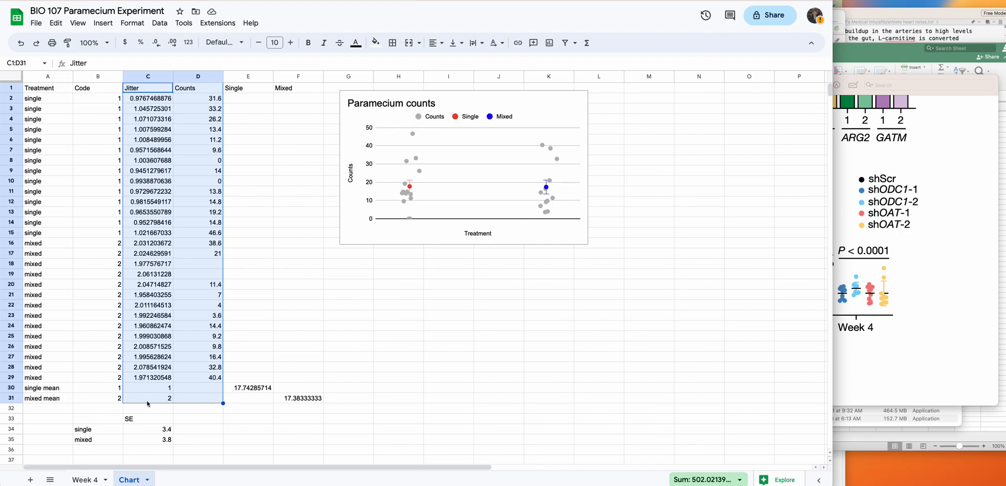
mouse_move(208, 397)
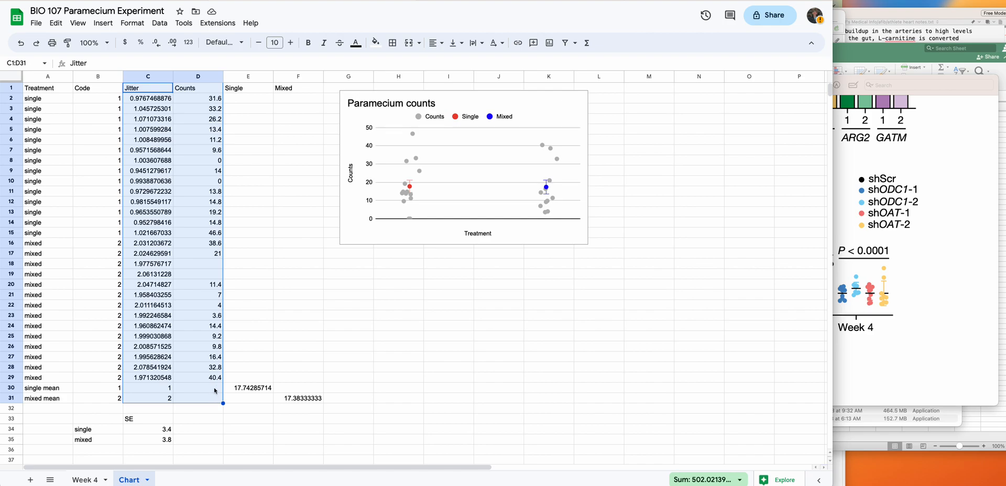
mouse_move(250, 357)
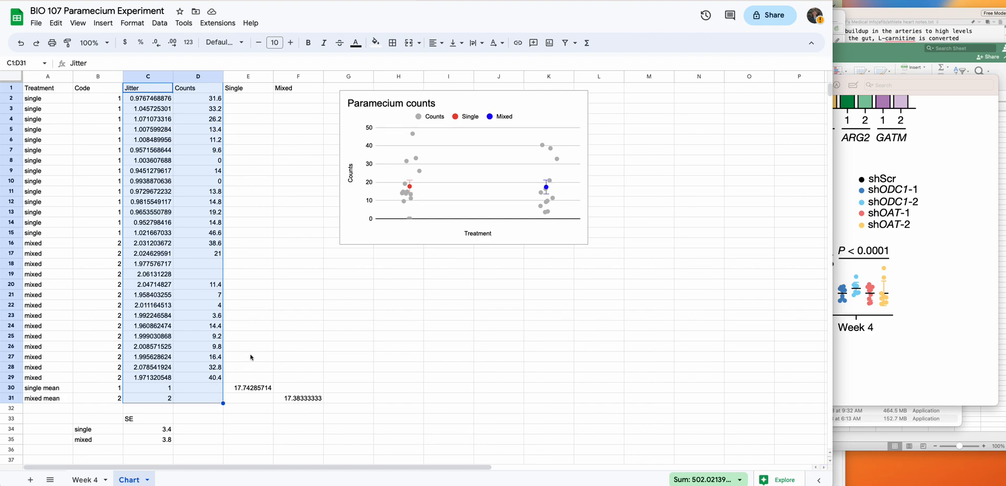
Step: Insert a scatter chart of the selected Jitter and Counts data (C1:D31)
click(103, 23)
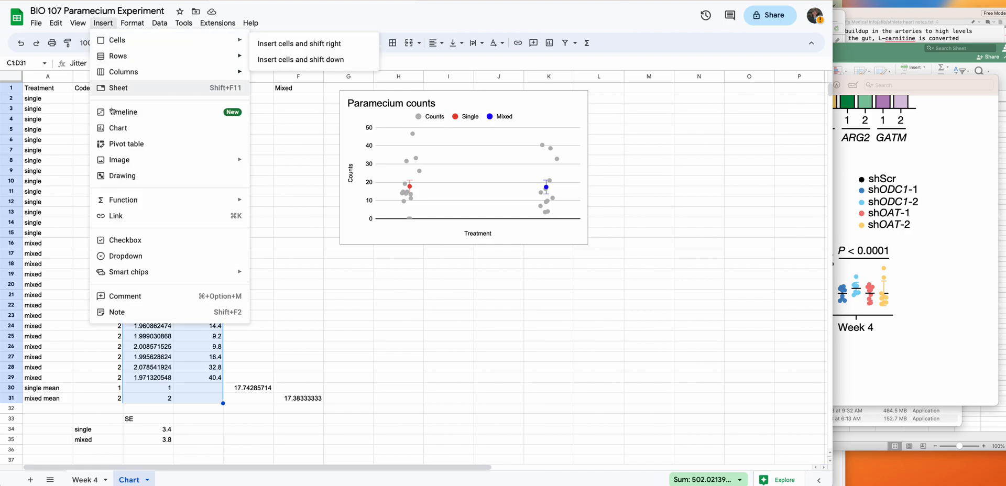
click(118, 128)
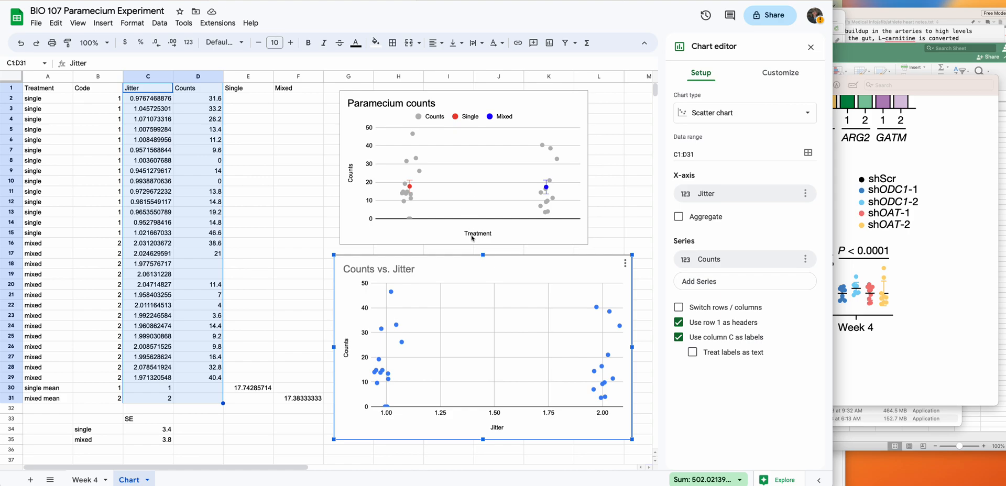
mouse_move(548, 199)
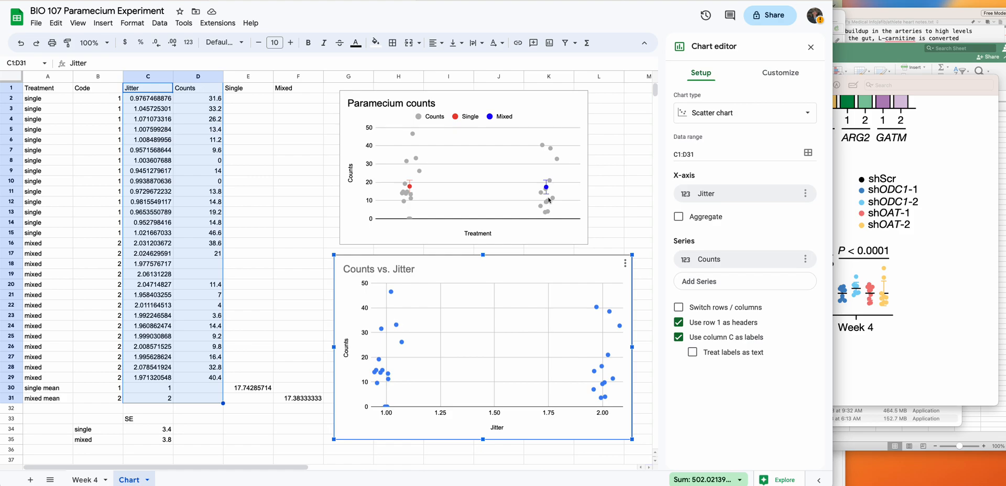
mouse_move(736, 192)
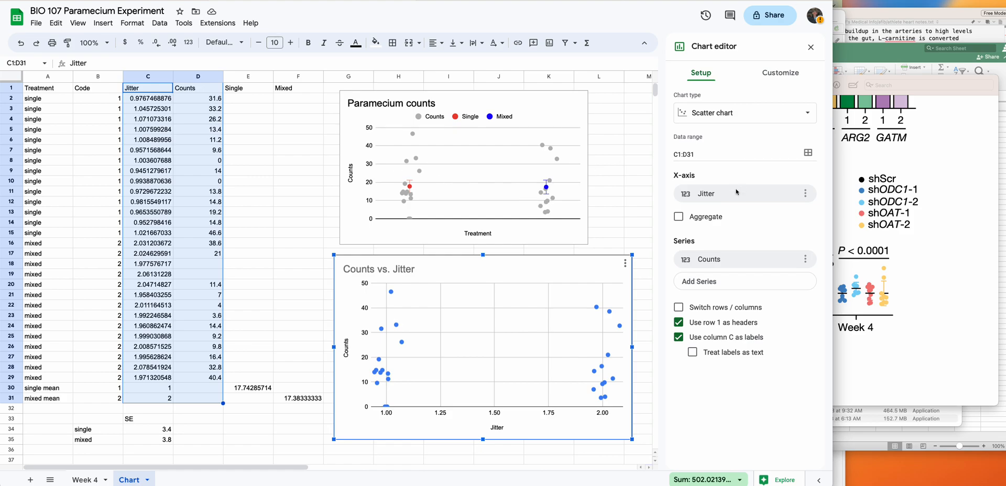
mouse_move(725, 291)
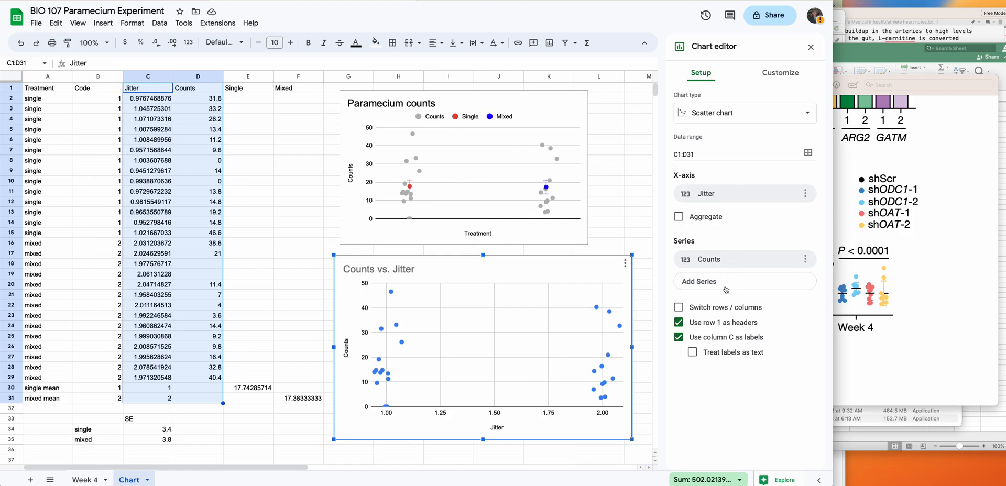
Step: Add the Single mean column E1:E31 as a new series on the chart
click(700, 281)
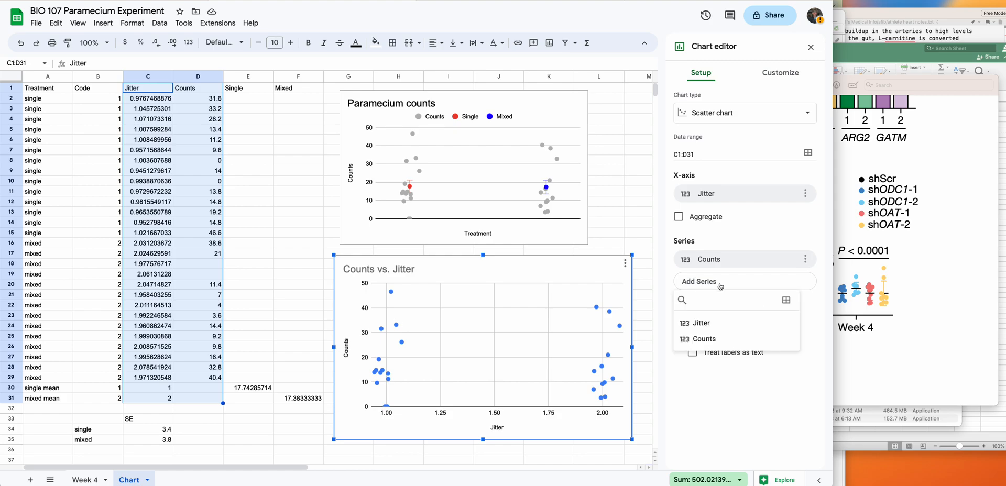
click(785, 300)
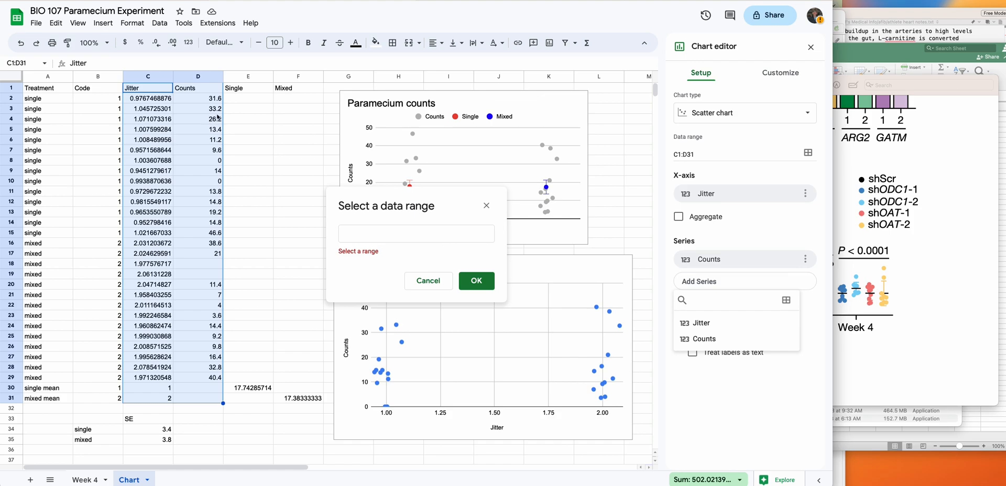
drag(248, 88, 249, 245)
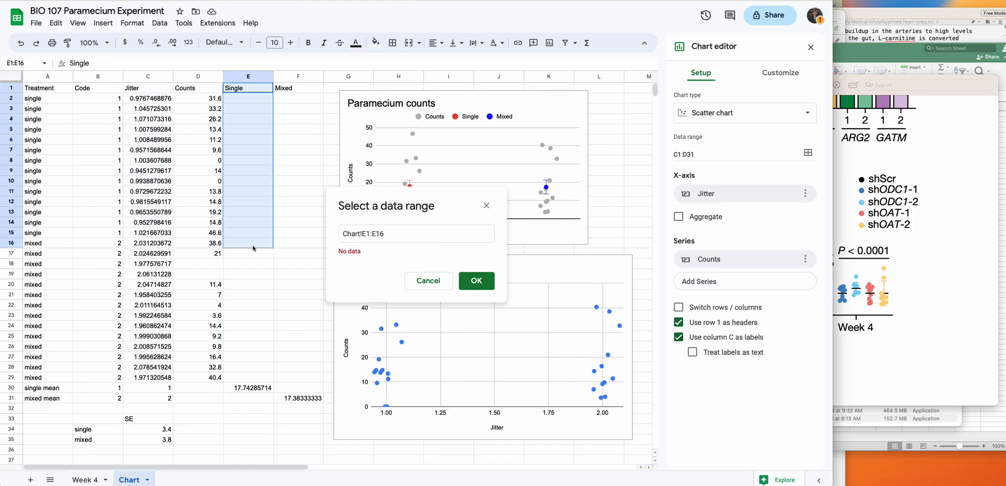
drag(248, 250, 247, 398)
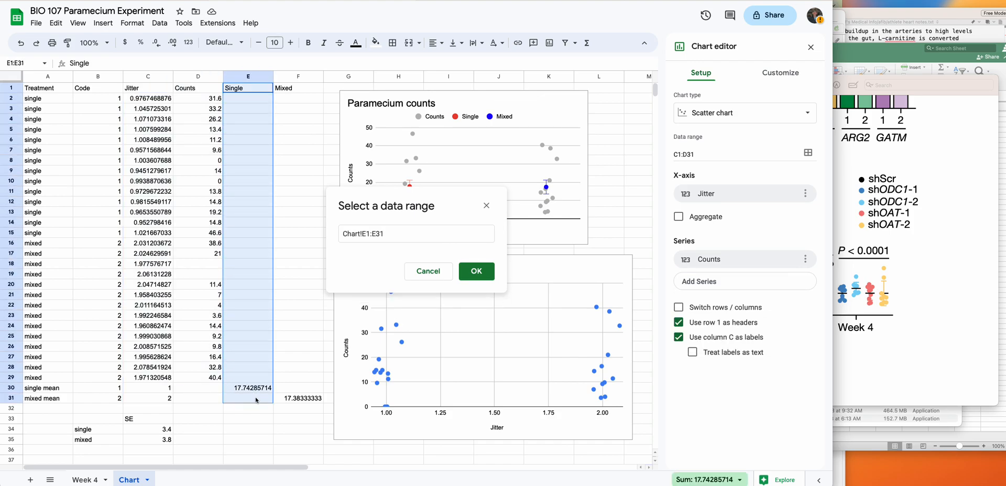
mouse_move(250, 115)
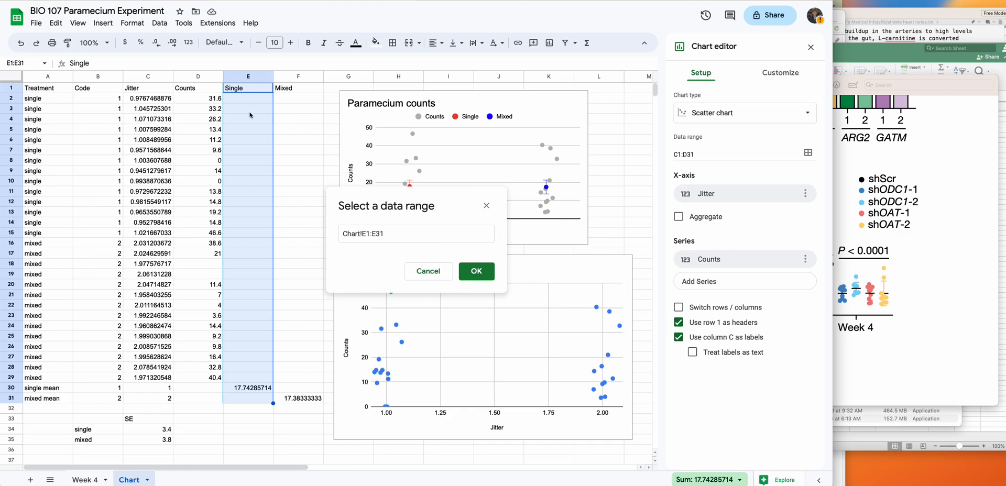
mouse_move(265, 316)
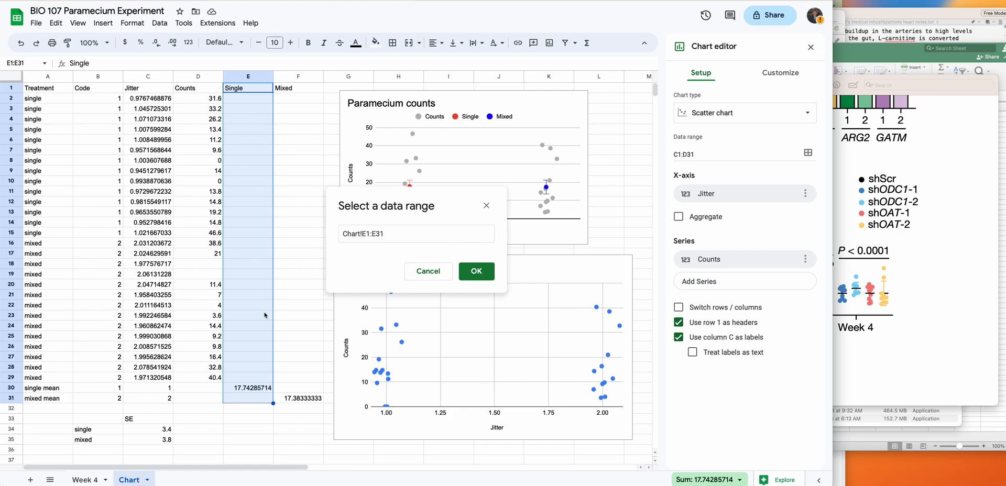
mouse_move(251, 394)
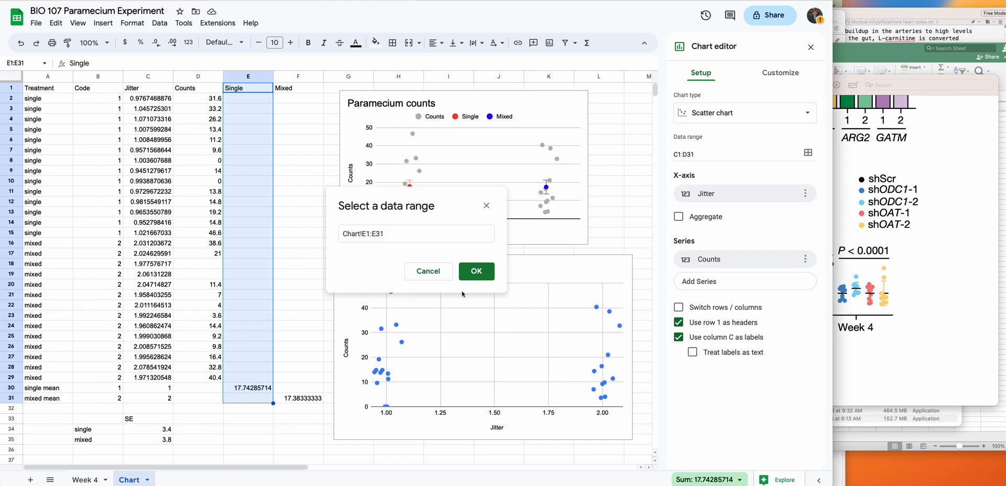
click(476, 271)
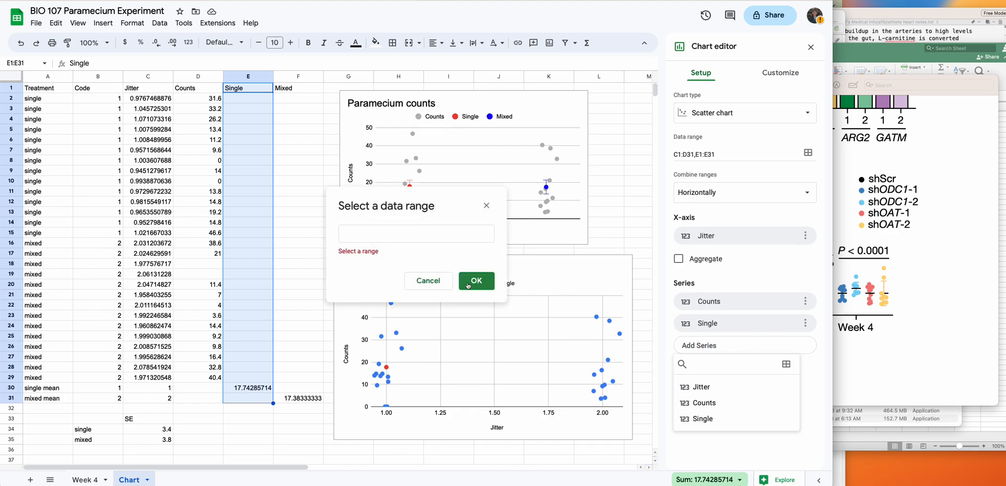
Step: Add the Mixed mean column F1:F31 as another series on the chart
click(298, 88)
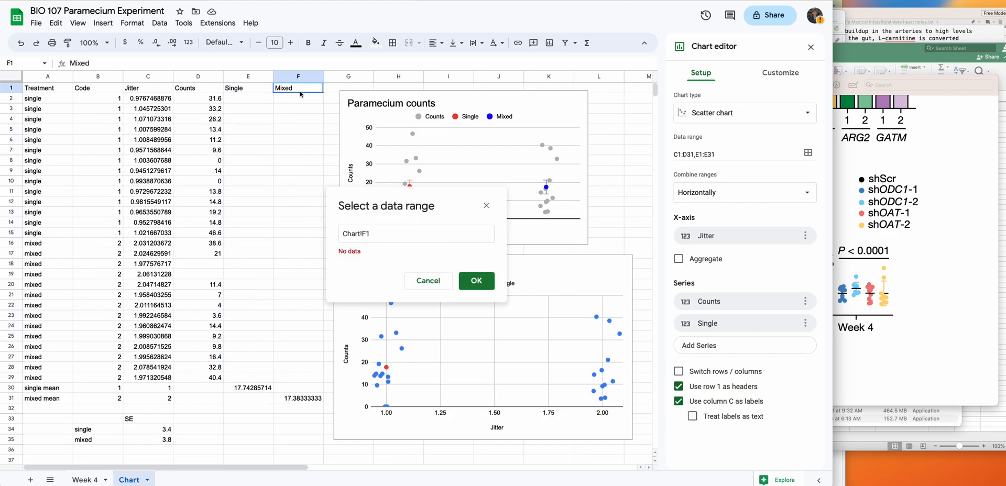
drag(297, 89, 298, 399)
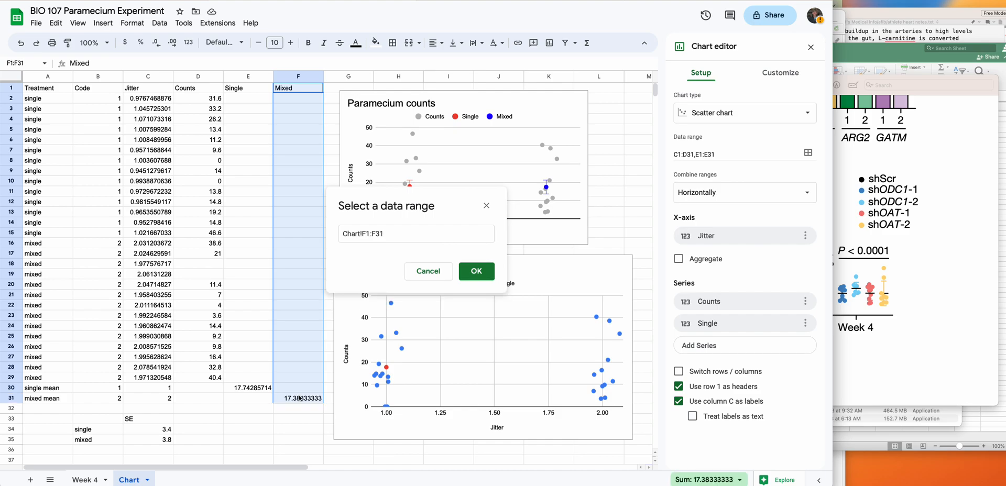
mouse_move(308, 315)
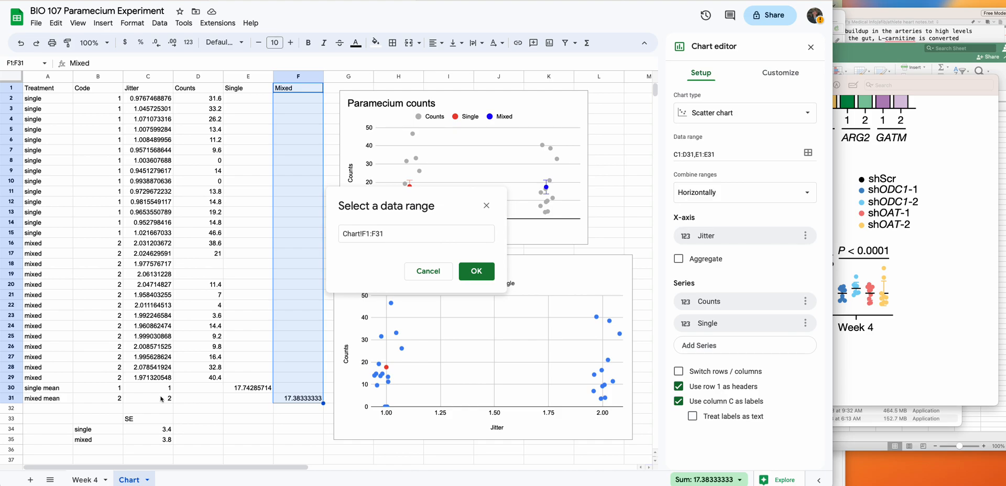
click(476, 271)
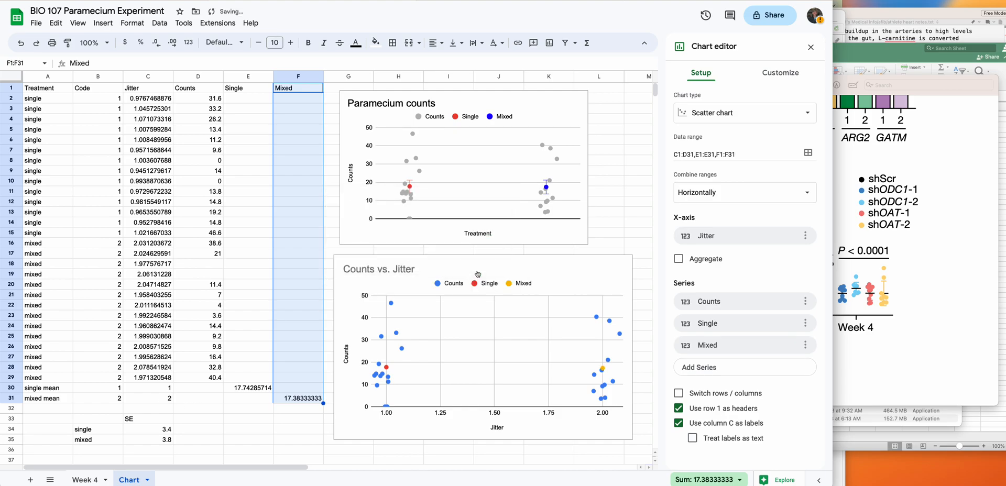
mouse_move(604, 370)
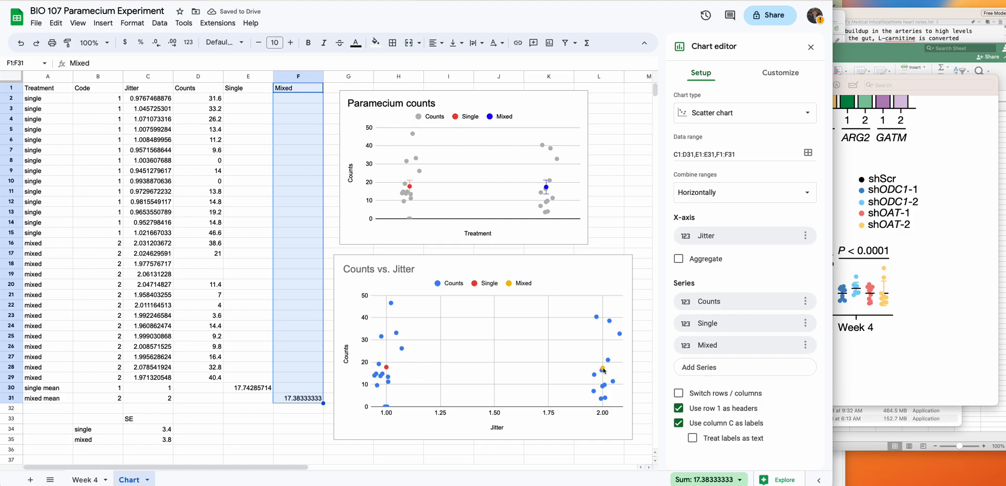
mouse_move(393, 351)
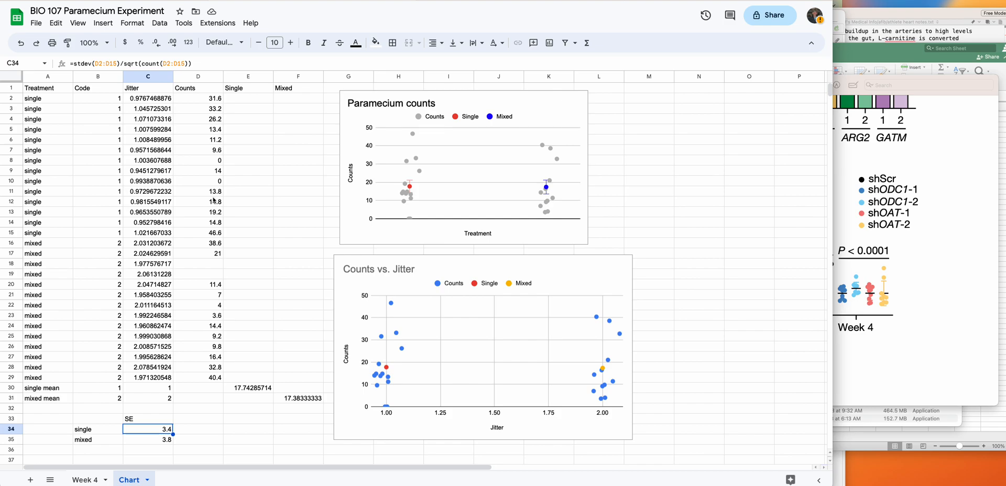
mouse_move(165, 447)
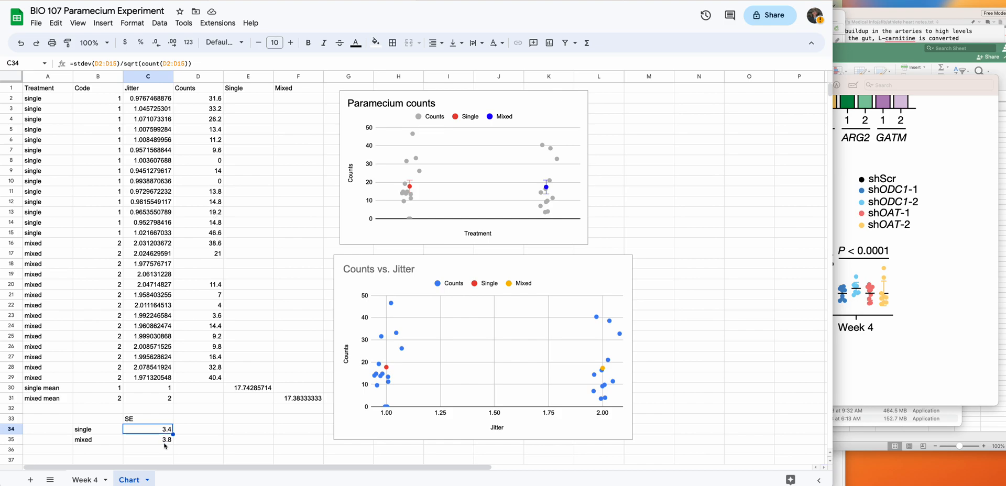
Step: Inspect the mixed group's SE formula =stdev()/sqrt(count()) in C35
click(148, 439)
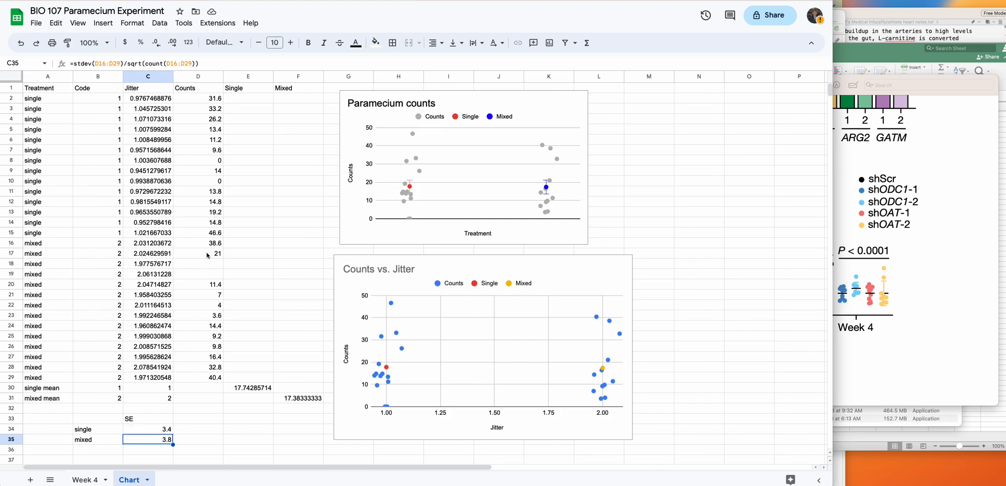
Step: Reopen the chart editor's Customize > Series settings for the Single series
click(451, 334)
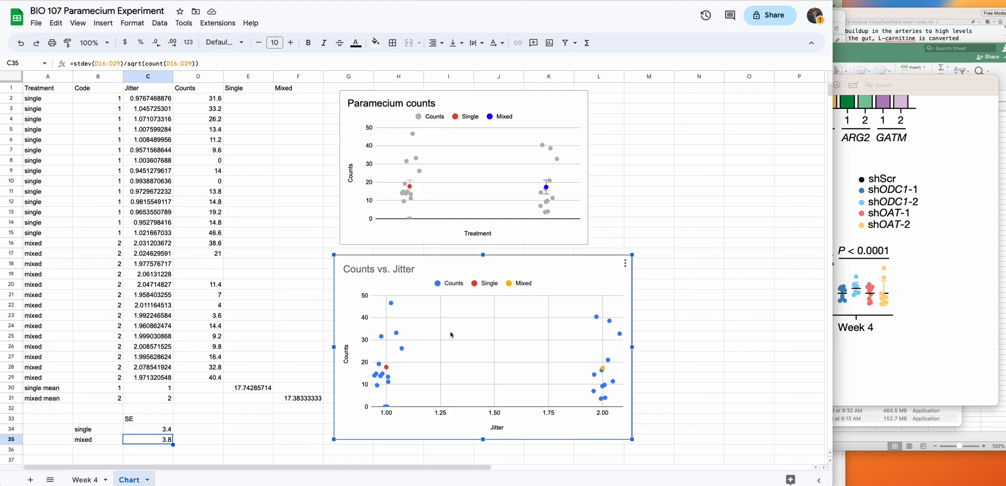
click(622, 264)
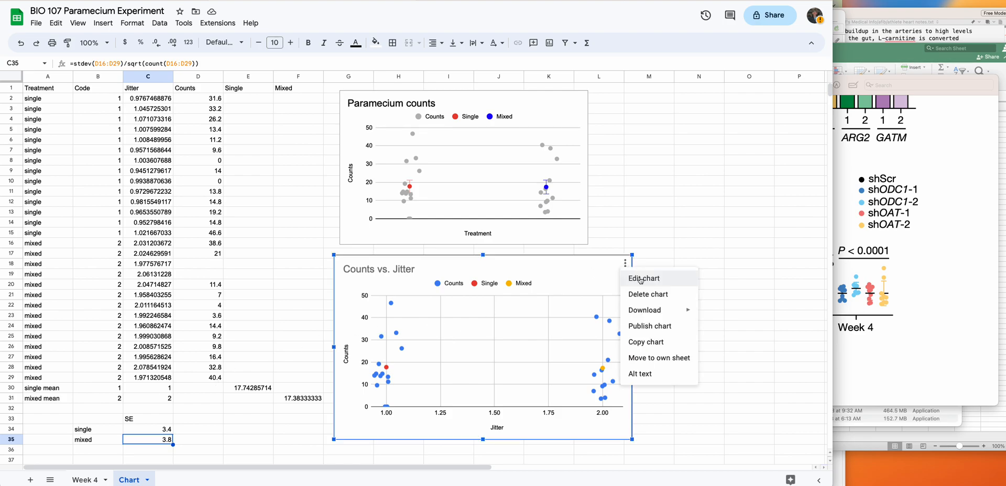
click(642, 278)
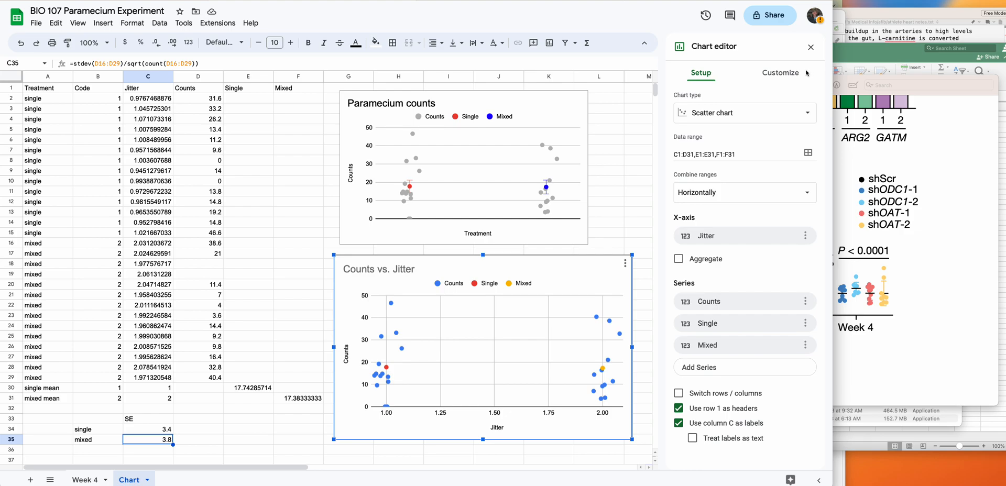
click(780, 72)
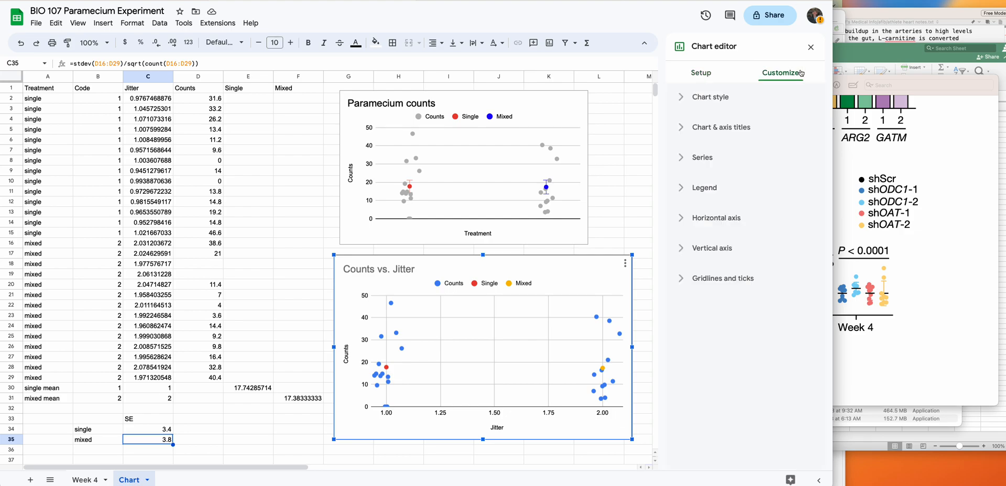
click(702, 157)
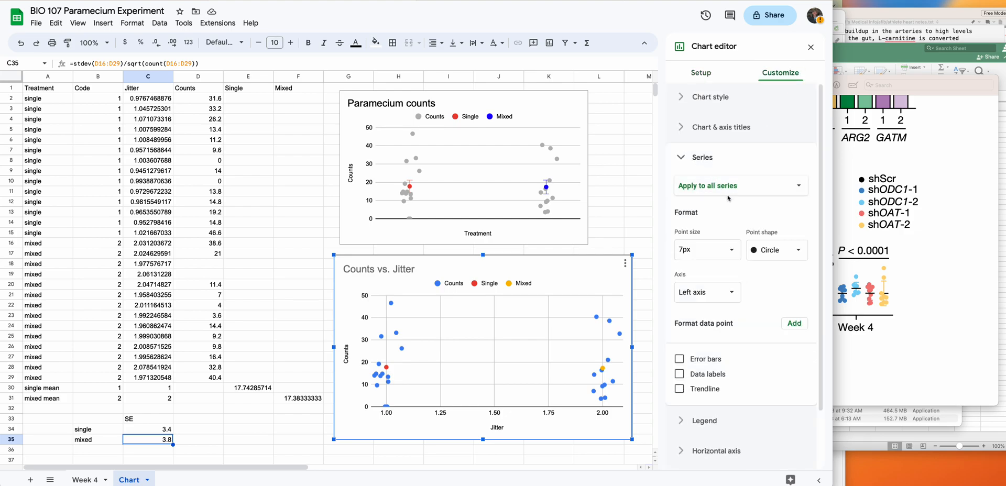
click(741, 186)
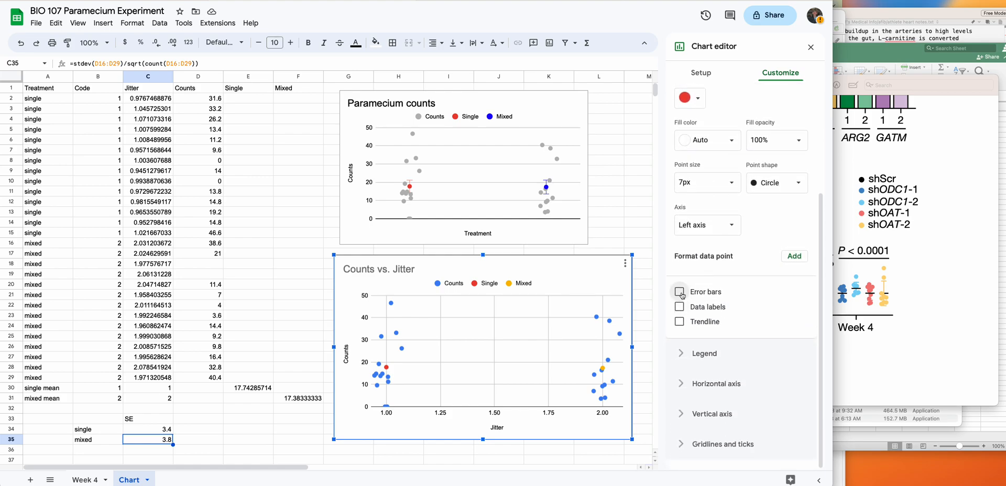
Step: Enable constant error bars of 3.4 on the Single series
click(679, 292)
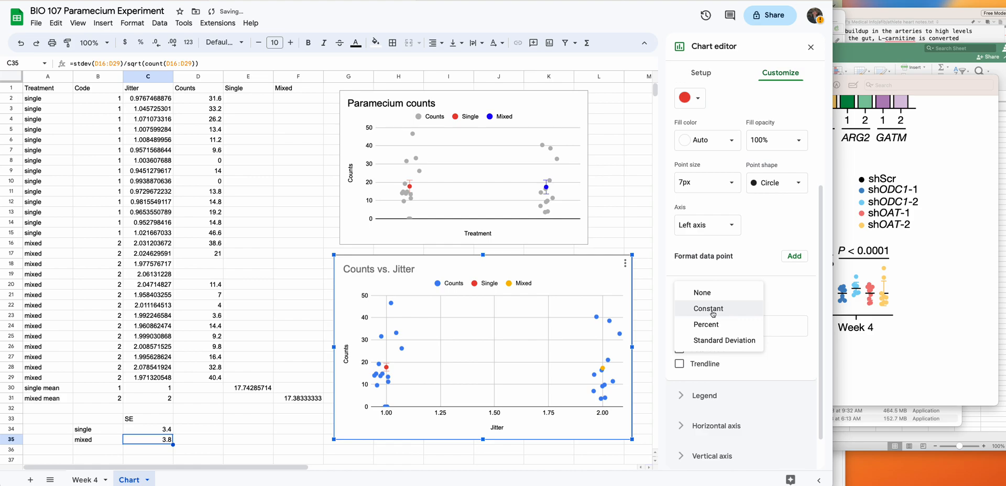
click(708, 308)
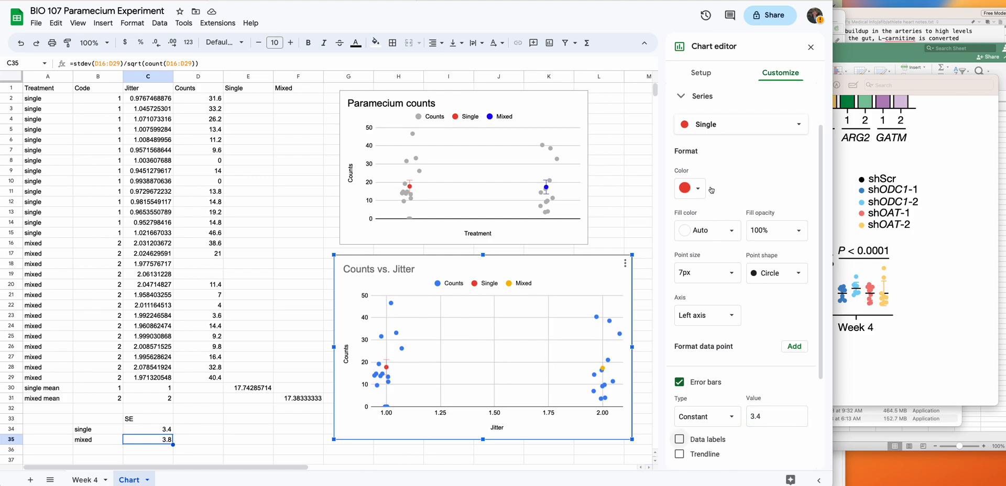
Step: Enable constant error bars of 3.8 on the Mixed series
click(741, 124)
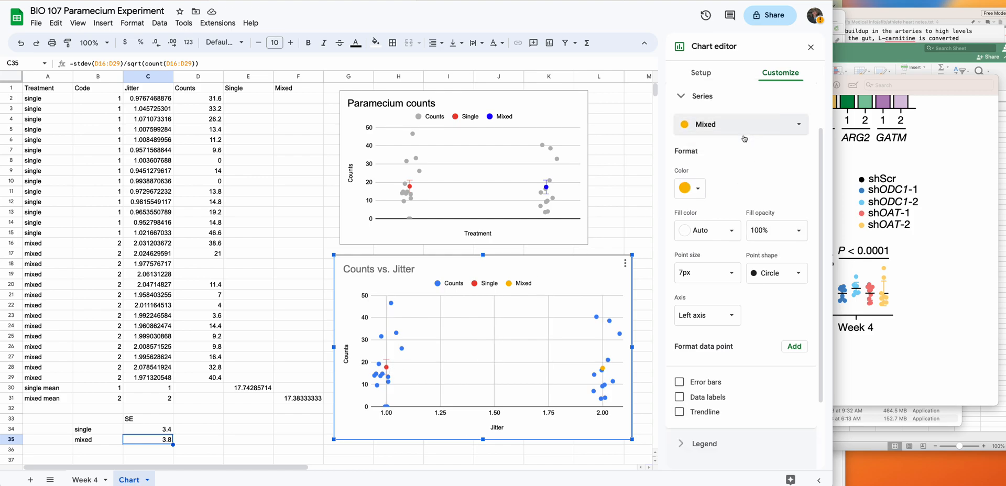
click(679, 382)
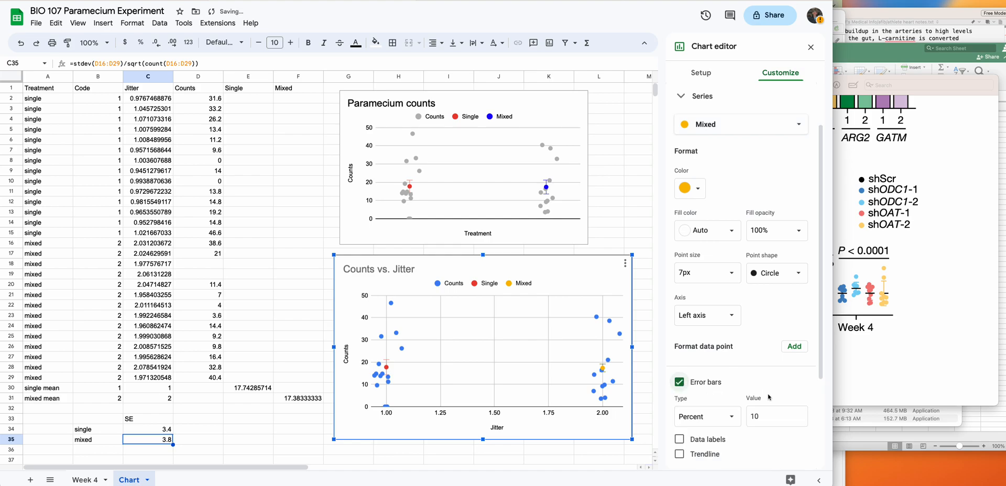
click(705, 416)
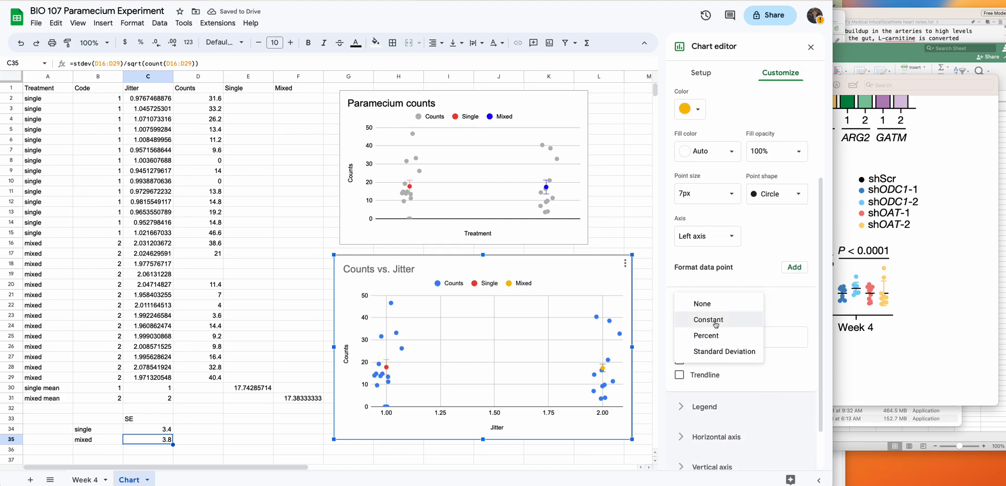
click(708, 320)
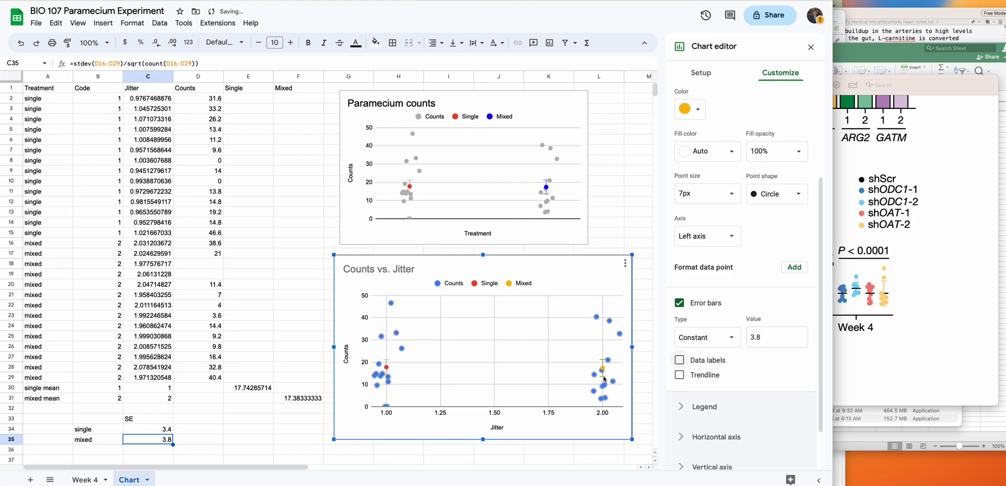
mouse_move(608, 328)
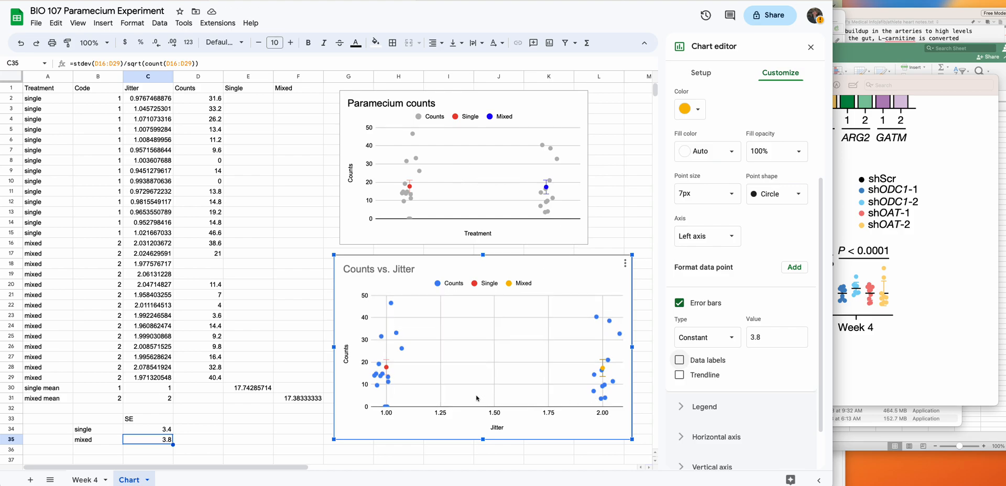
mouse_move(507, 391)
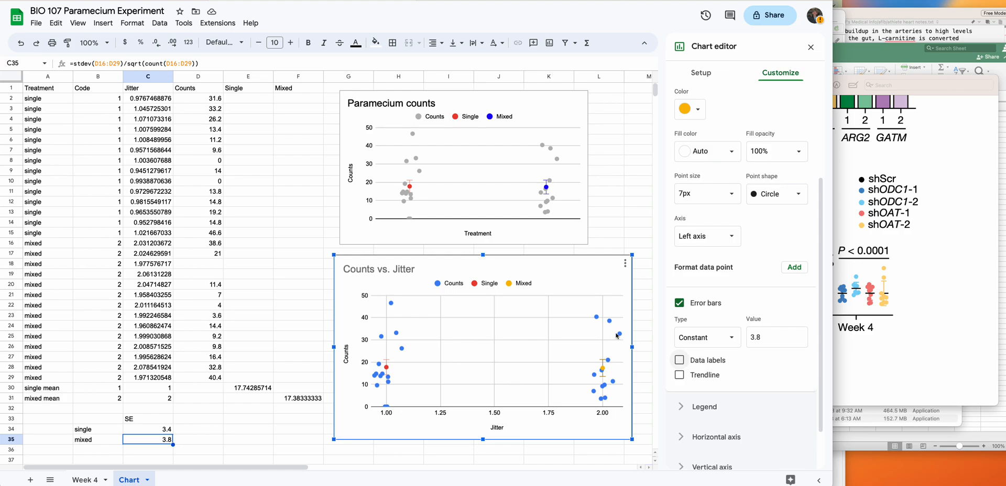
mouse_move(414, 361)
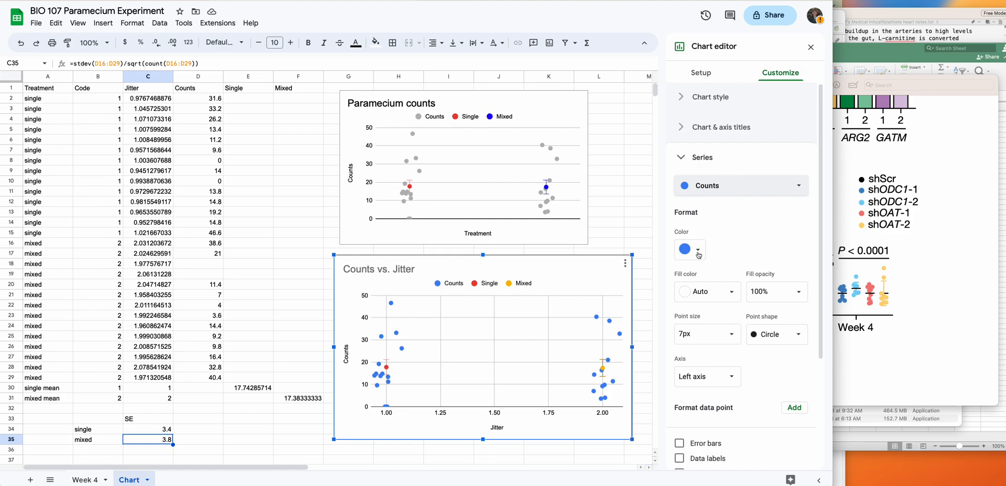
Step: Colour the Counts series points grey so the mean points stand out
click(698, 249)
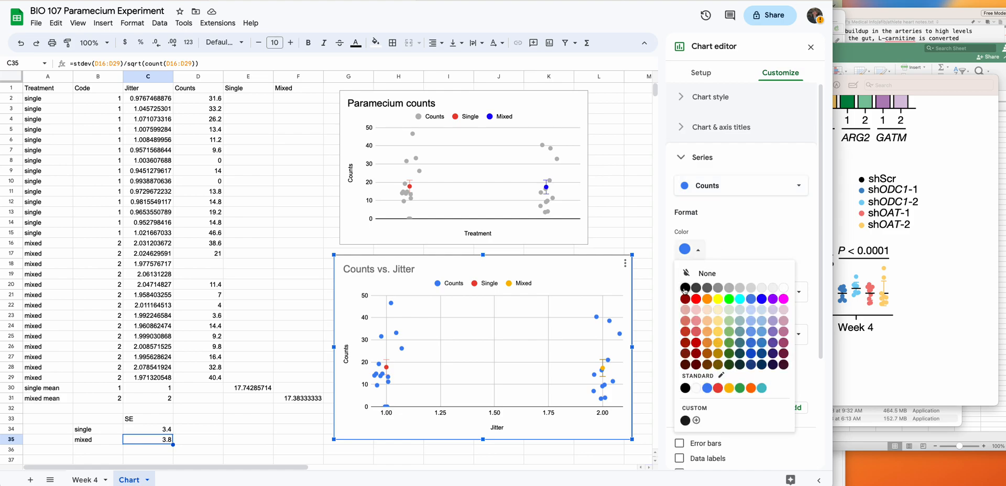
click(685, 287)
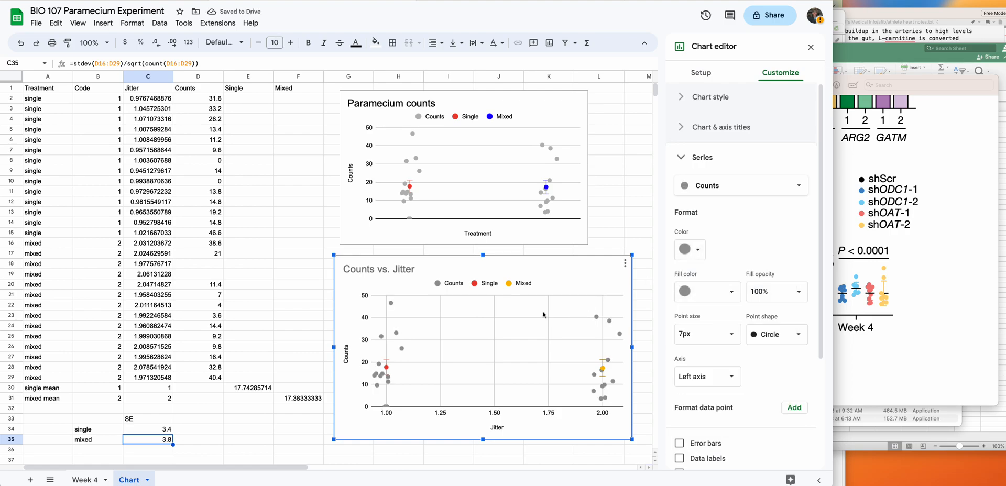
mouse_move(386, 374)
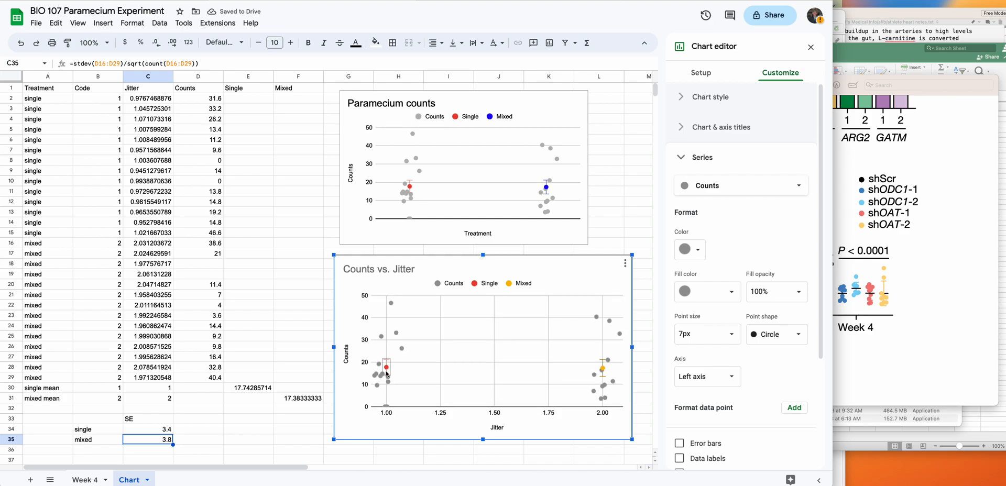
mouse_move(718, 246)
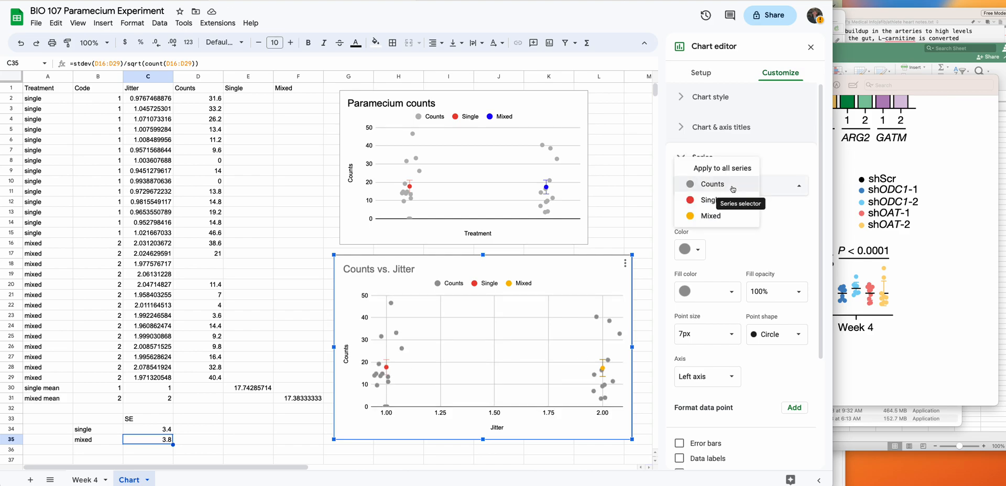
Step: Set the Mixed series point size to 10px
click(708, 199)
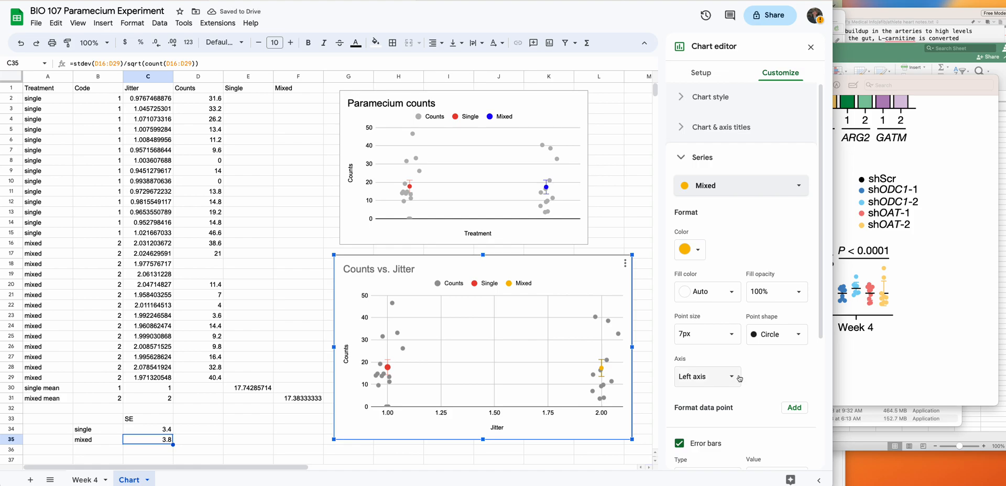
click(706, 333)
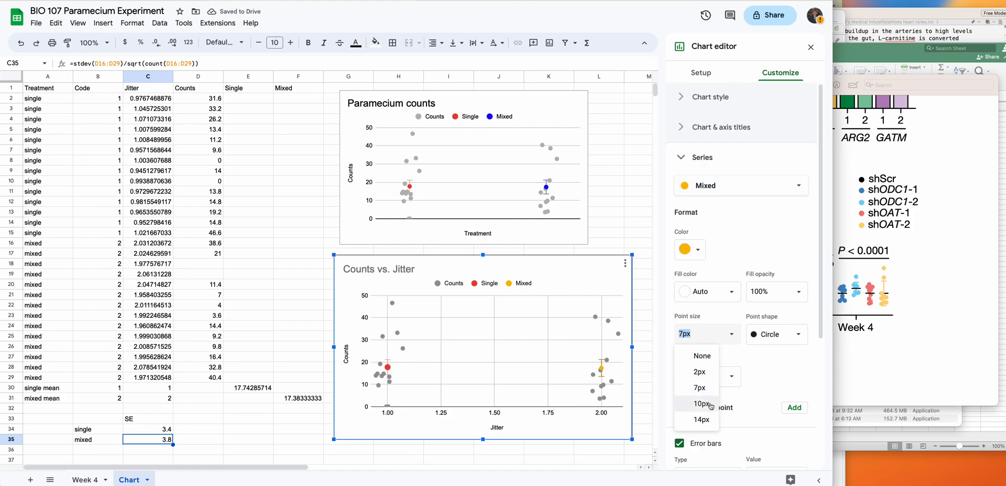
click(702, 403)
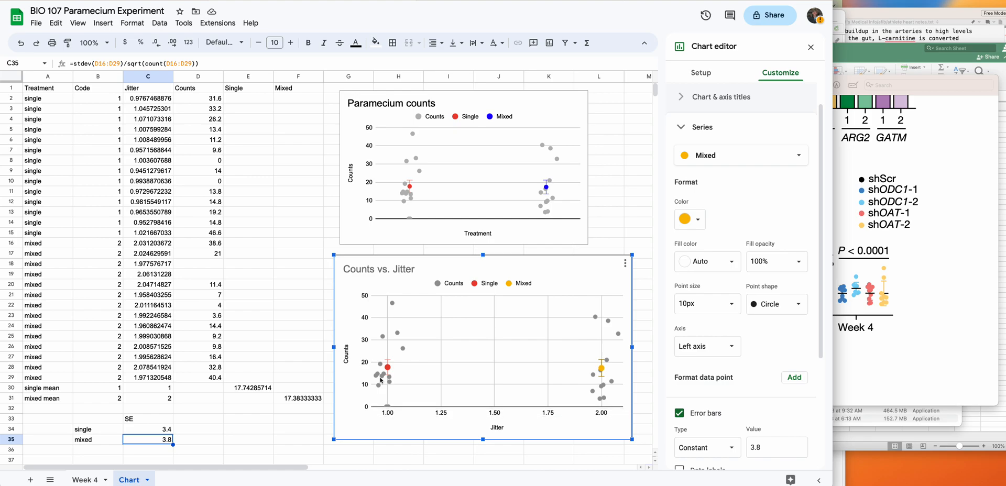
mouse_move(660, 347)
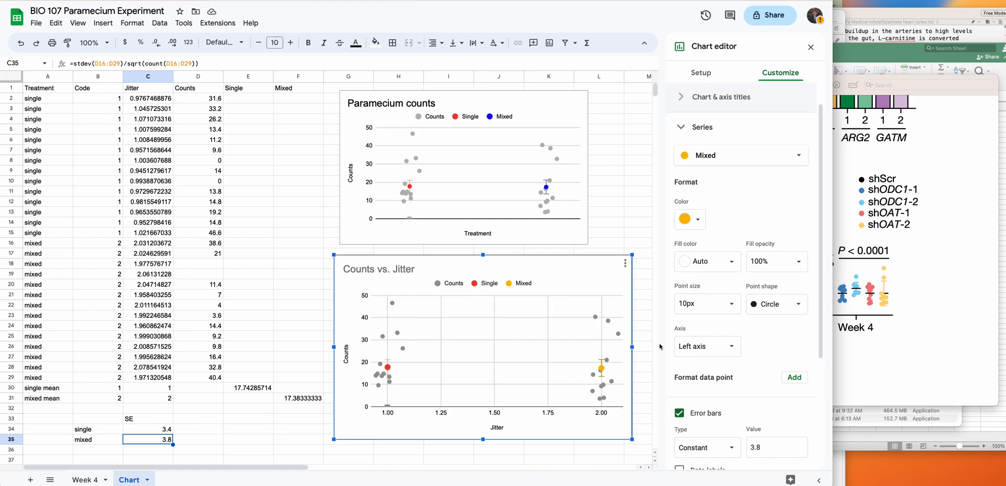
mouse_move(436, 395)
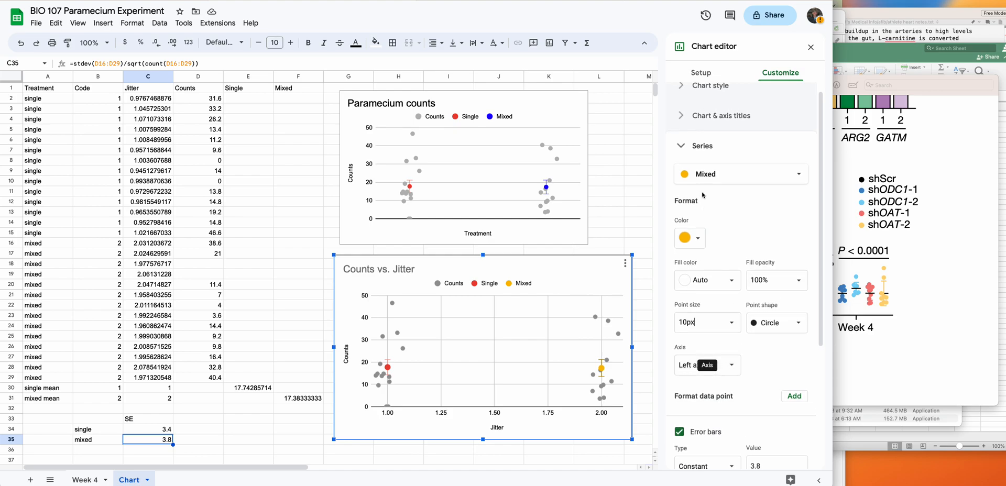
Step: Set the horizontal Jitter axis minimum to 0.5 and maximum to 2.5
click(703, 146)
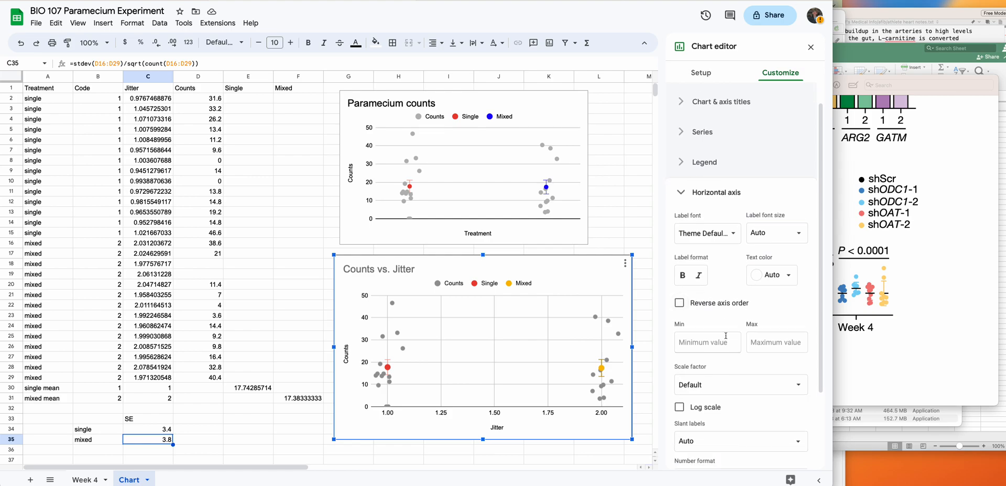
click(708, 342)
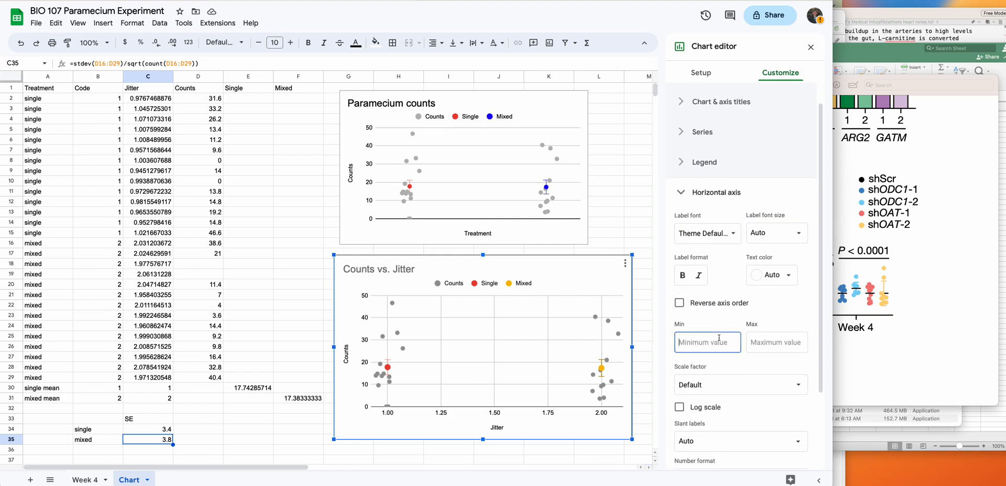
text(0.75)
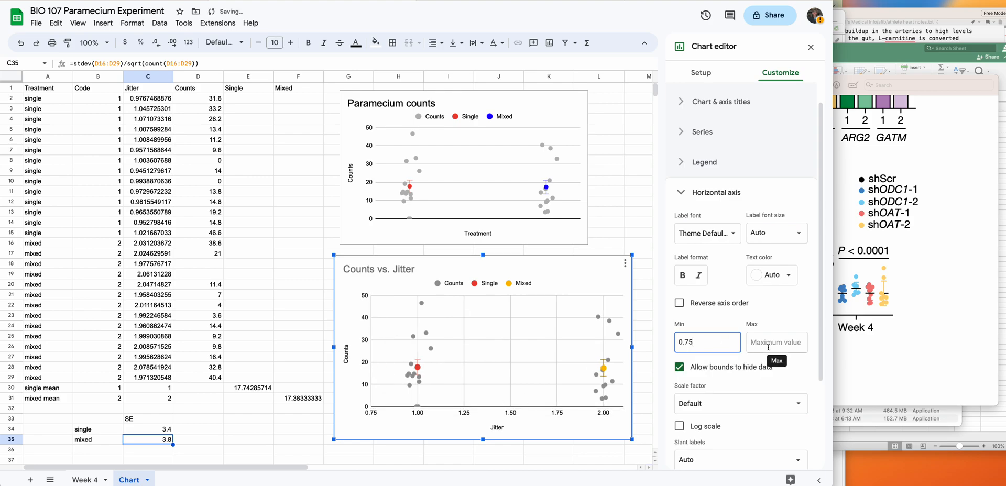
text(2.25)
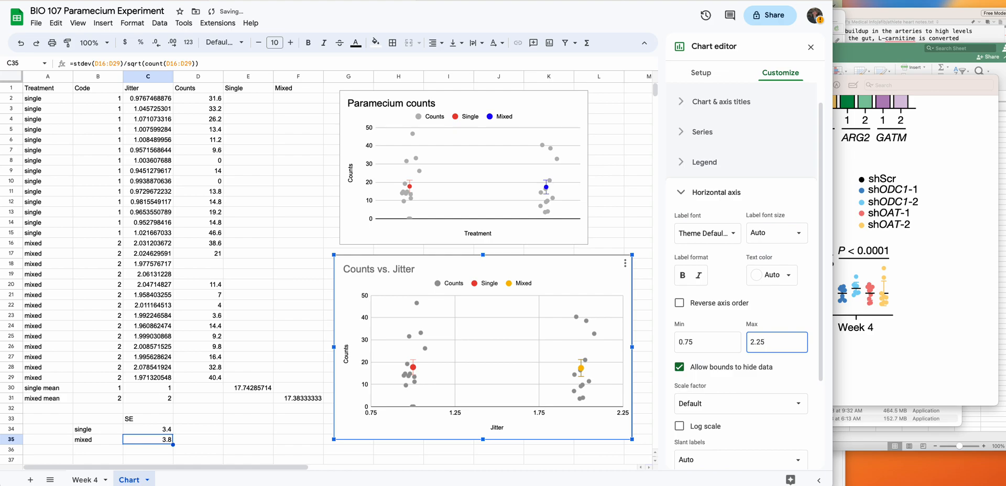
key(Backspace)
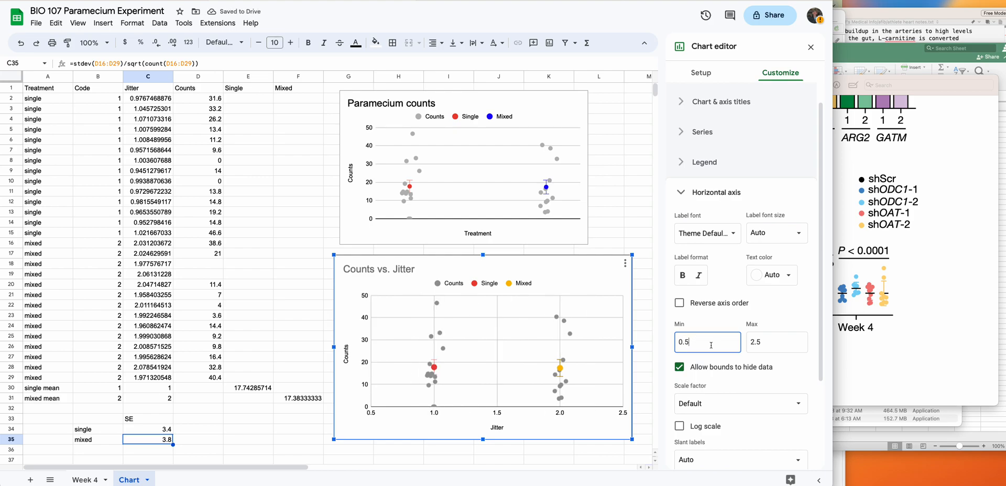
scroll(down, 3)
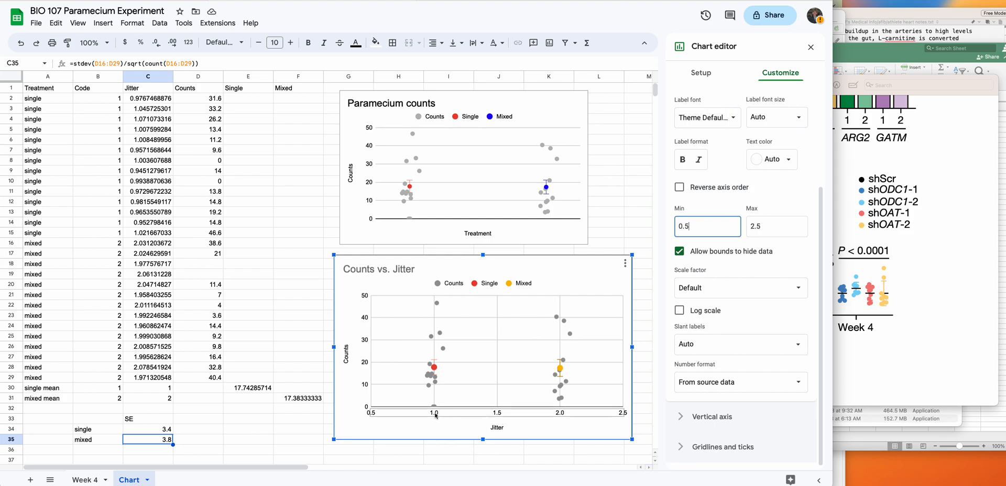
mouse_move(553, 417)
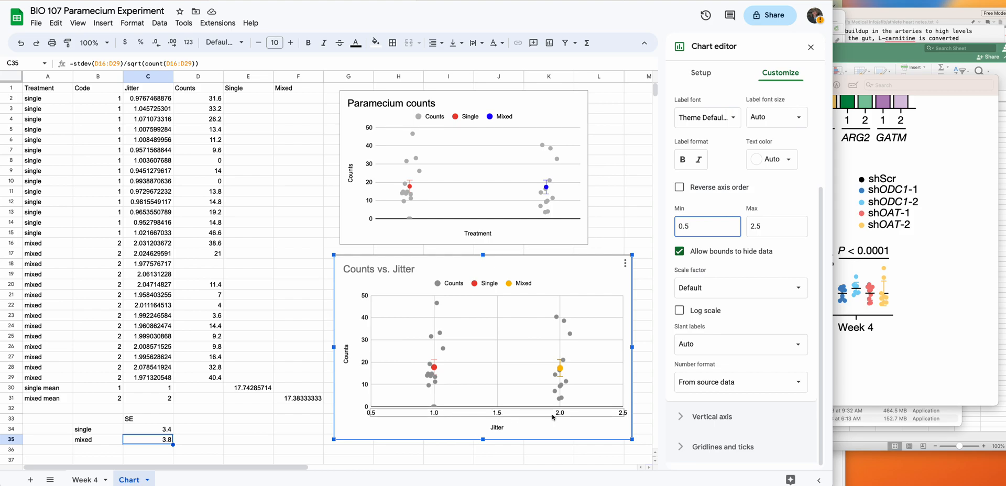
mouse_move(738, 335)
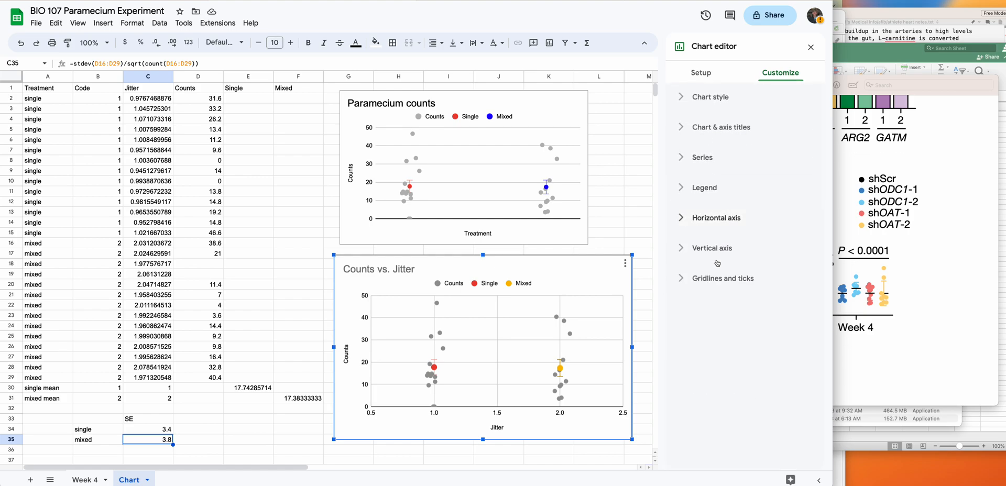
Step: Set the horizontal axis minor gridline count to 2 and begin choosing a white gridline colour
click(722, 279)
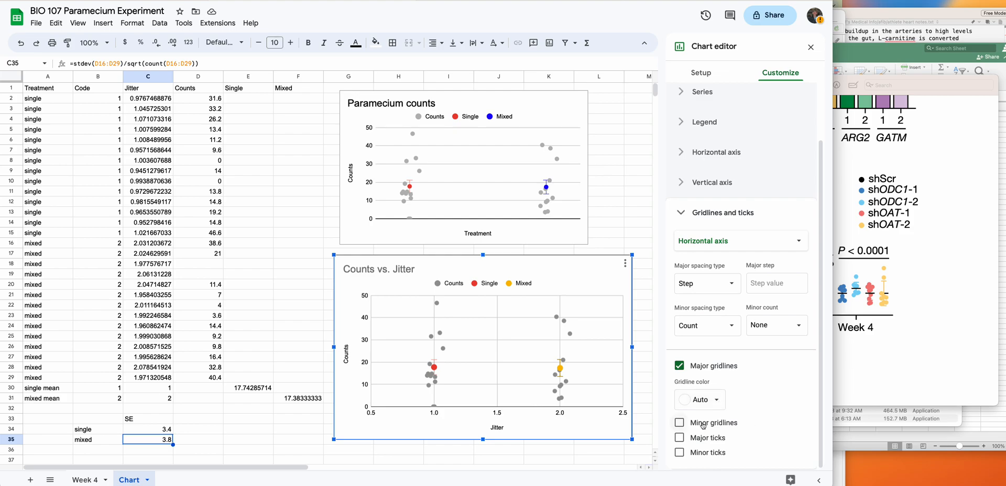
click(776, 325)
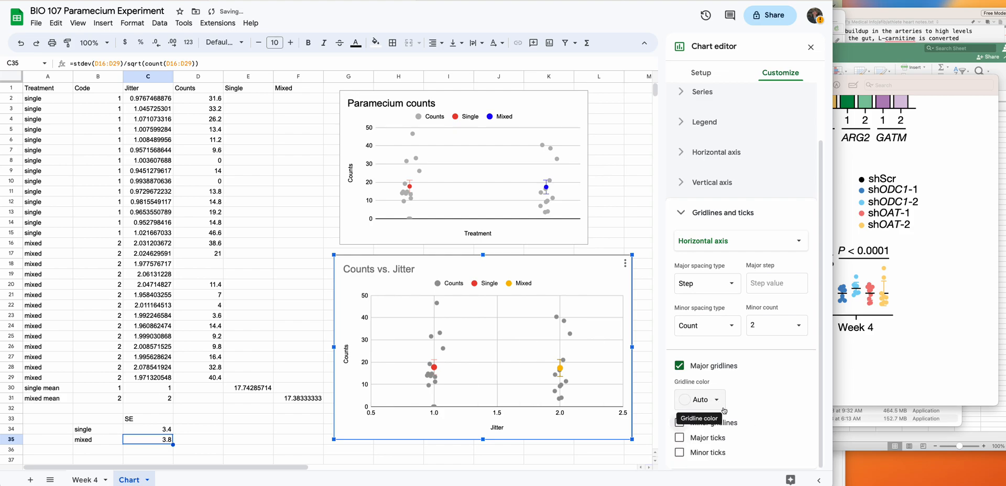
click(699, 399)
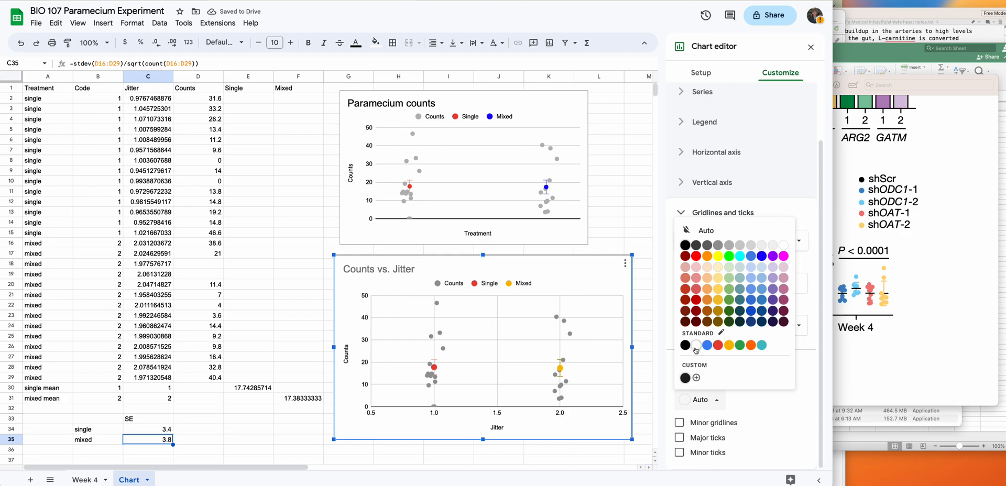
mouse_move(696, 345)
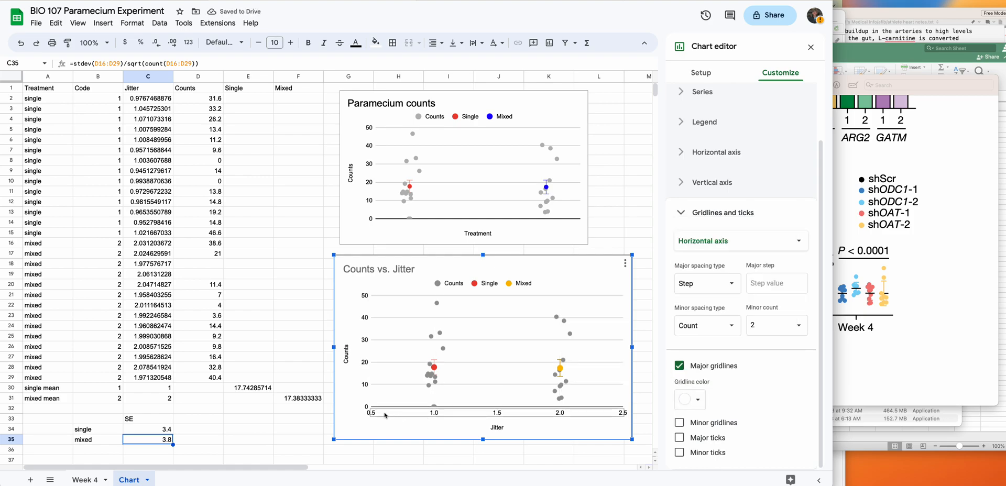
mouse_move(602, 416)
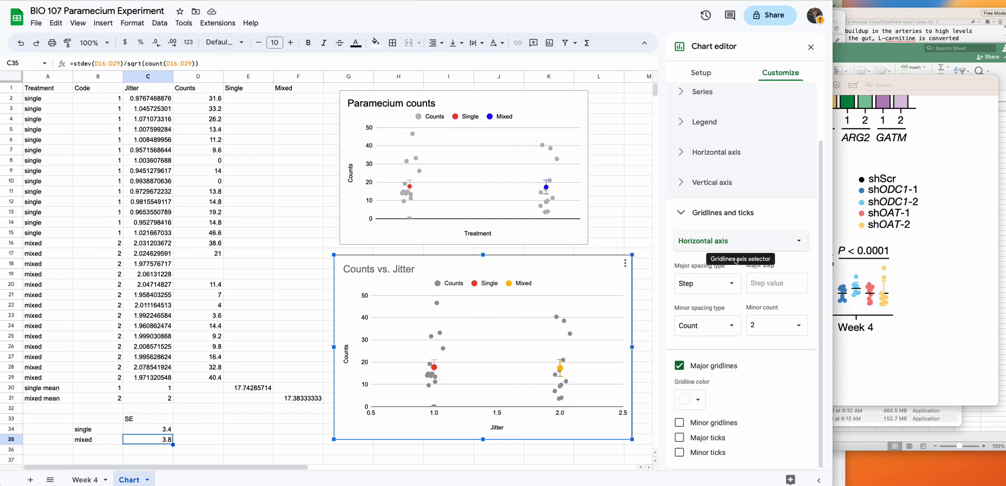
mouse_move(682, 216)
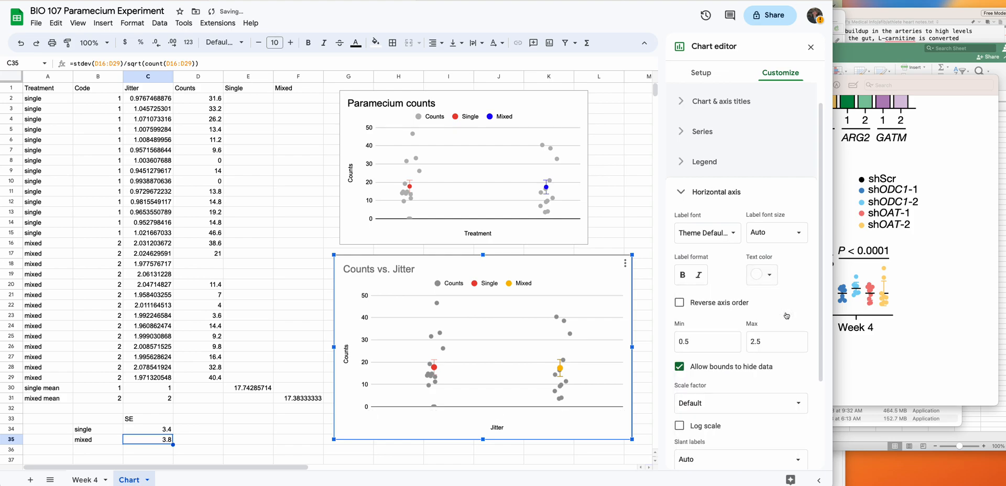
mouse_move(640, 334)
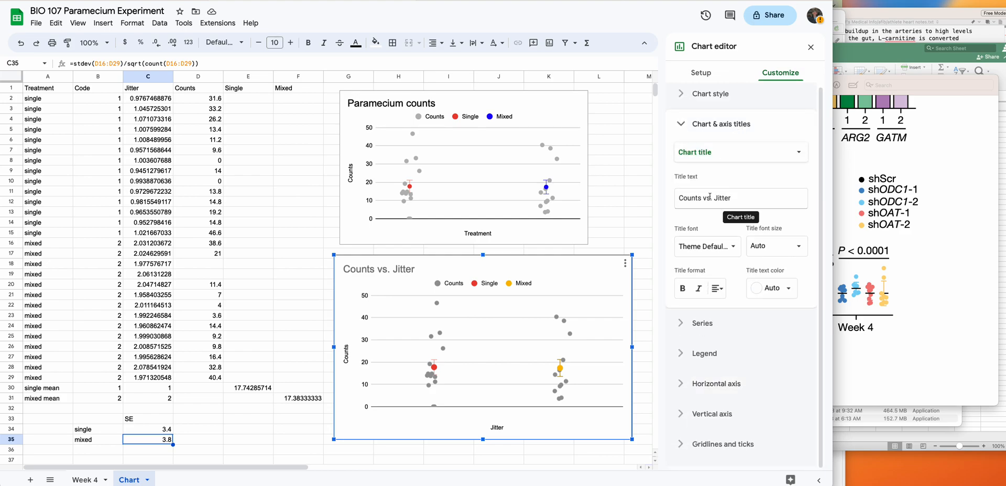
Step: Replace the chart title text with 'Effect of Competition on Paramecium density'
click(740, 198)
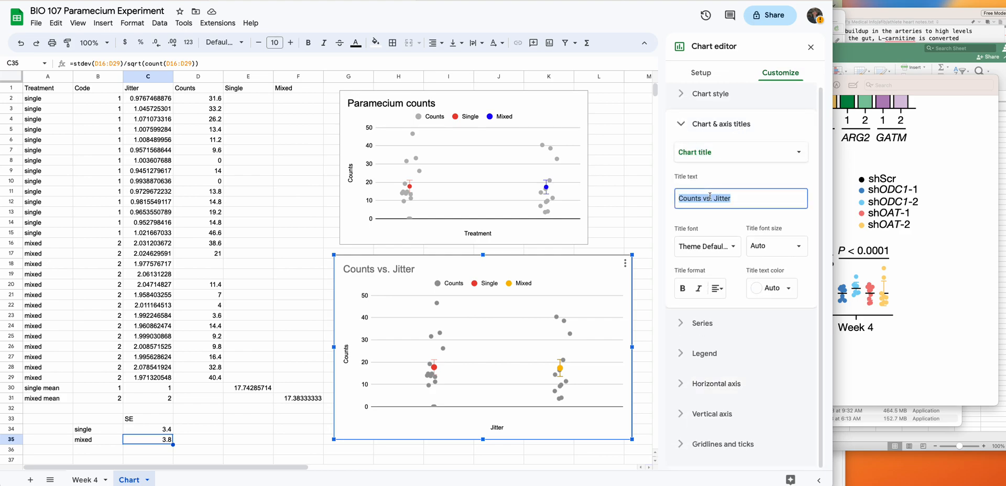
text(E)
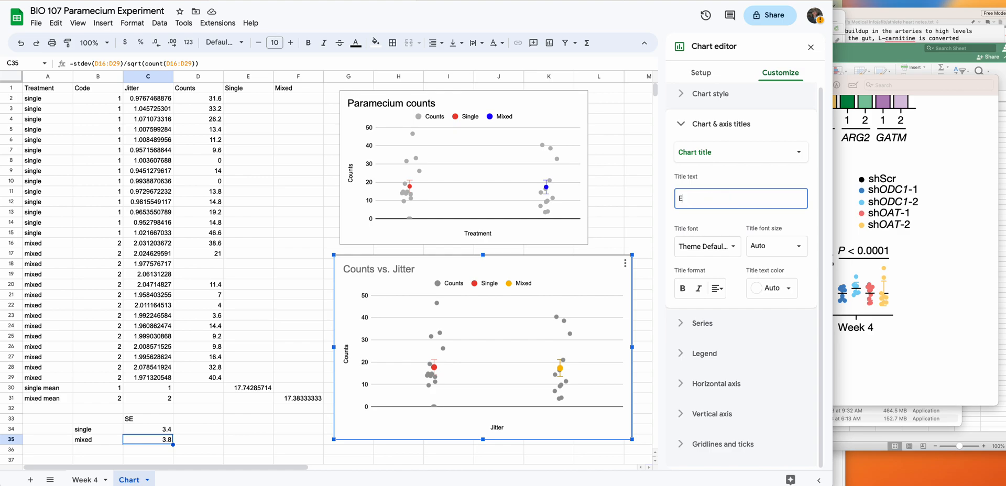
text(ffect o)
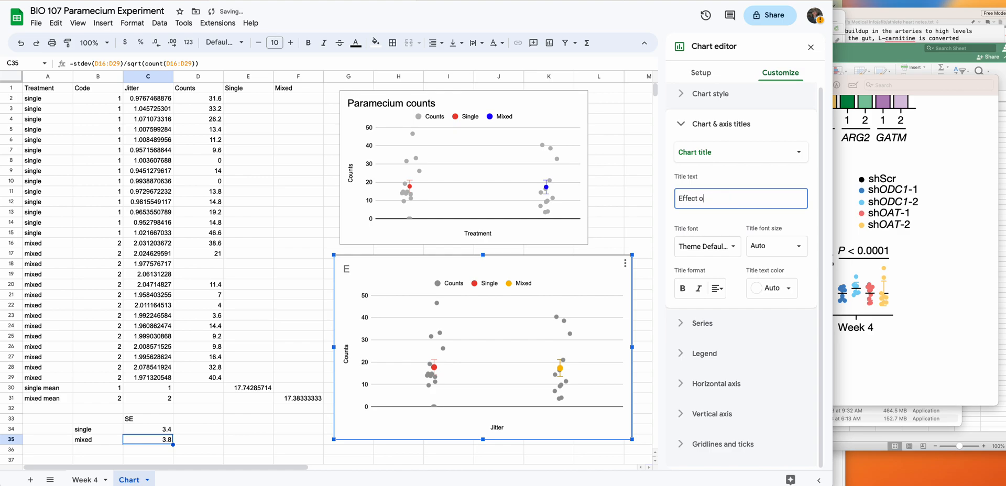
text(f)
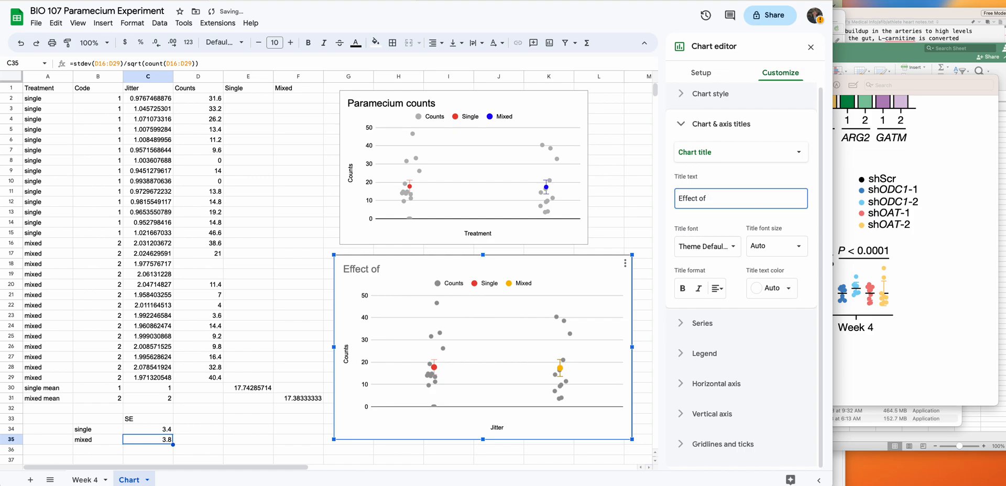
text(Com)
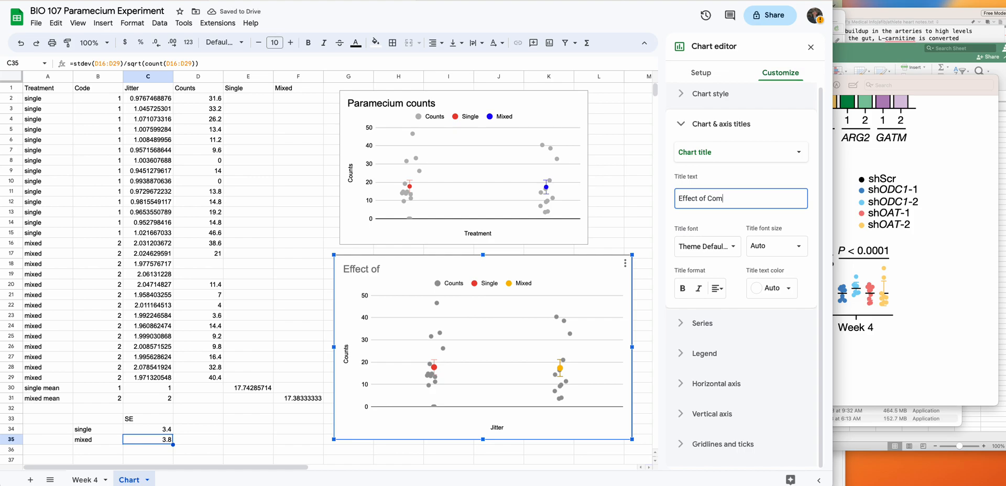
text(petition on)
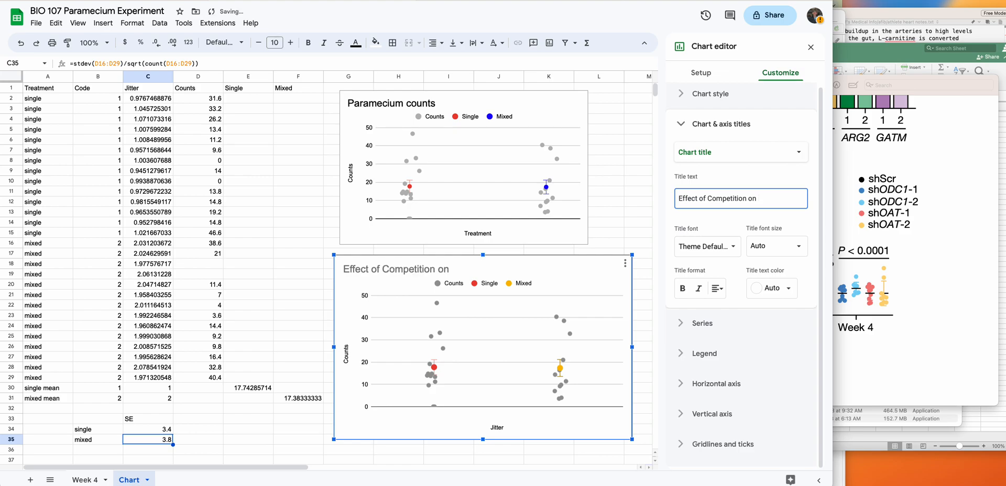
text(P)
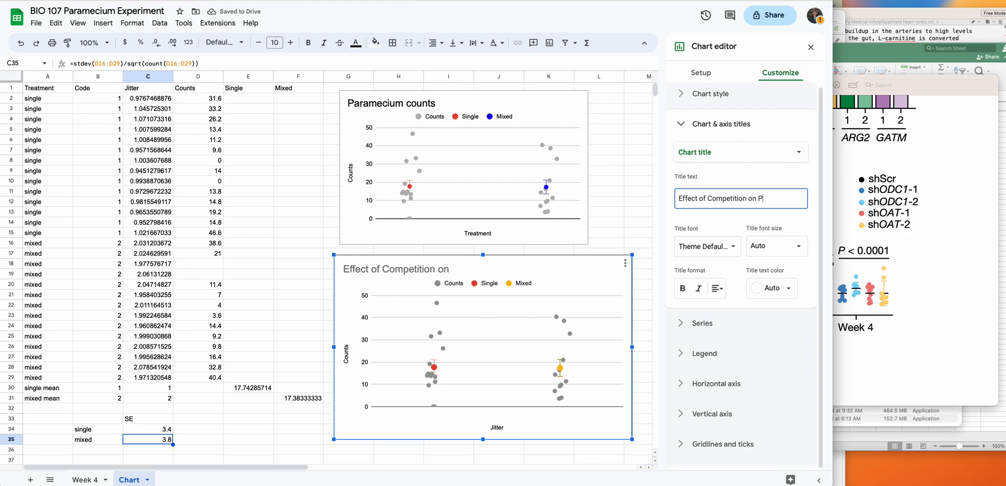
text(arameciu)
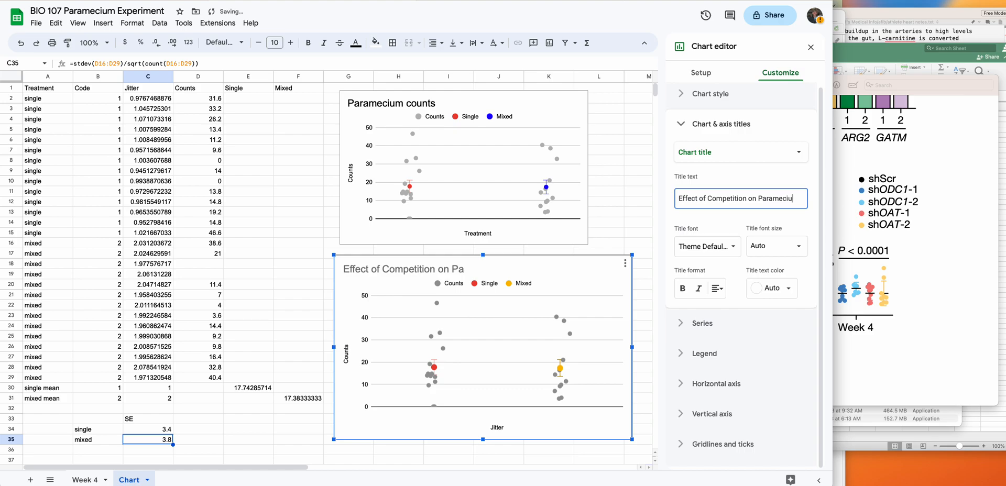
text(de)
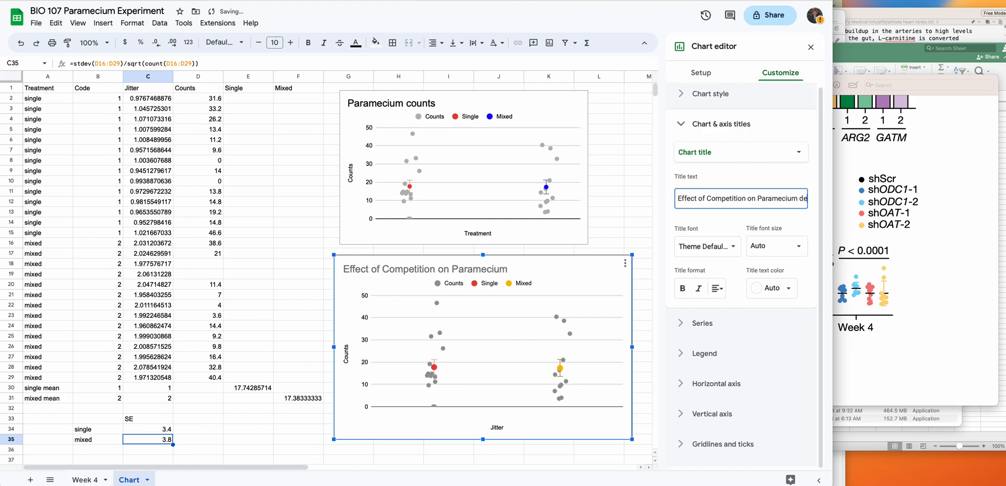
text(density)
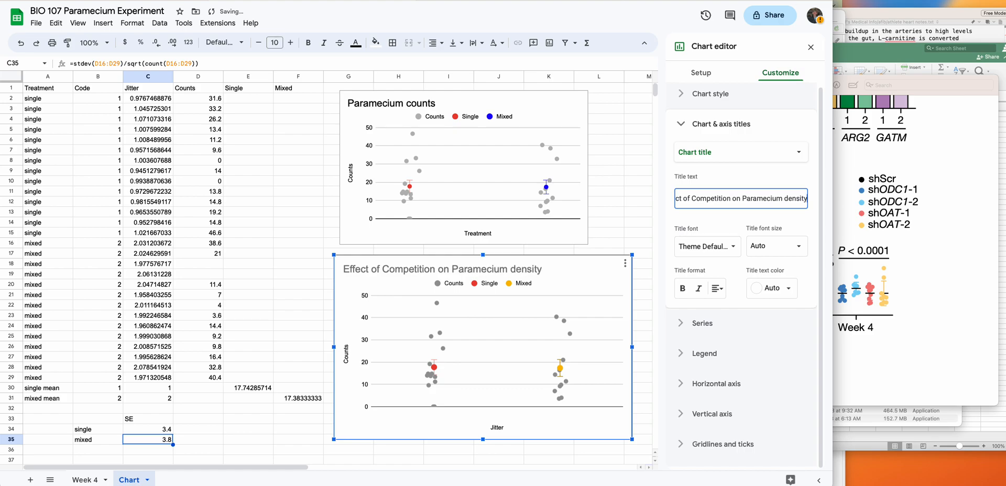
click(770, 287)
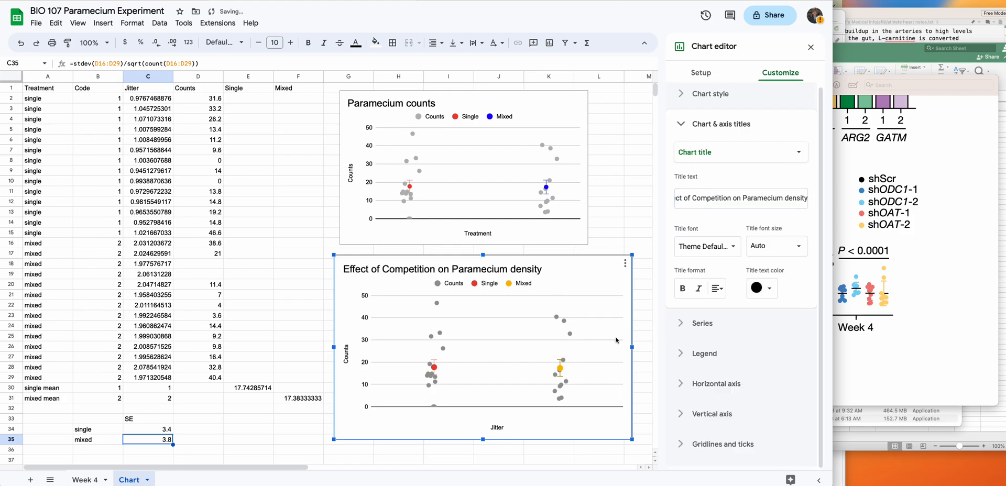
Step: Set the Counts vertical axis title font size to 18
click(798, 152)
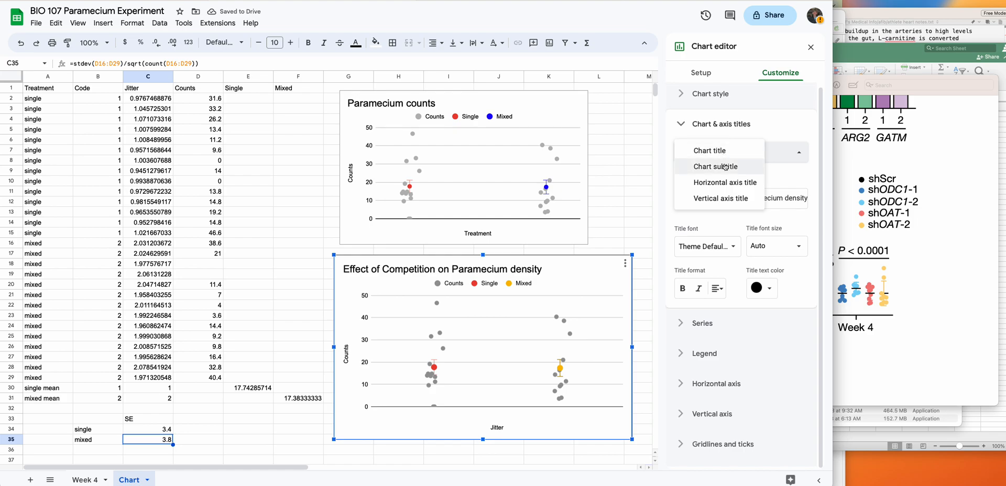
click(721, 198)
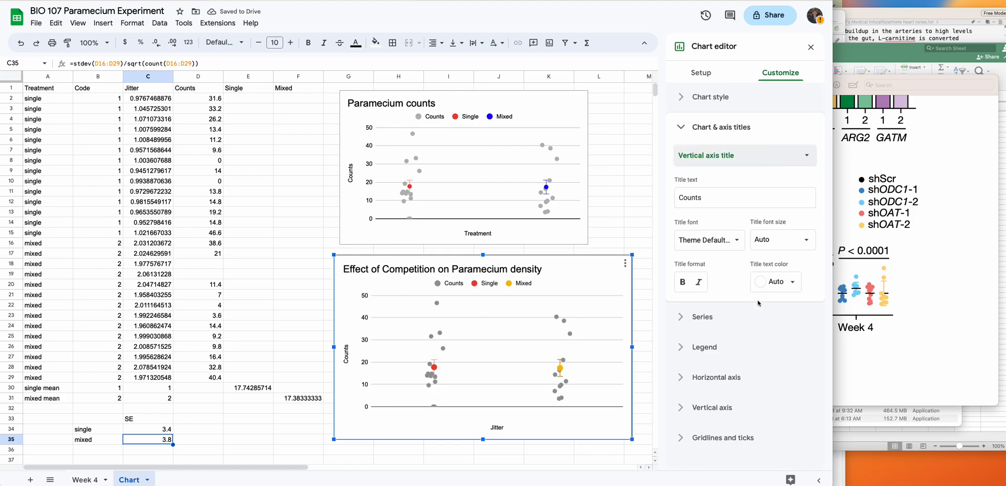
click(780, 239)
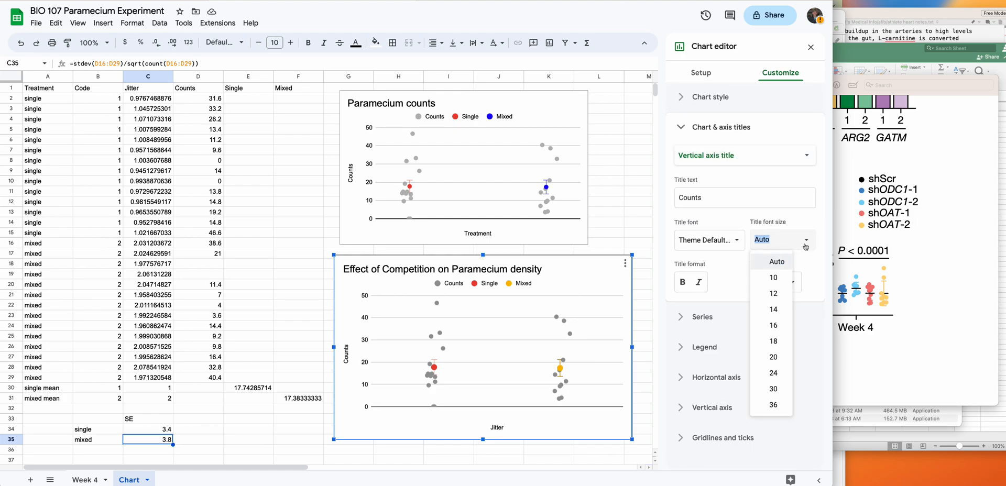
click(774, 340)
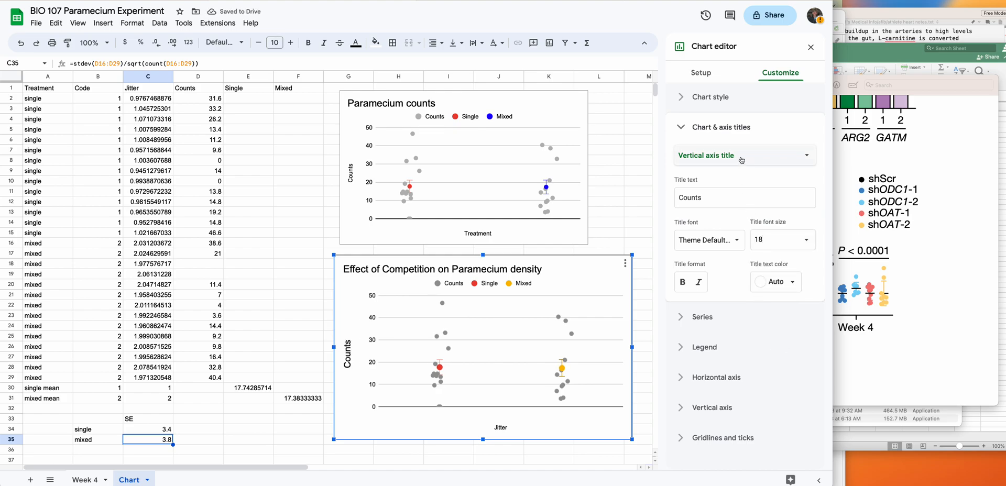
Step: Switch to the Jitter horizontal axis title and change its colour so it no longer shows
click(744, 155)
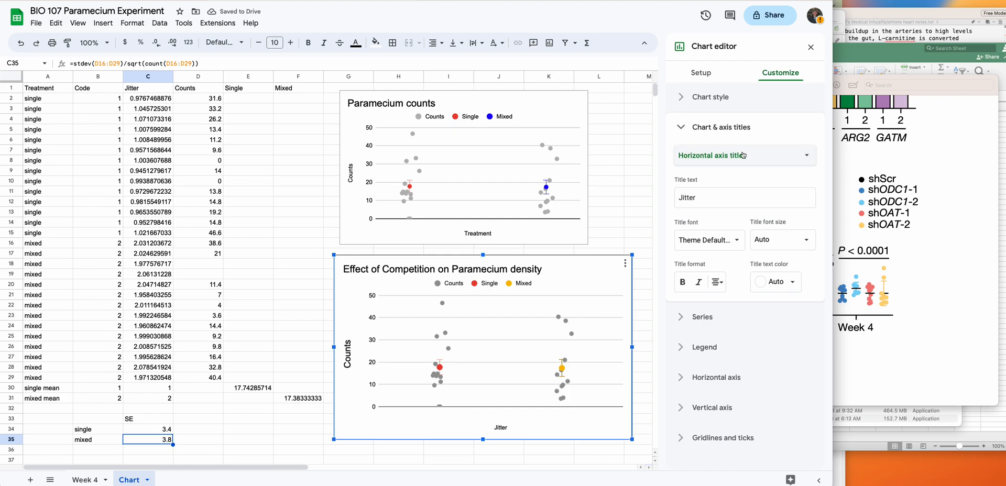
click(744, 198)
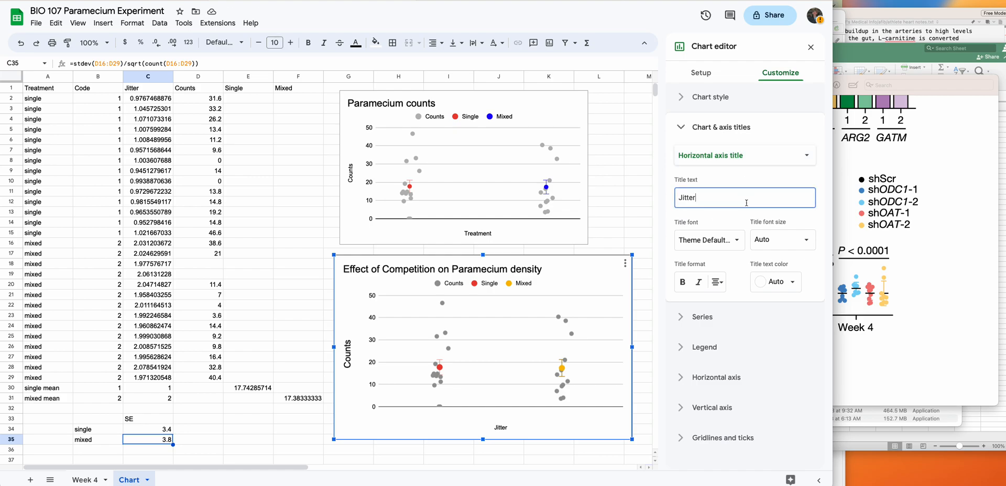
click(776, 281)
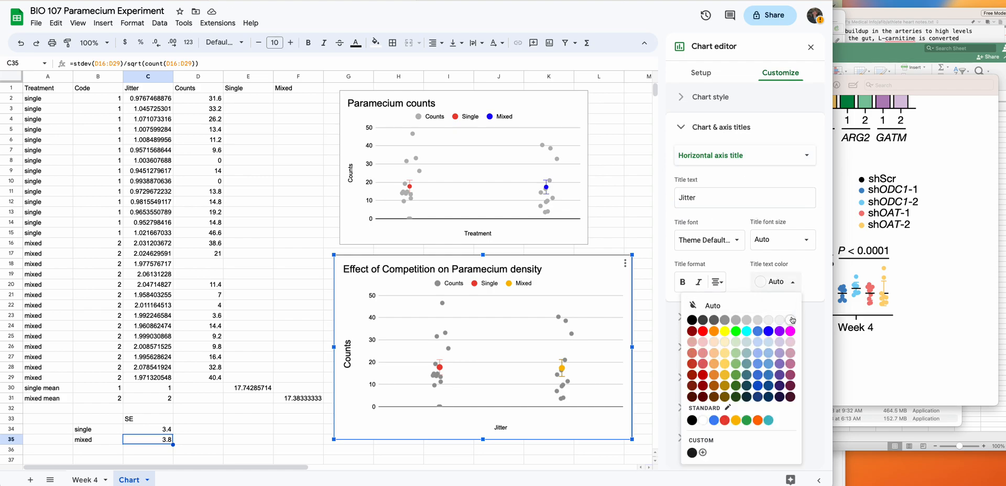
click(765, 319)
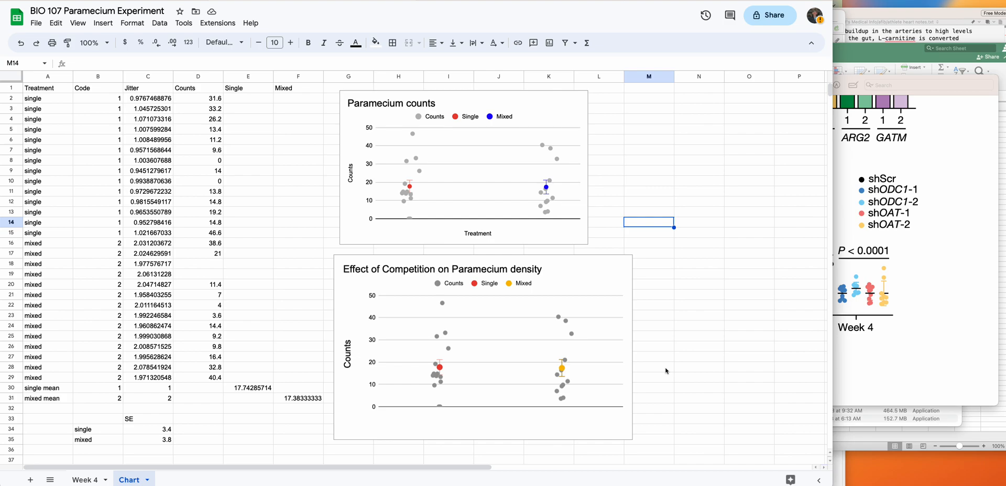
mouse_move(550, 357)
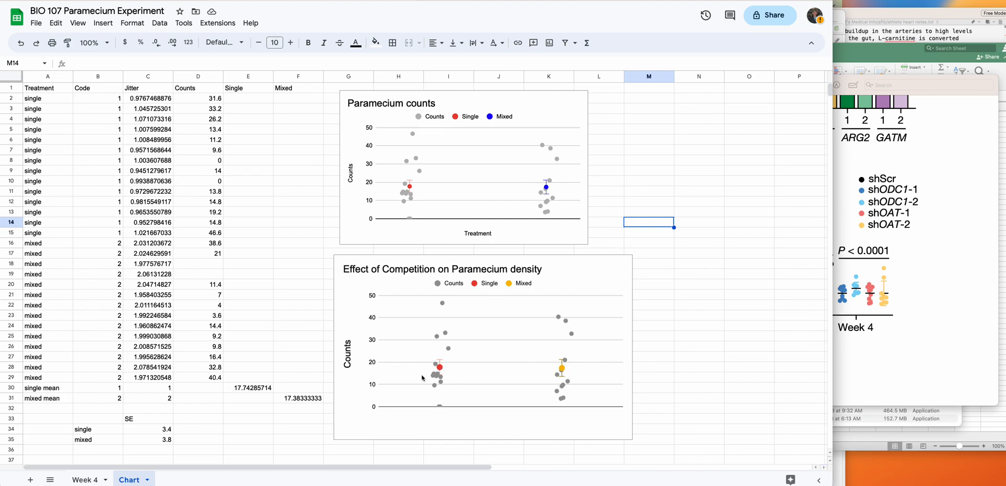
mouse_move(565, 378)
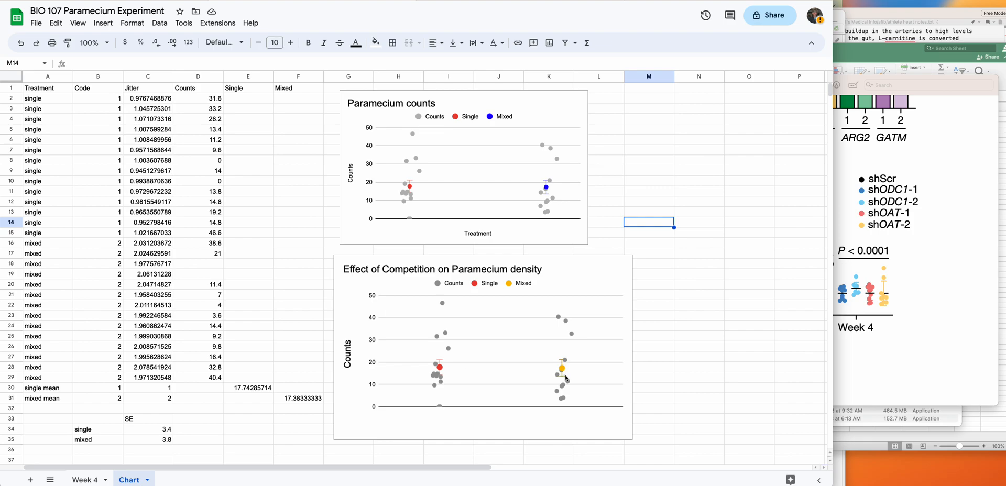
mouse_move(591, 379)
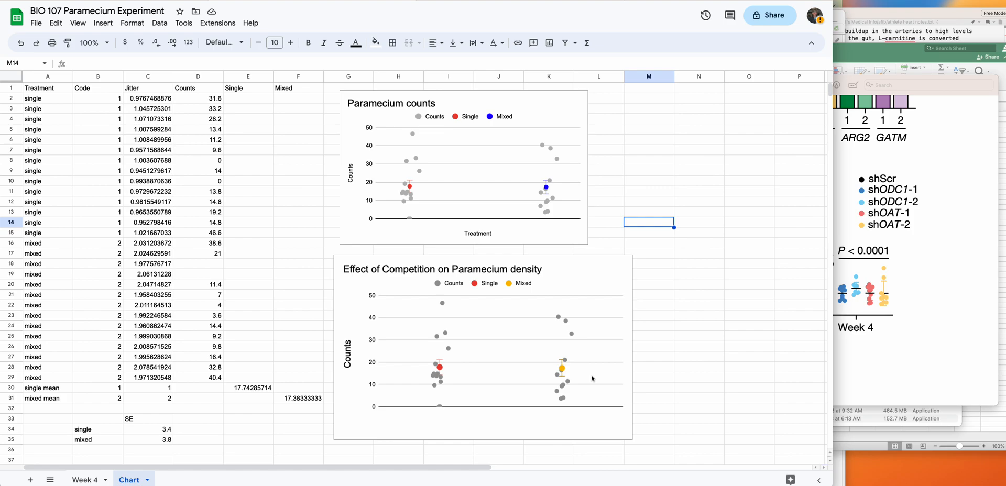
mouse_move(464, 287)
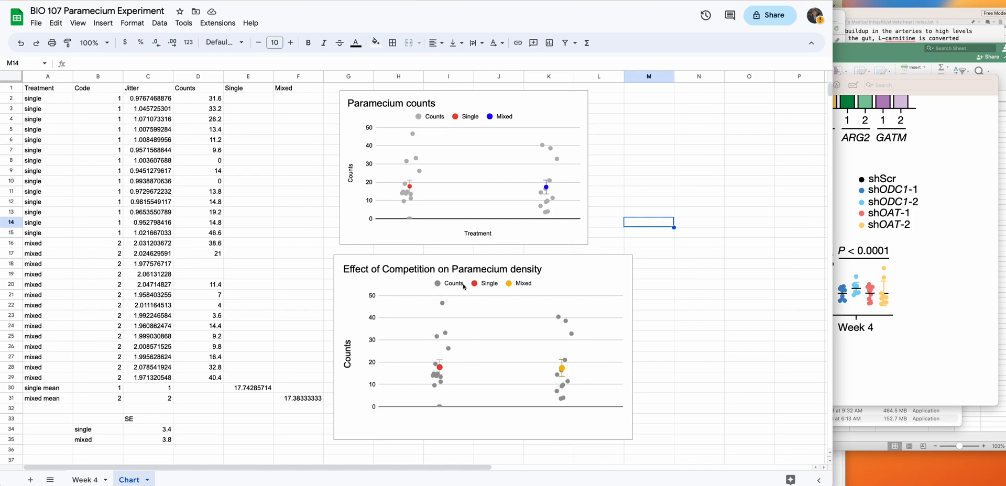
mouse_move(449, 308)
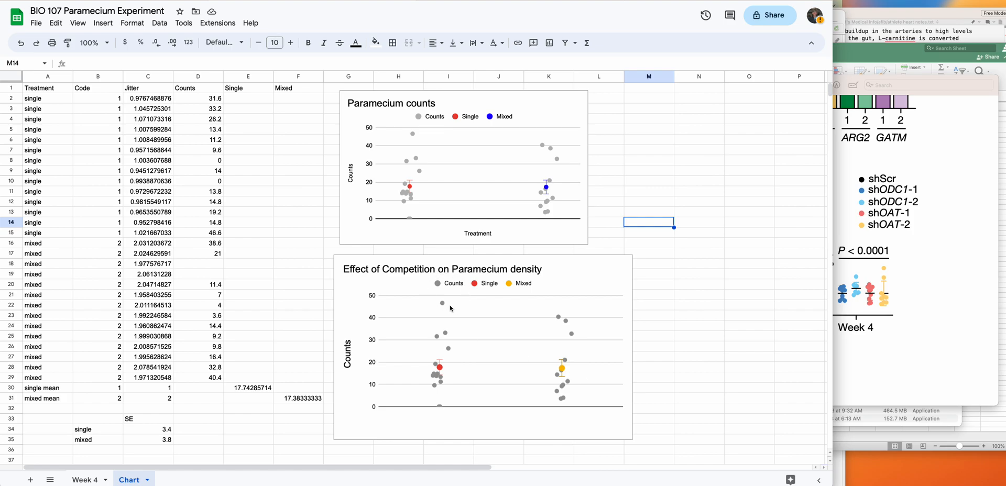
mouse_move(430, 284)
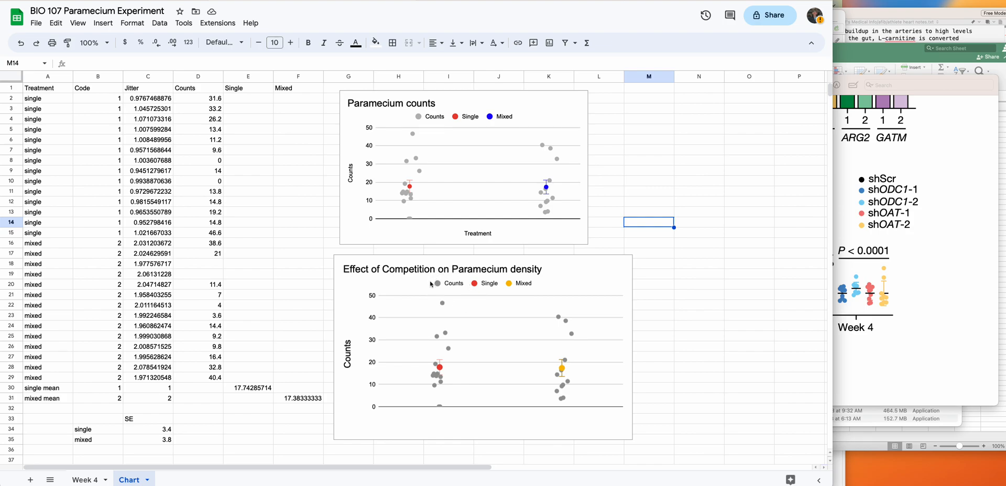
mouse_move(485, 333)
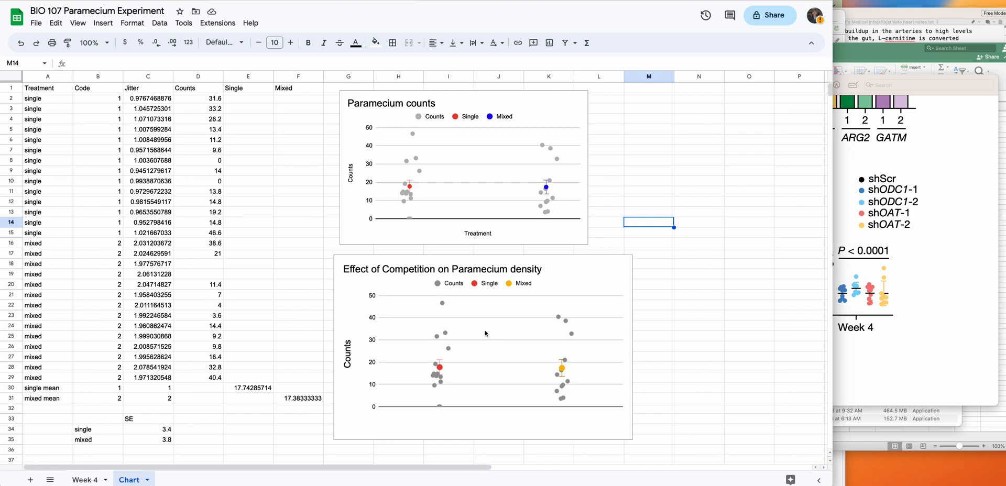
mouse_move(463, 414)
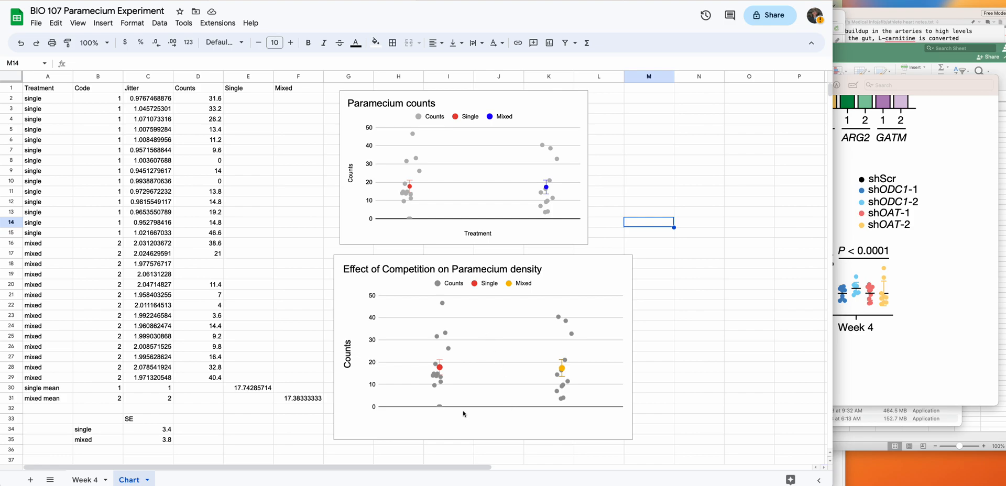
mouse_move(434, 418)
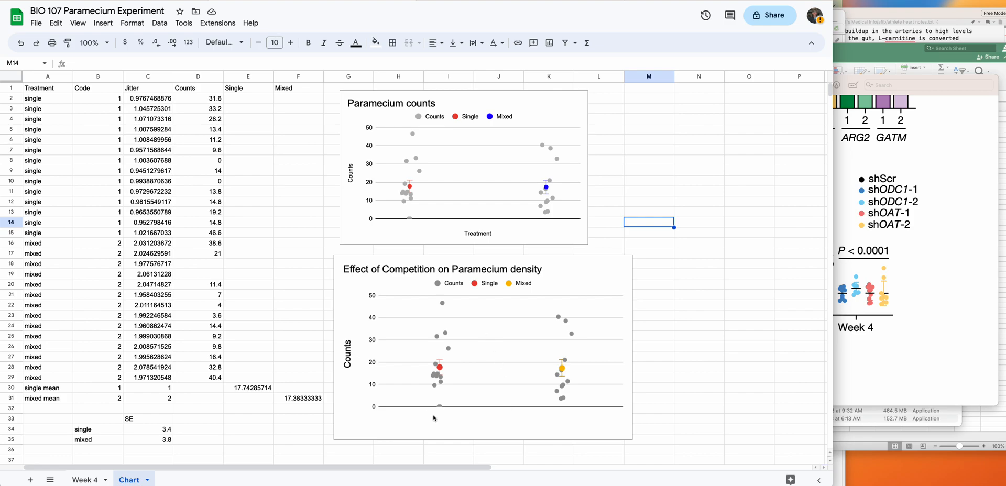
mouse_move(567, 429)
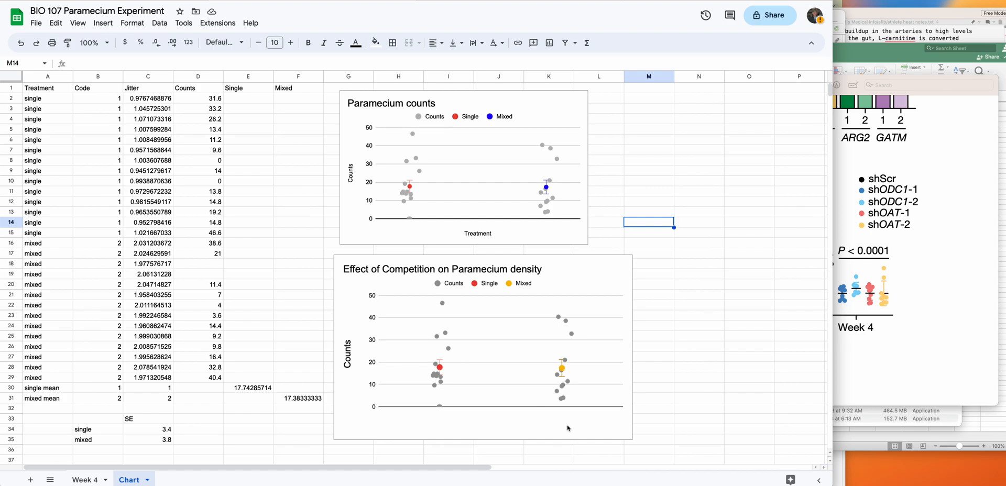
mouse_move(550, 294)
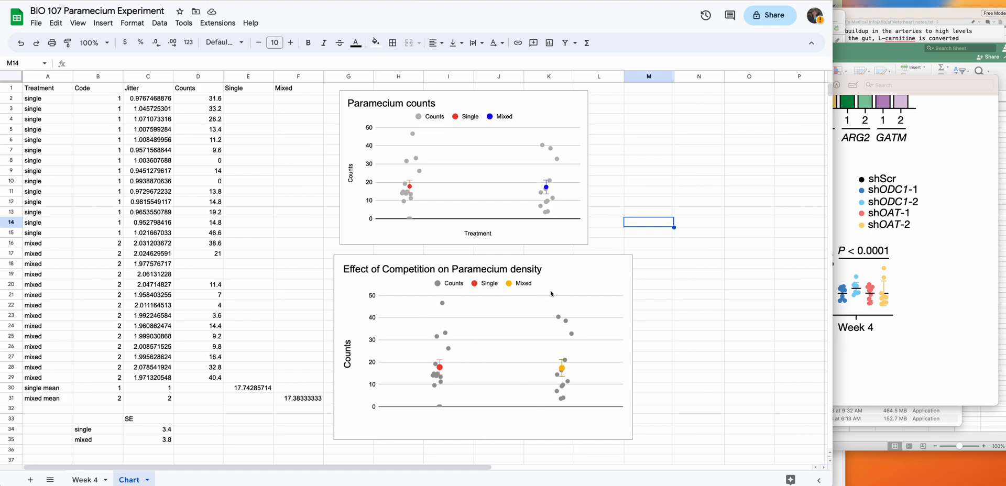
mouse_move(604, 349)
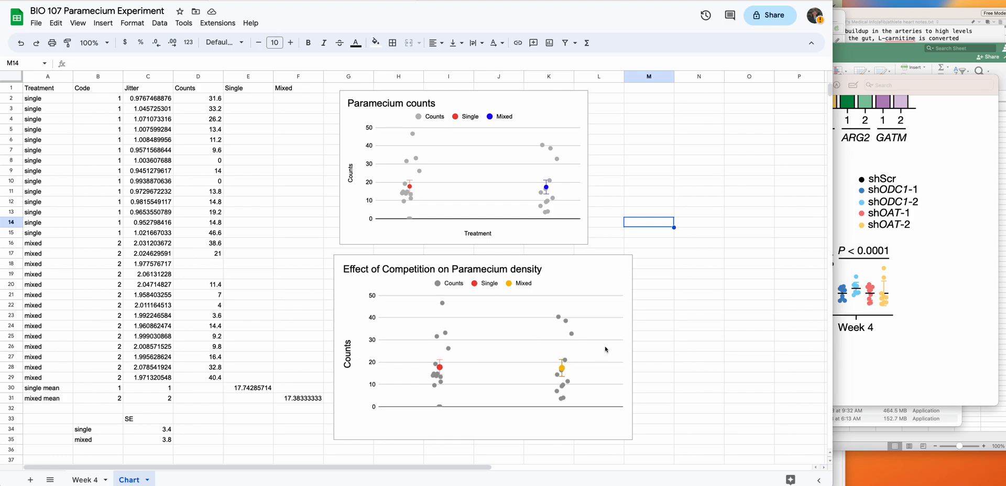
mouse_move(674, 344)
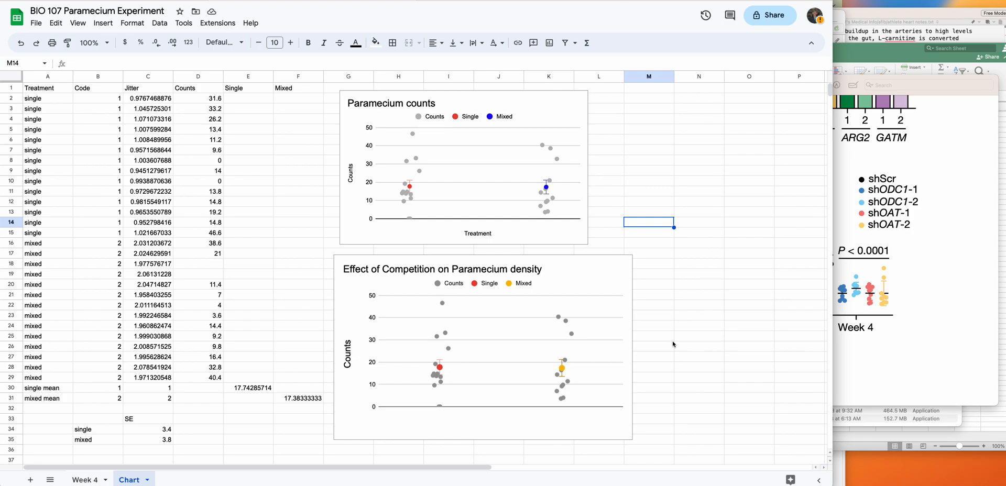
mouse_move(610, 368)
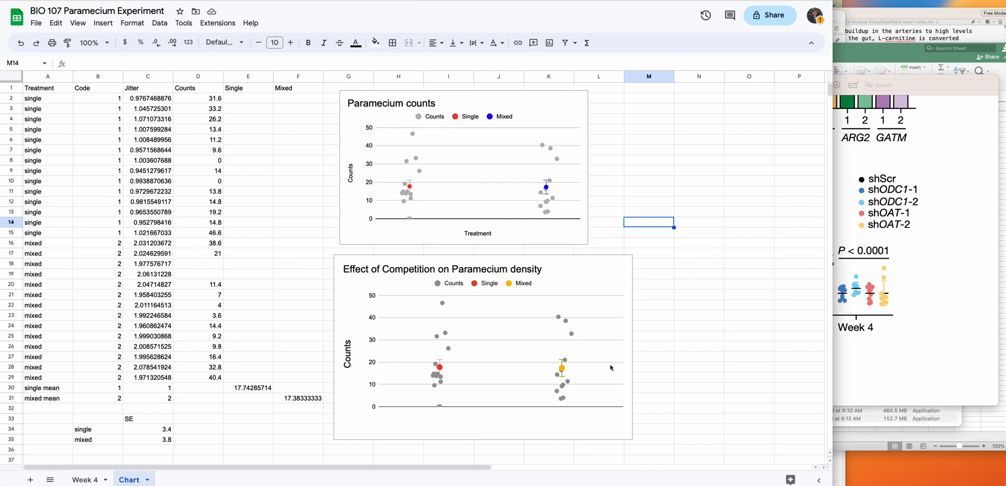
mouse_move(514, 351)
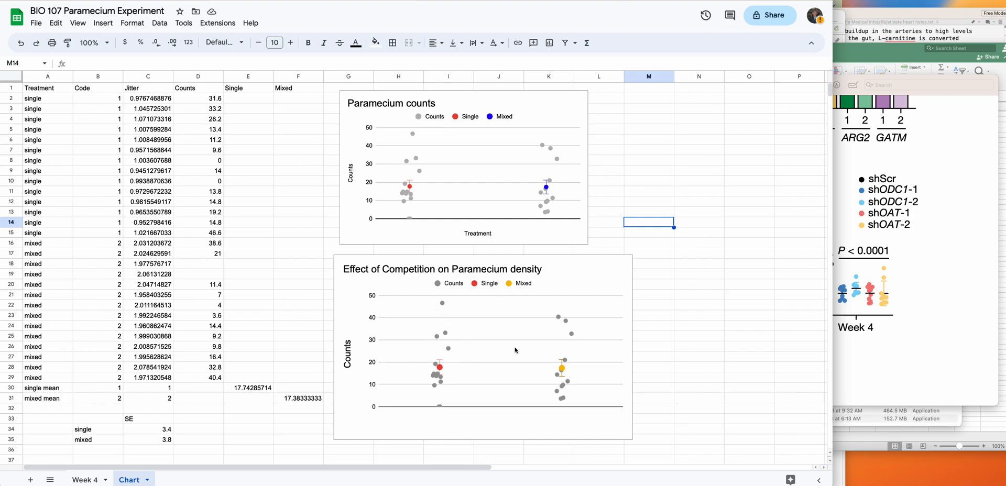
mouse_move(573, 396)
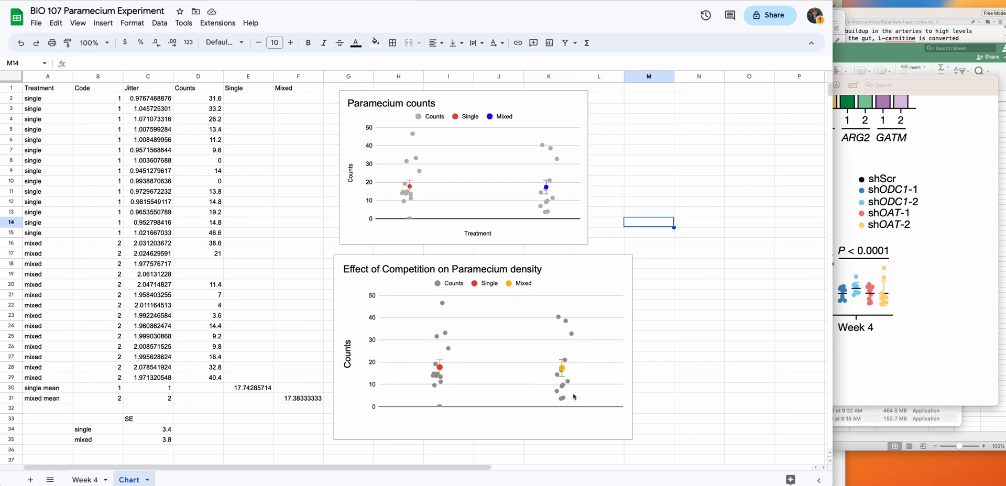
mouse_move(648, 385)
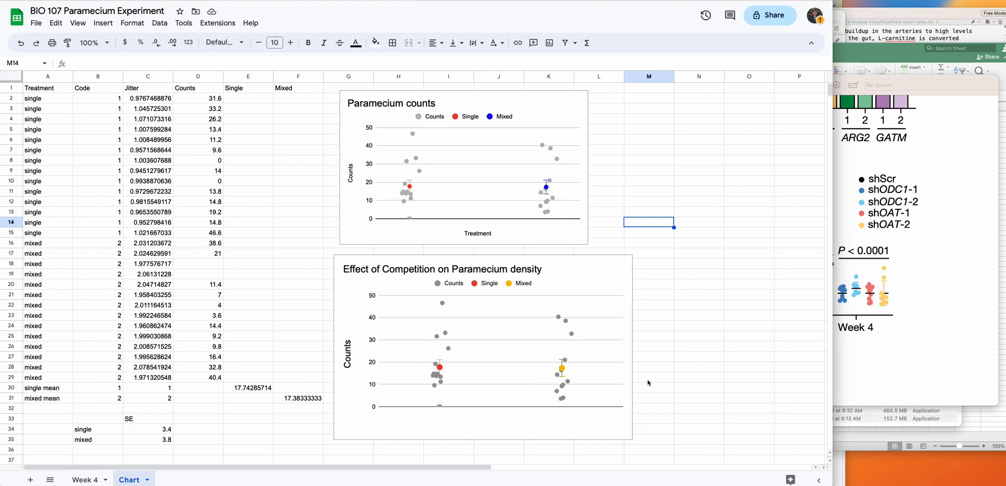
mouse_move(645, 377)
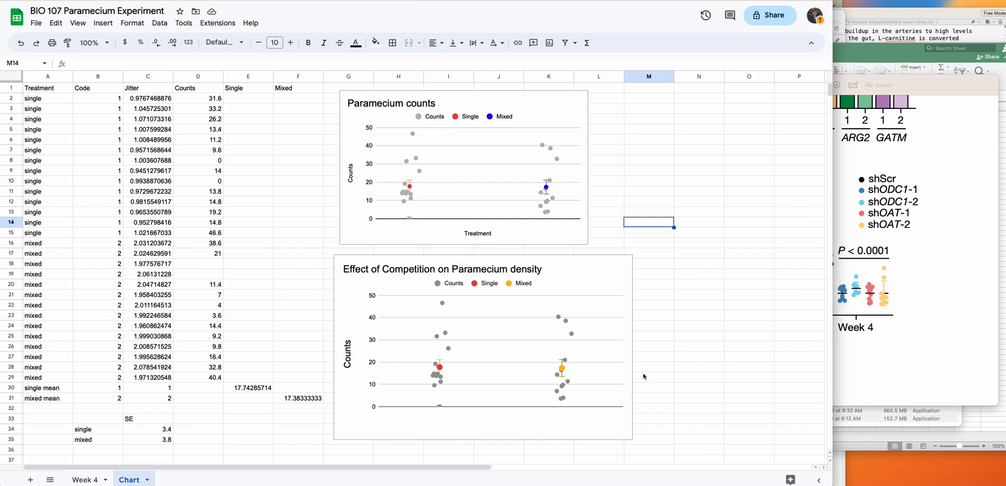